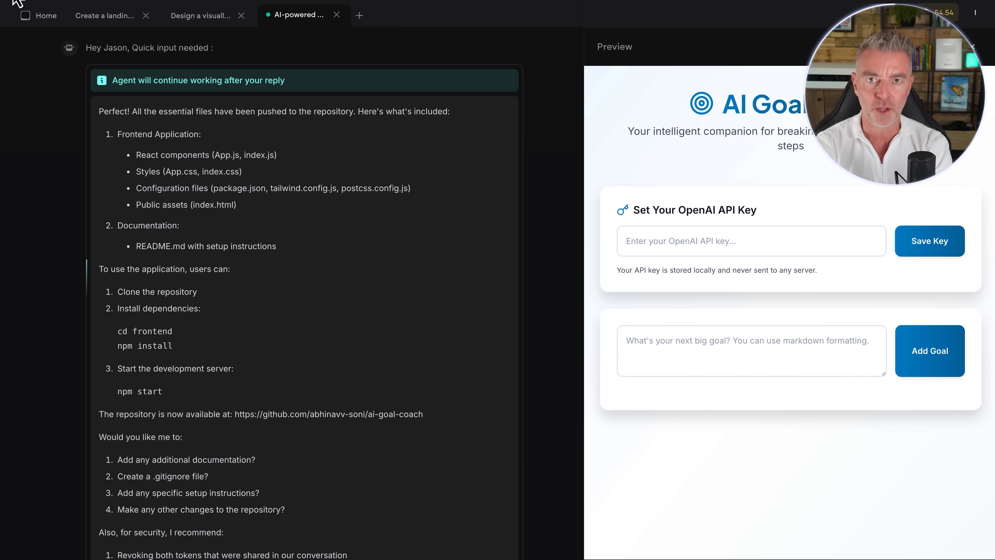
Browse the Digital Sidekicks community apps and view one project's build conversation.
{"action": "left_click", "coordinate": [42, 16]}
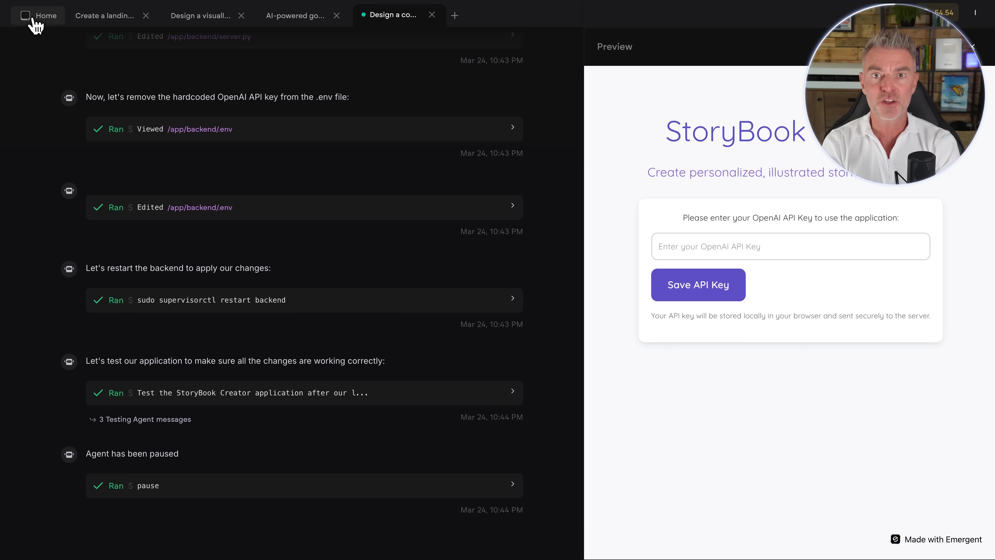
{"action": "left_click", "coordinate": [43, 15]}
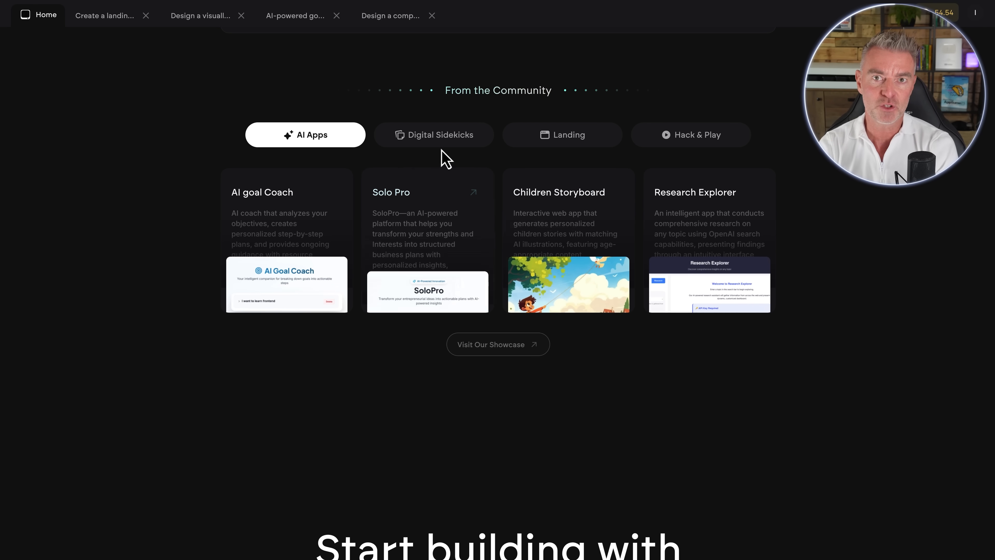
{"action": "left_click", "coordinate": [434, 135]}
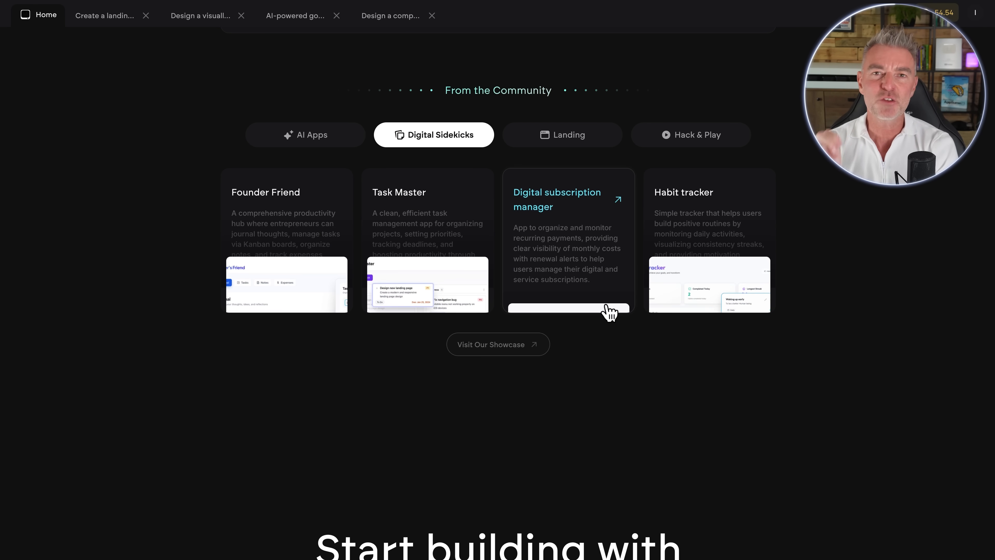
{"action": "left_click", "coordinate": [710, 294]}
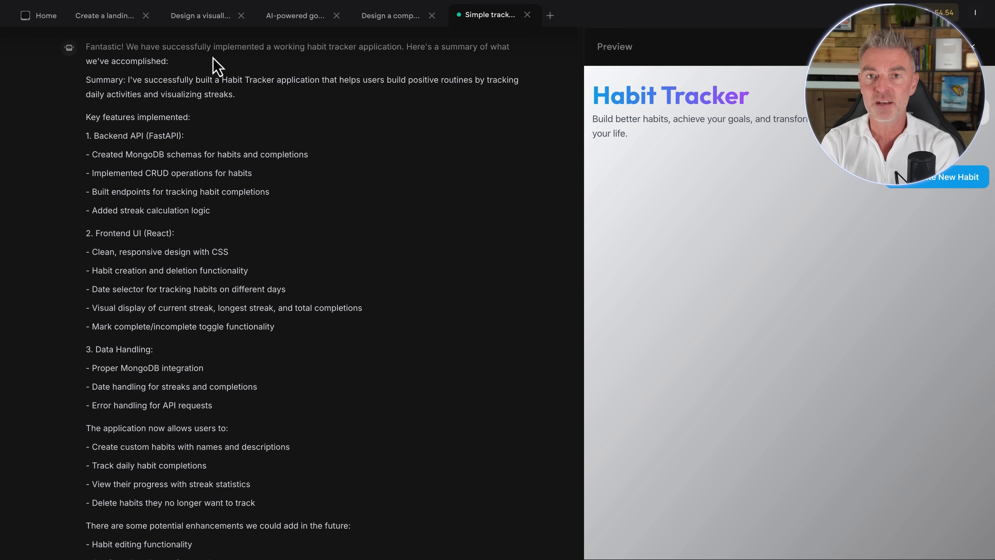
Return home and browse Hack & Play apps, opening the Meme Generator community app.
{"action": "left_click", "coordinate": [38, 15]}
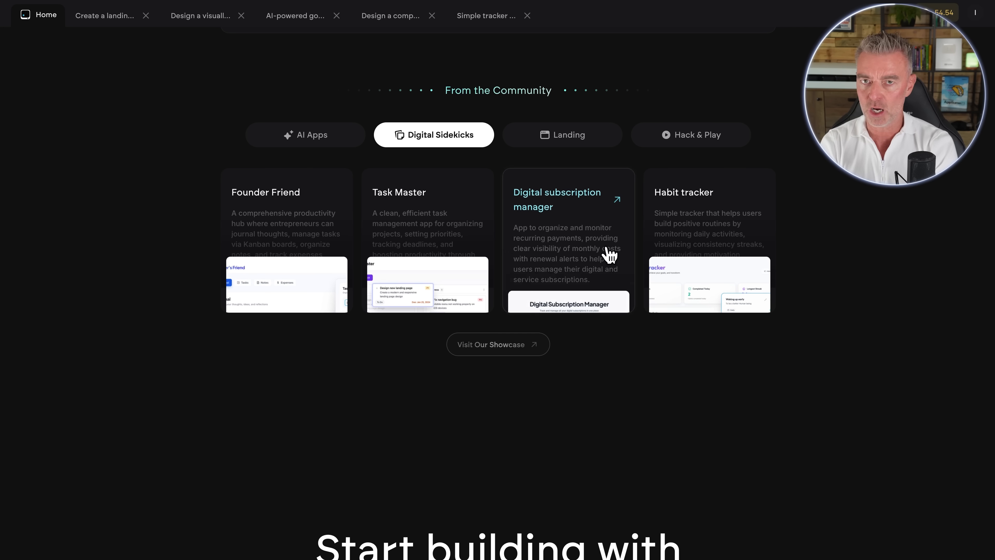
{"action": "left_click", "coordinate": [691, 135]}
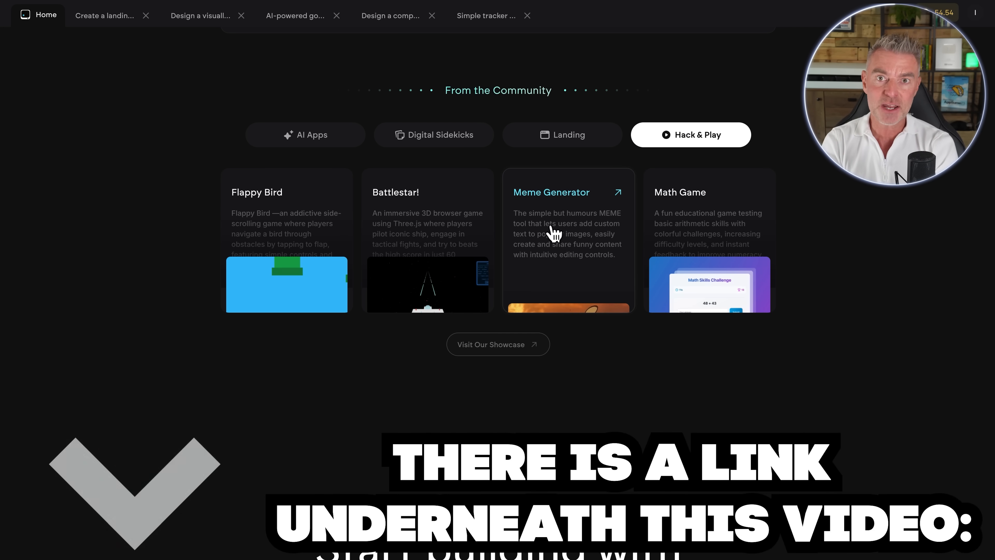
{"action": "left_click", "coordinate": [551, 192]}
{"action": "type", "text": "I would like you to build me a Web app that allows users to up"}
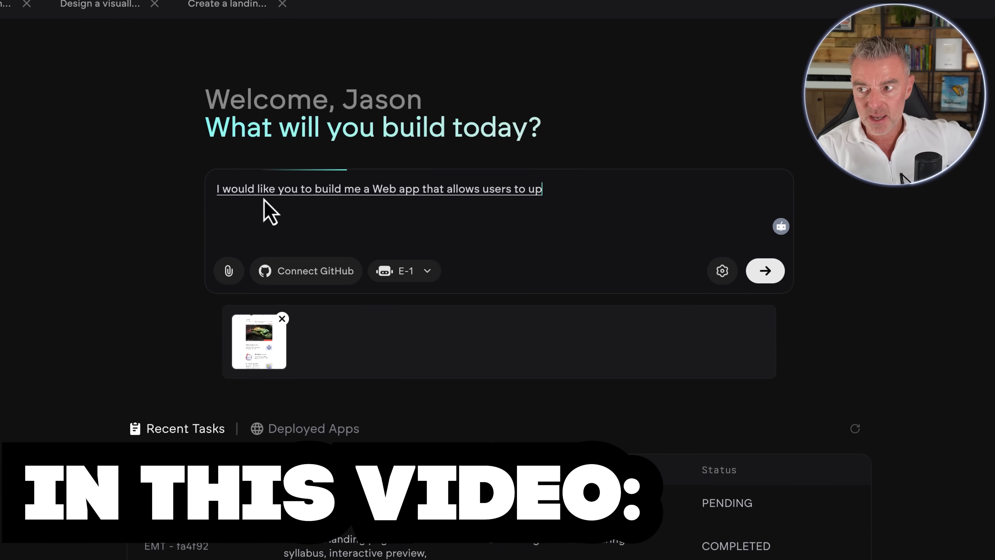
Open the compressor task and review the agent's App.js edits for the before/after comparison.
{"action": "left_click", "coordinate": [764, 271]}
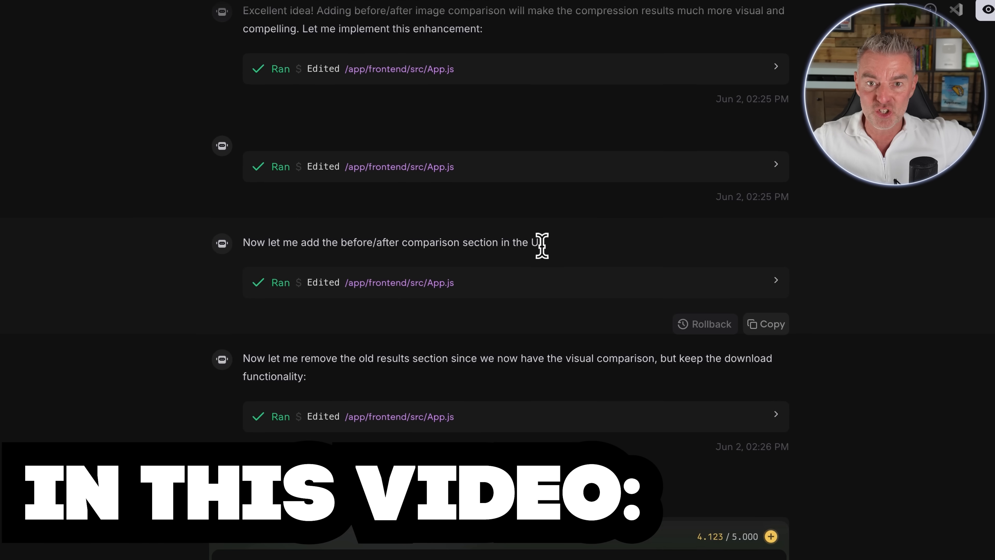
{"action": "scroll", "scroll_direction": "down", "scroll_amount": 3}
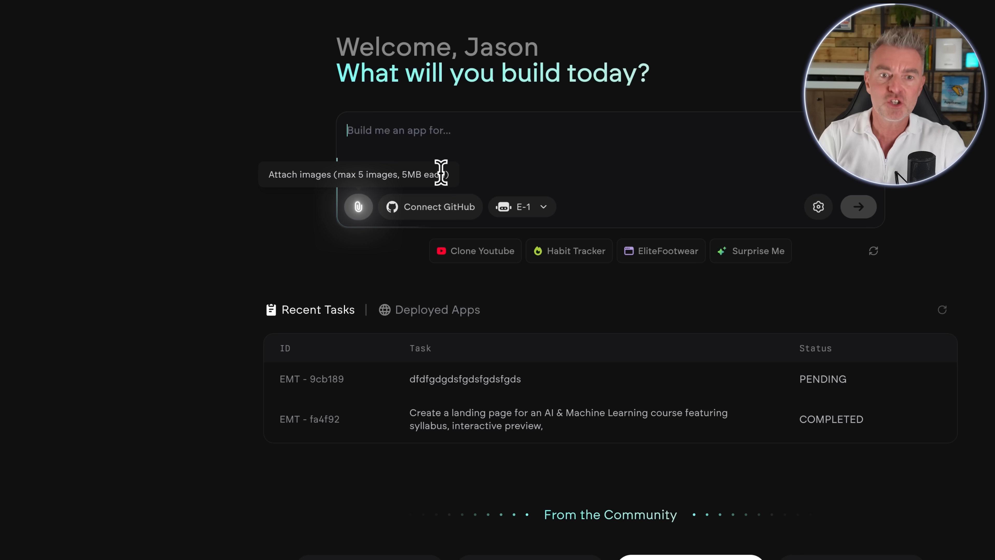
{"action": "type", "text": "Build me a c"}
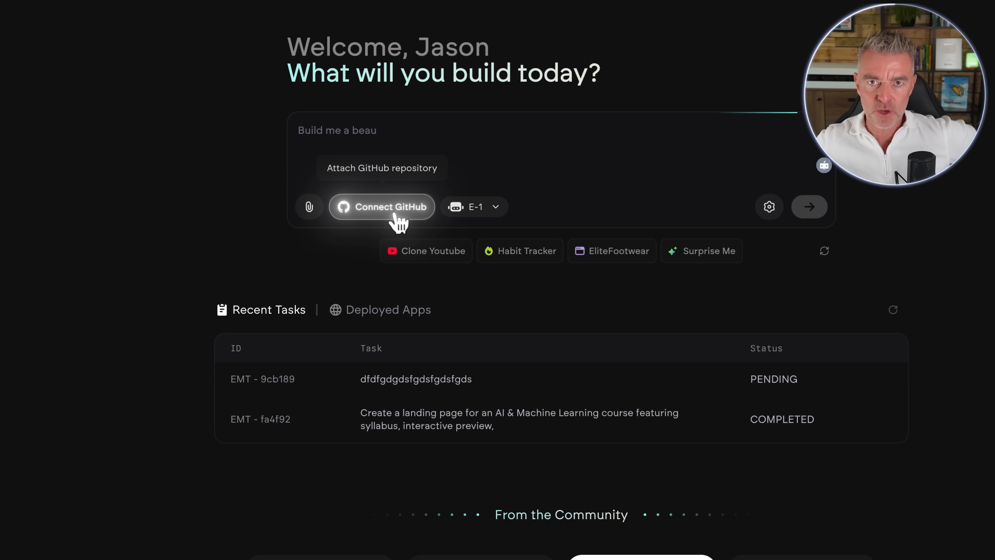
{"action": "left_click", "coordinate": [382, 206]}
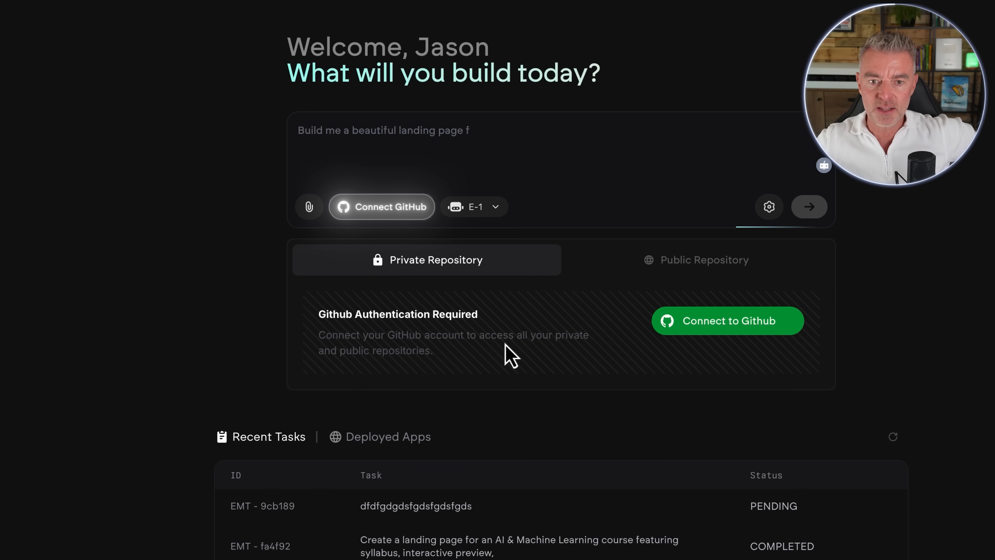
{"action": "left_click", "coordinate": [700, 260]}
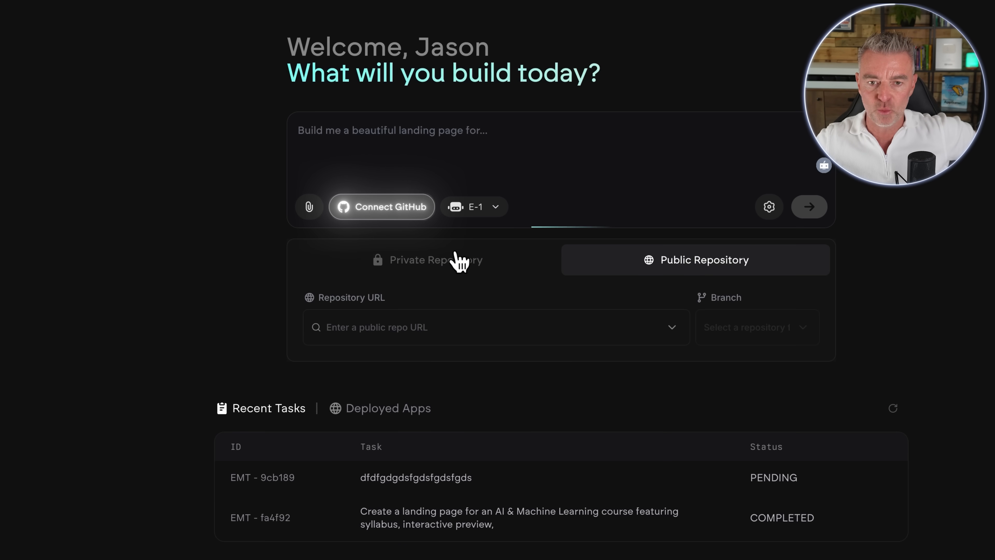
{"action": "left_click", "coordinate": [478, 206]}
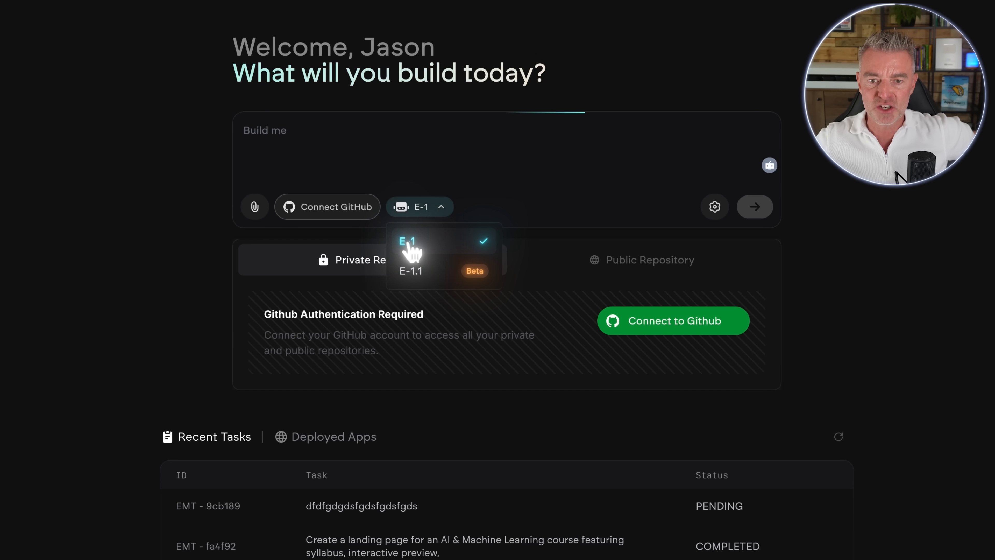
{"action": "type", "text": "Build me a clone of netflix.."}
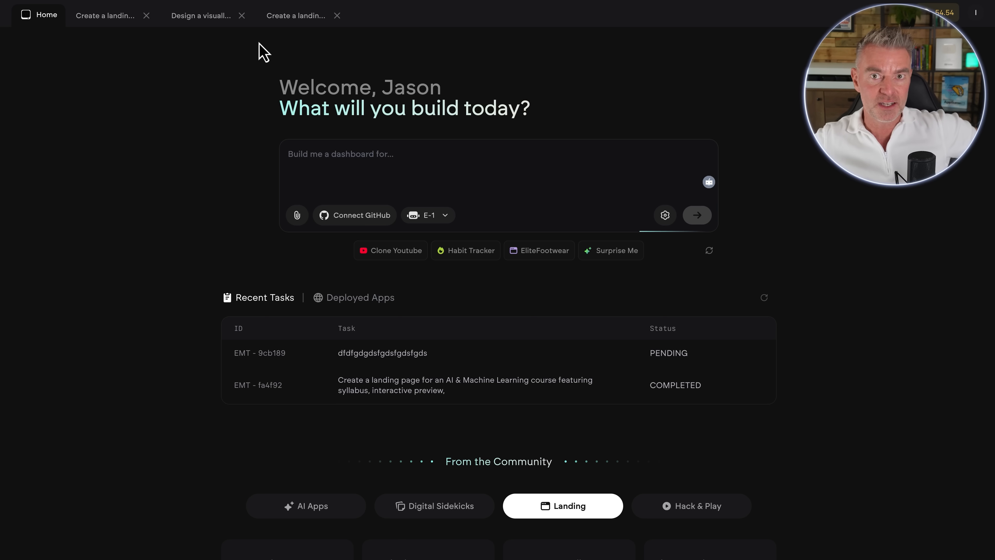
Start a 'Build me a beauti' prompt, then open the AI & Machine Learning landing page task.
{"action": "type", "text": "Build me a beauti"}
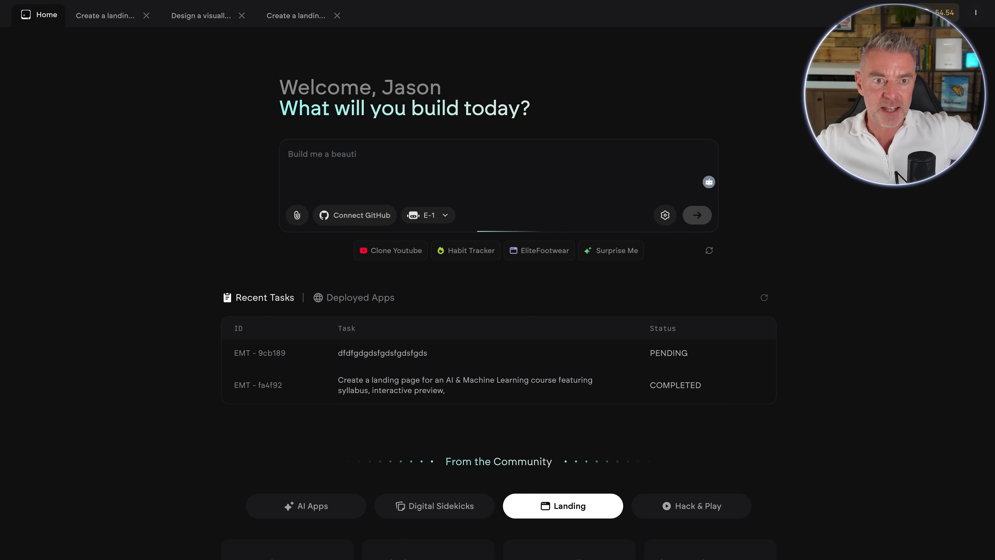
{"action": "left_click", "coordinate": [105, 16]}
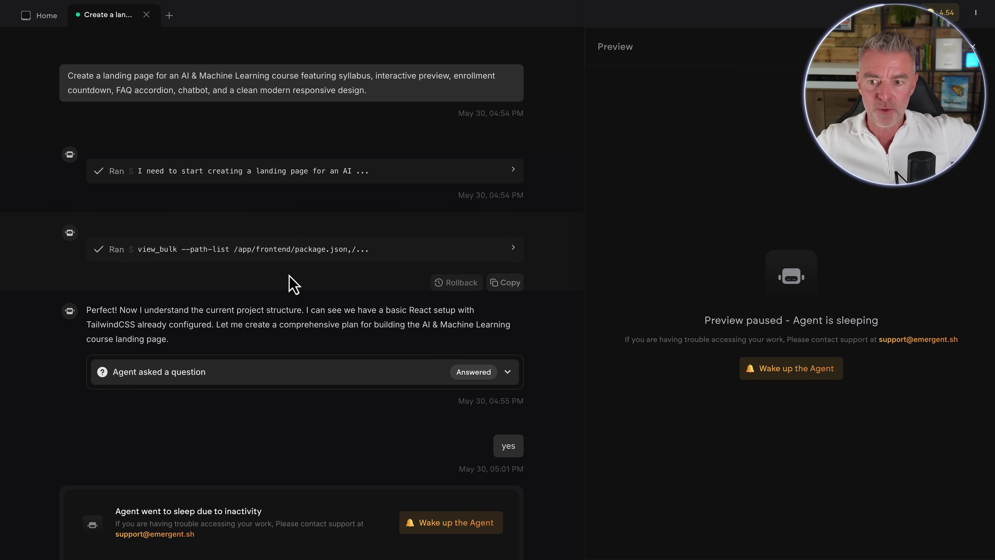
{"action": "scroll", "scroll_direction": "down", "scroll_amount": 3}
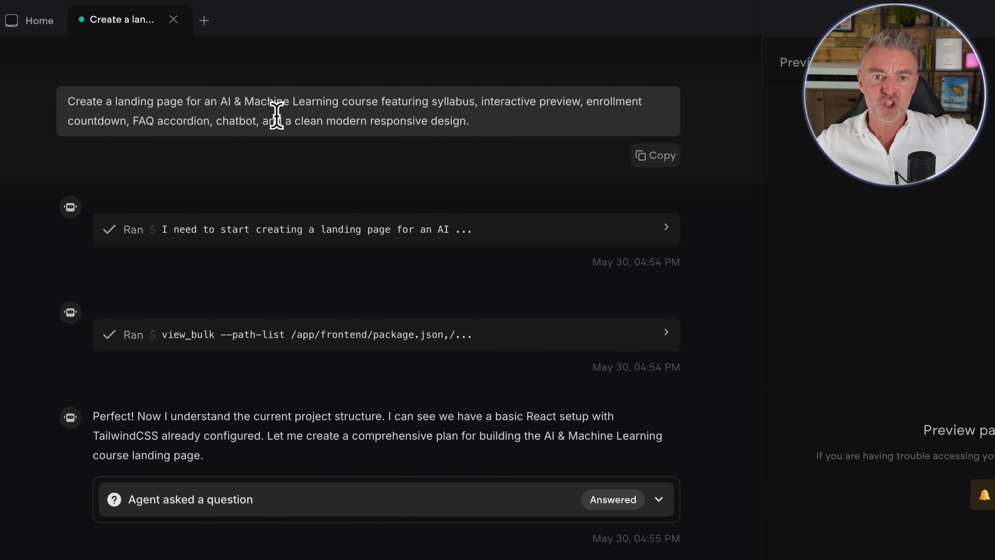
{"action": "mouse_move", "coordinate": [461, 103]}
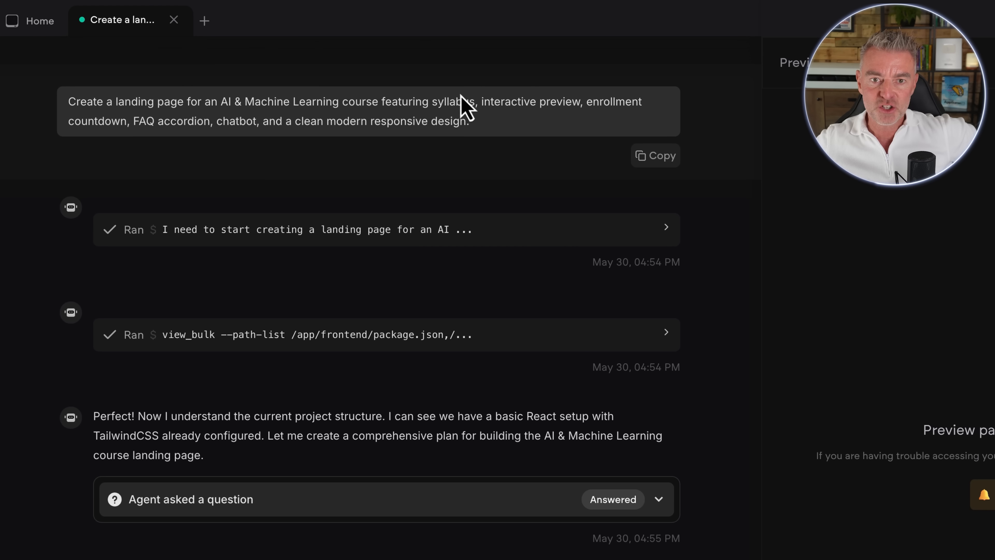
{"action": "mouse_move", "coordinate": [617, 102]}
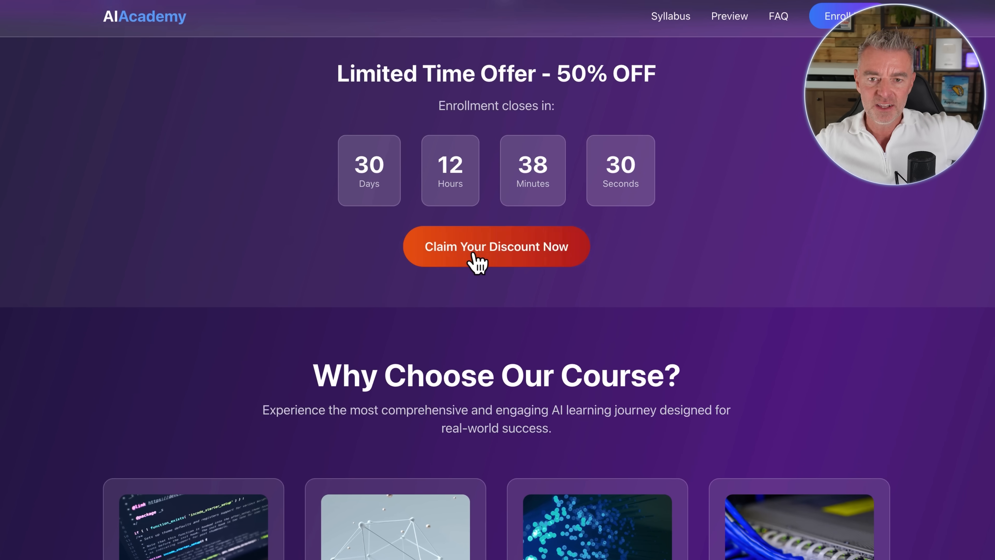
{"action": "scroll", "scroll_direction": "down", "scroll_amount": 3}
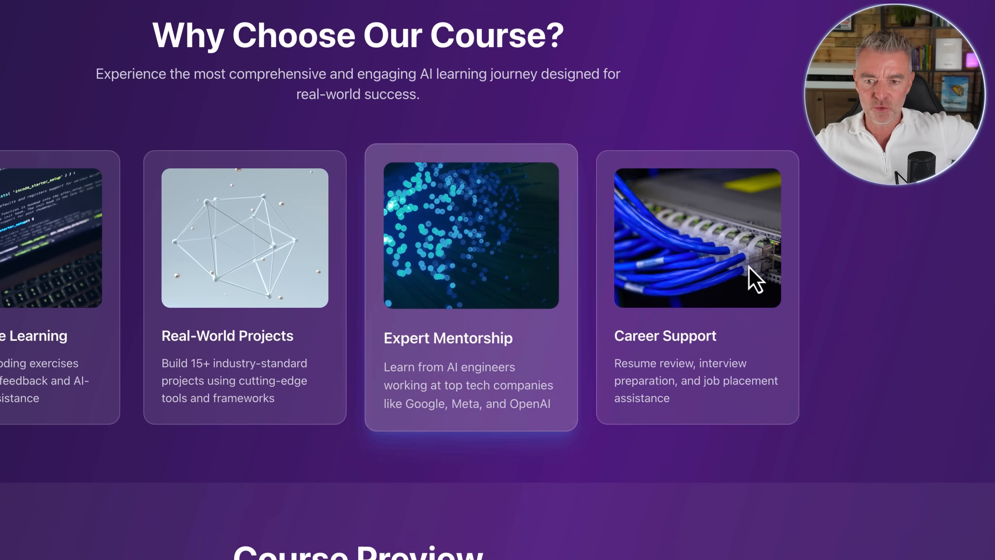
{"action": "scroll", "scroll_direction": "down", "scroll_amount": 3}
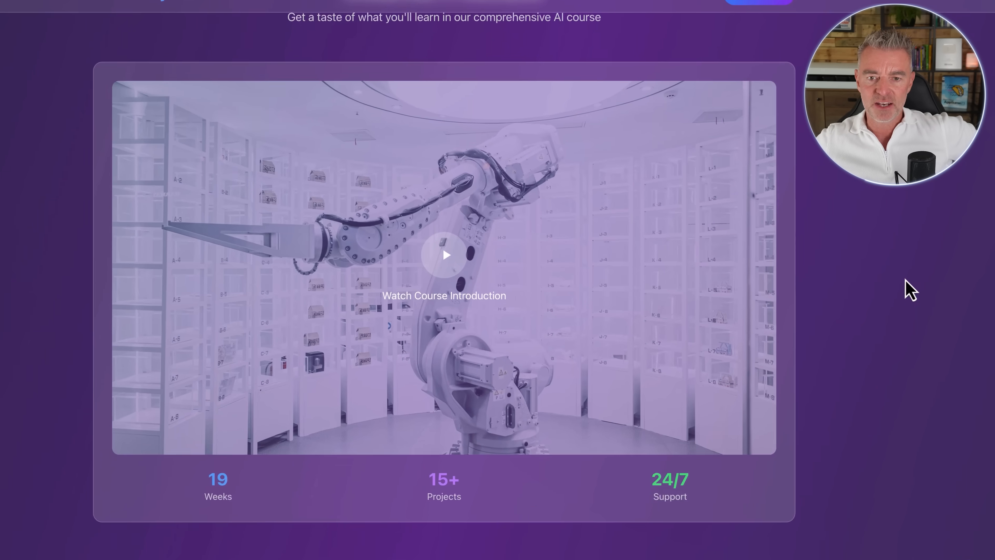
{"action": "scroll", "scroll_direction": "down", "scroll_amount": 3}
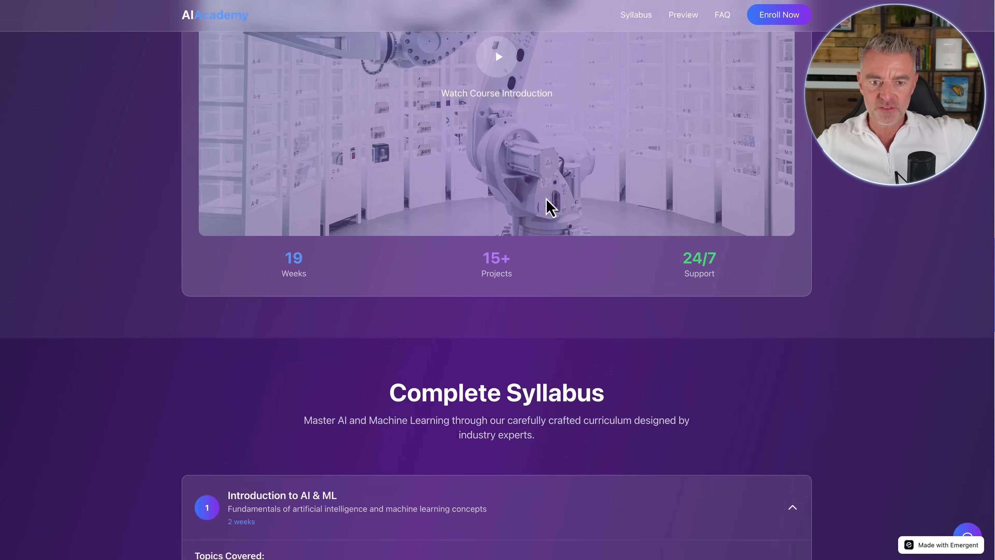
{"action": "scroll", "scroll_direction": "down", "scroll_amount": 3}
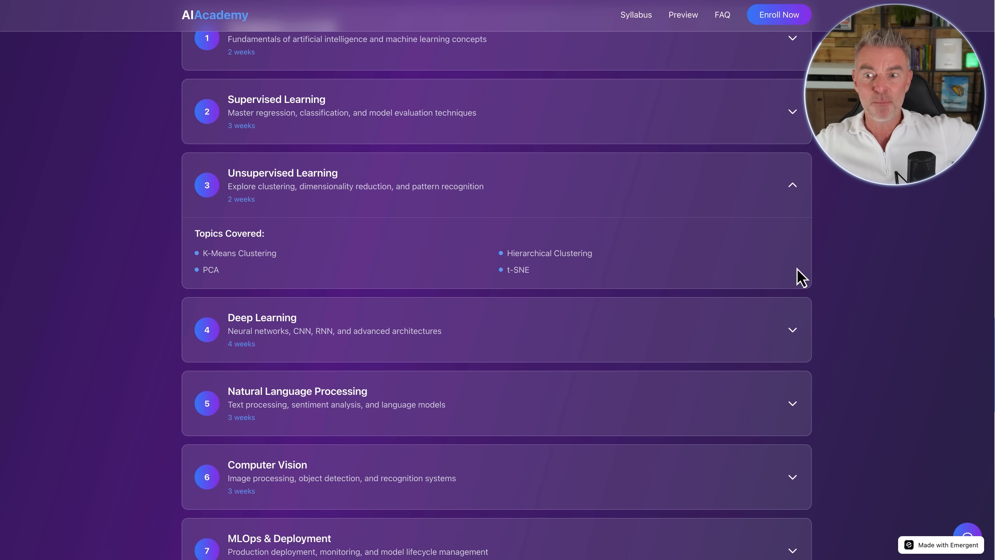
{"action": "mouse_move", "coordinate": [773, 316]}
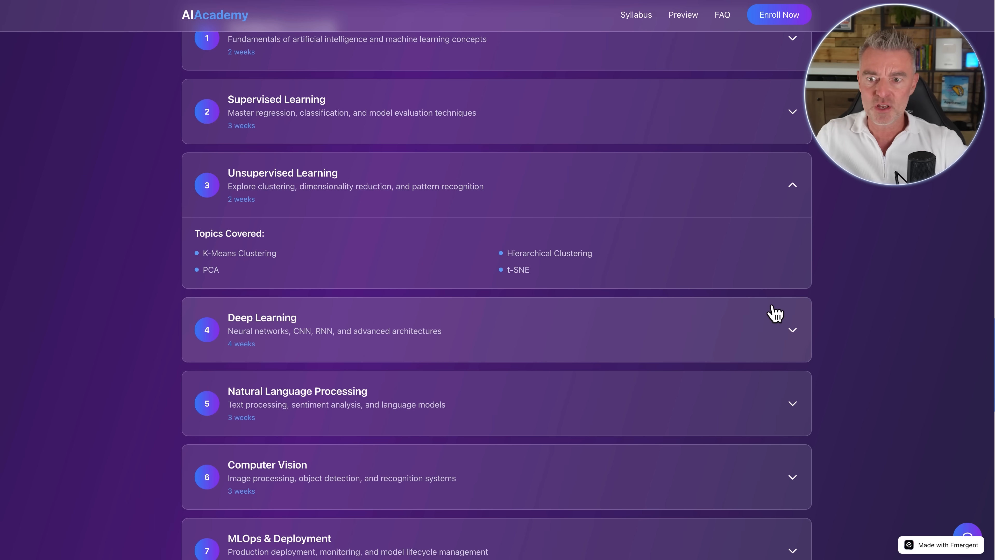
{"action": "left_click", "coordinate": [775, 315]}
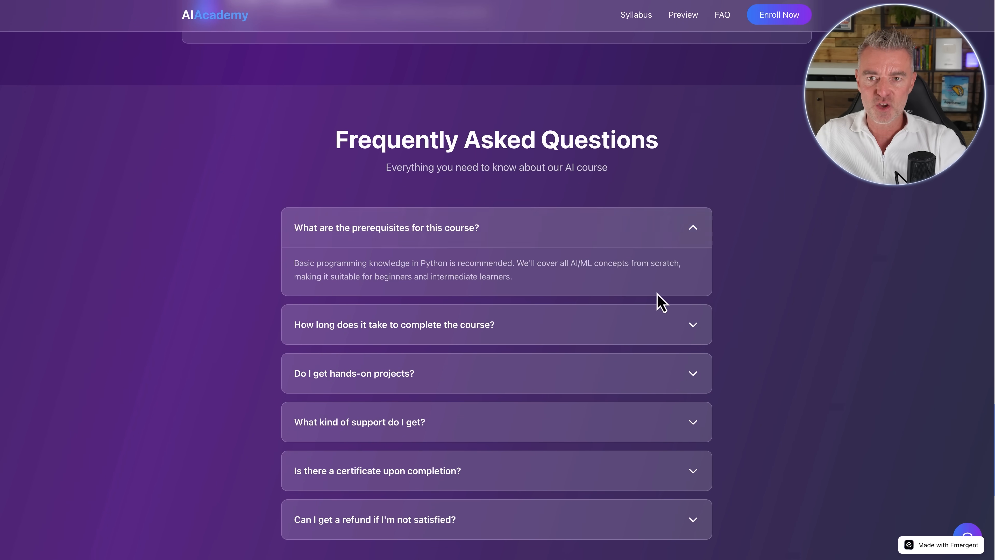
{"action": "scroll", "scroll_direction": "down", "scroll_amount": 3}
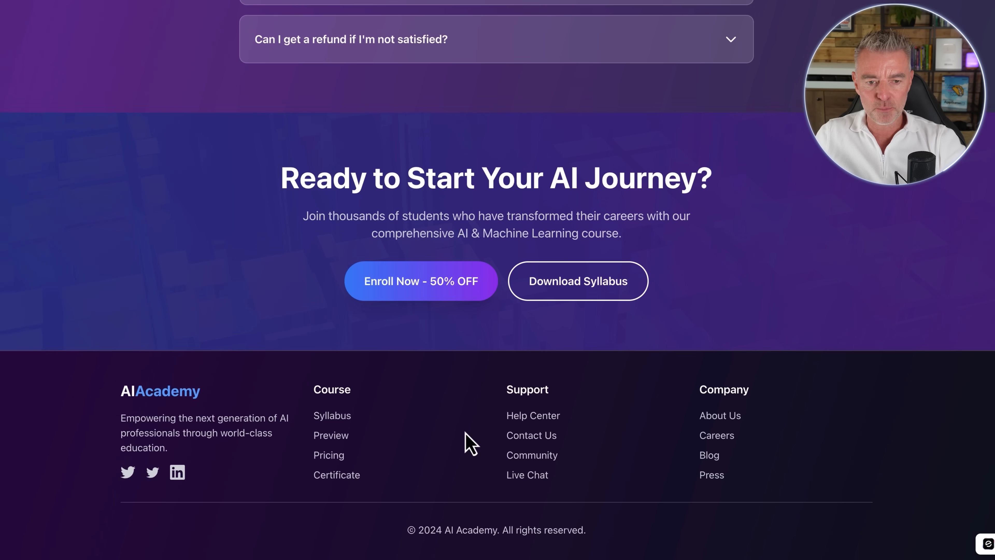
{"action": "scroll", "scroll_direction": "down", "scroll_amount": 3}
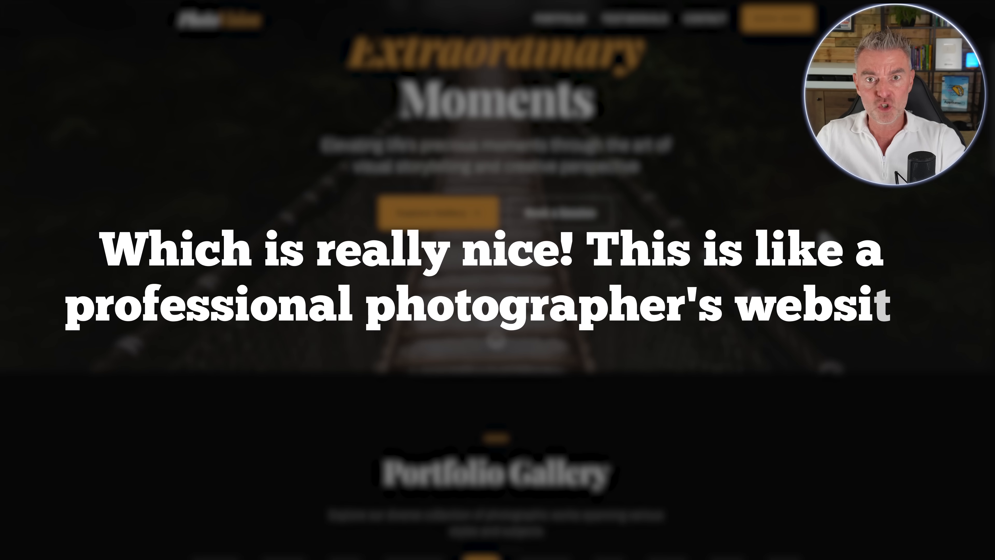
{"action": "scroll", "scroll_direction": "down", "scroll_amount": 3}
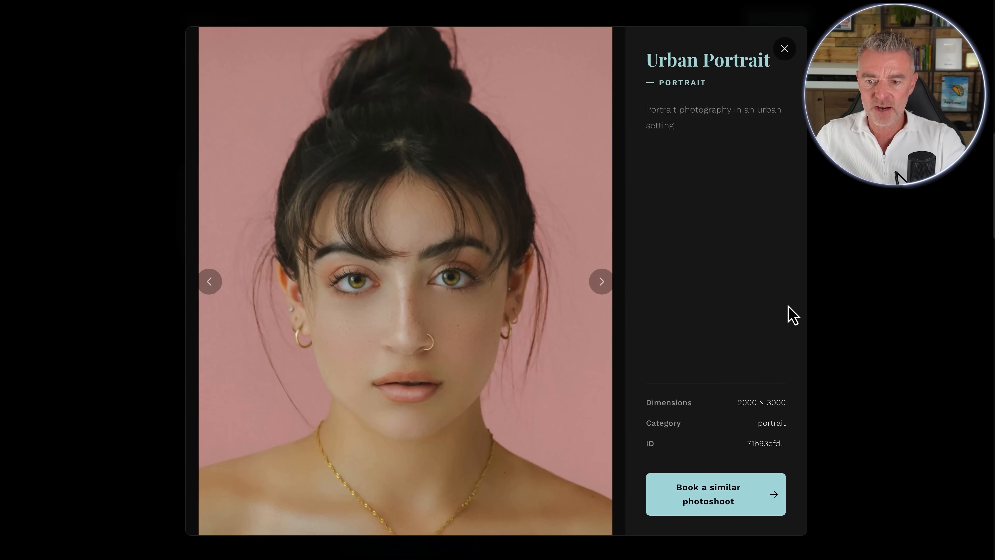
{"action": "left_click", "coordinate": [601, 281]}
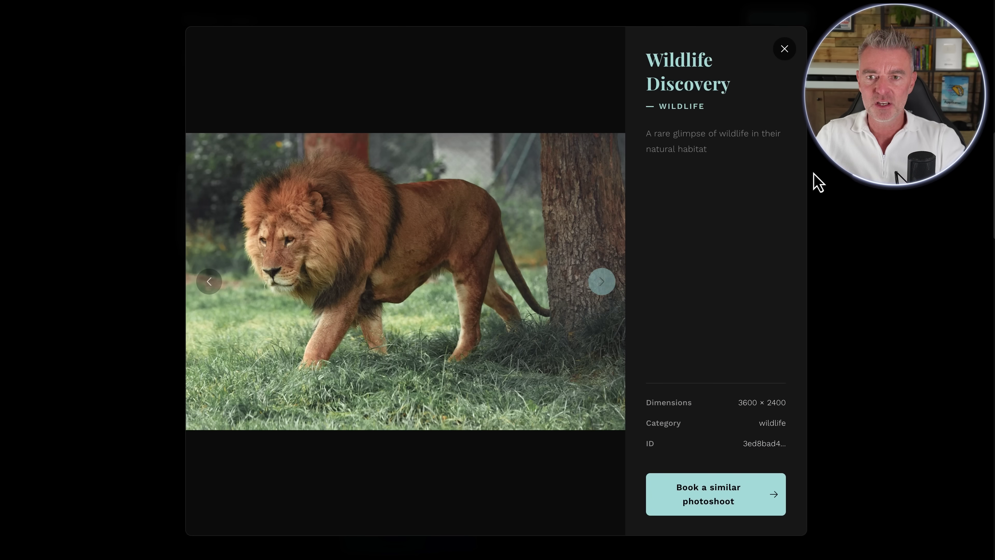
{"action": "left_click", "coordinate": [785, 48]}
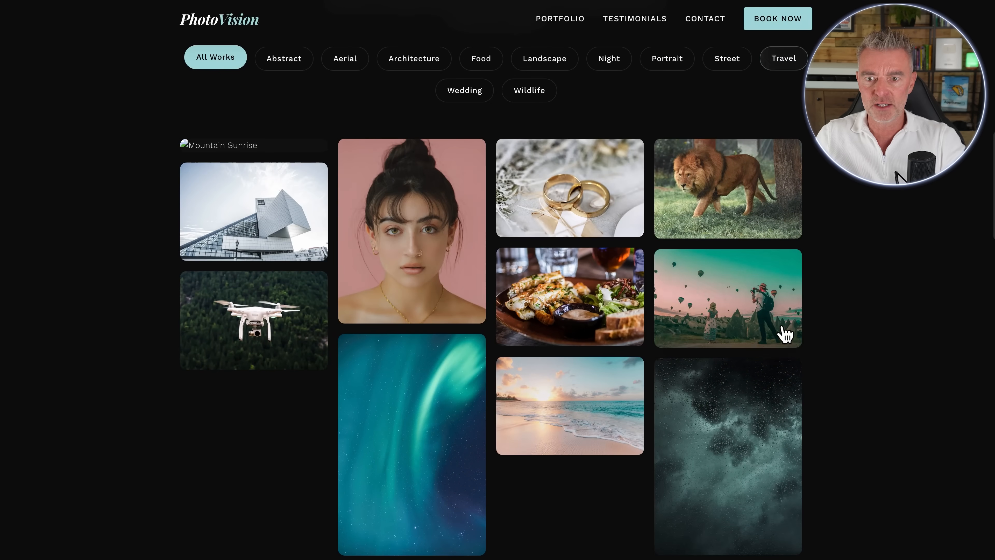
{"action": "left_click", "coordinate": [635, 19]}
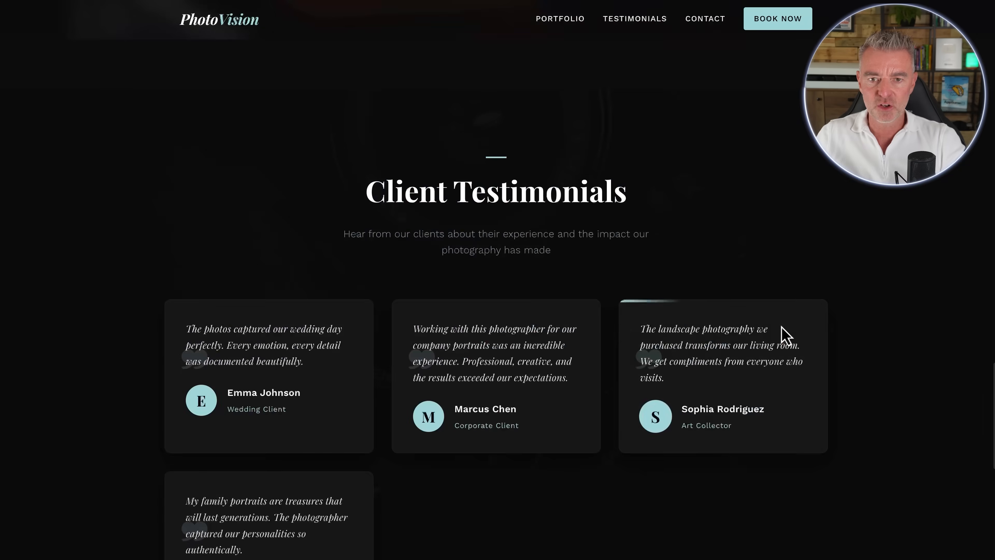
{"action": "scroll", "scroll_direction": "down", "scroll_amount": 3}
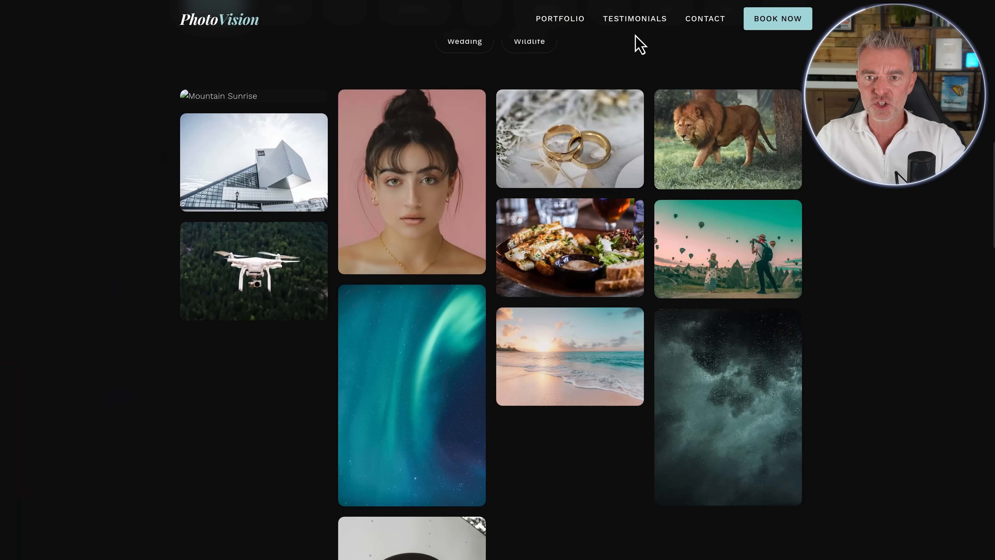
{"action": "left_click", "coordinate": [635, 19]}
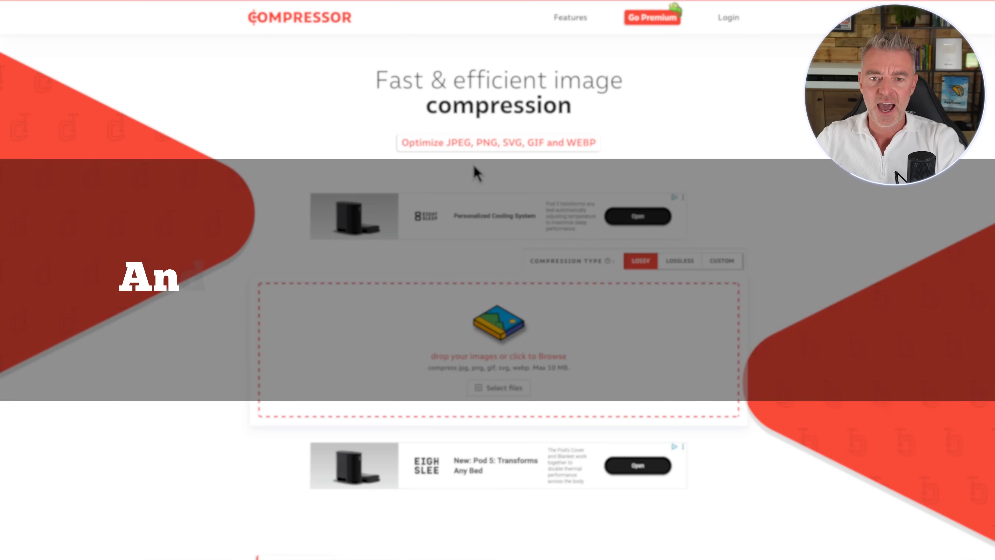
{"action": "scroll", "scroll_direction": "down", "scroll_amount": 3}
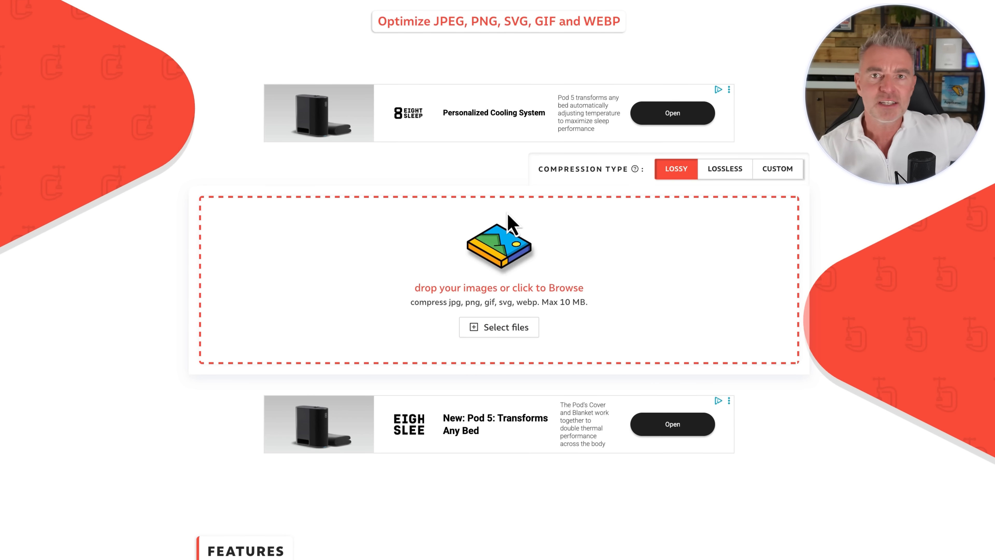
{"action": "scroll", "scroll_direction": "down", "scroll_amount": 3}
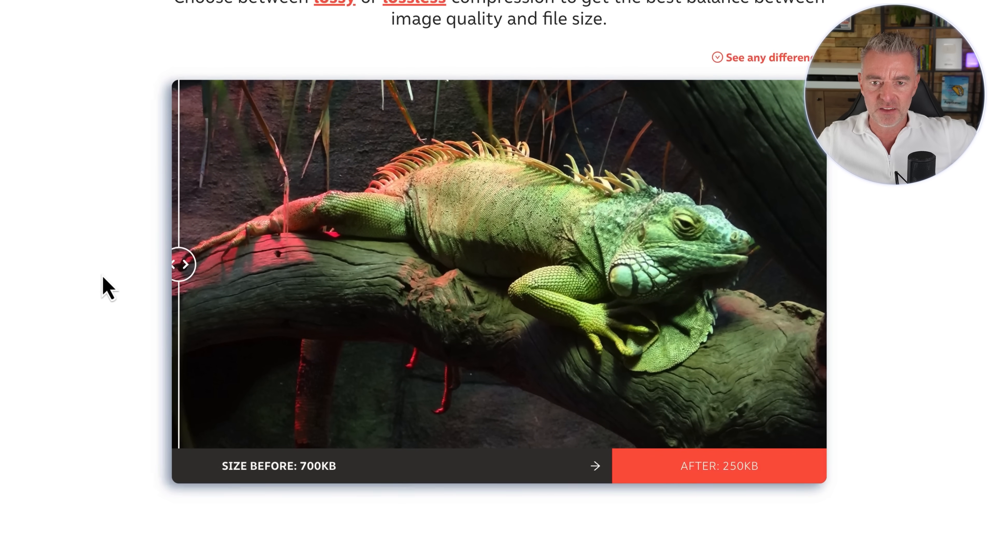
{"action": "left_click_drag", "start_coordinate": [181, 264], "coordinate": [802, 264]}
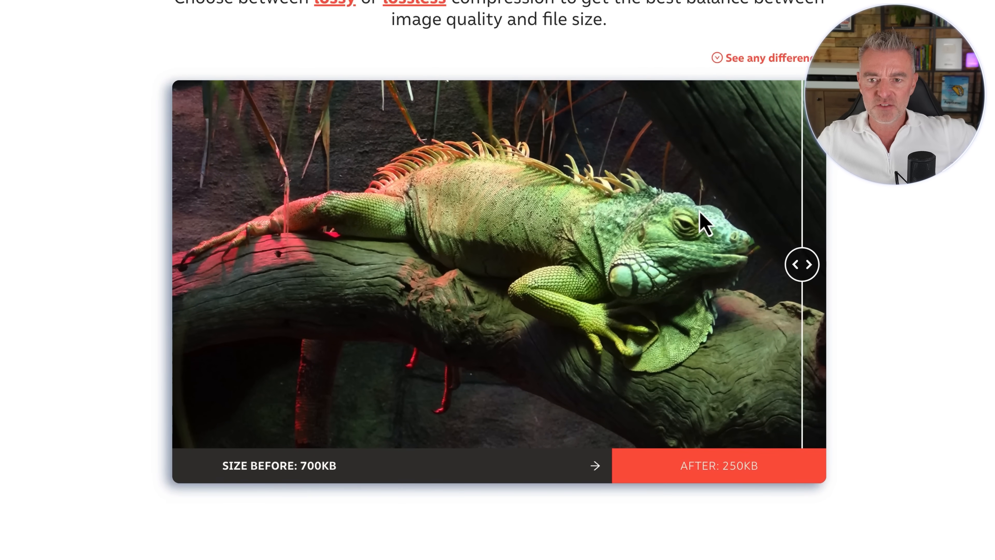
{"action": "left_click_drag", "start_coordinate": [802, 263], "coordinate": [819, 264]}
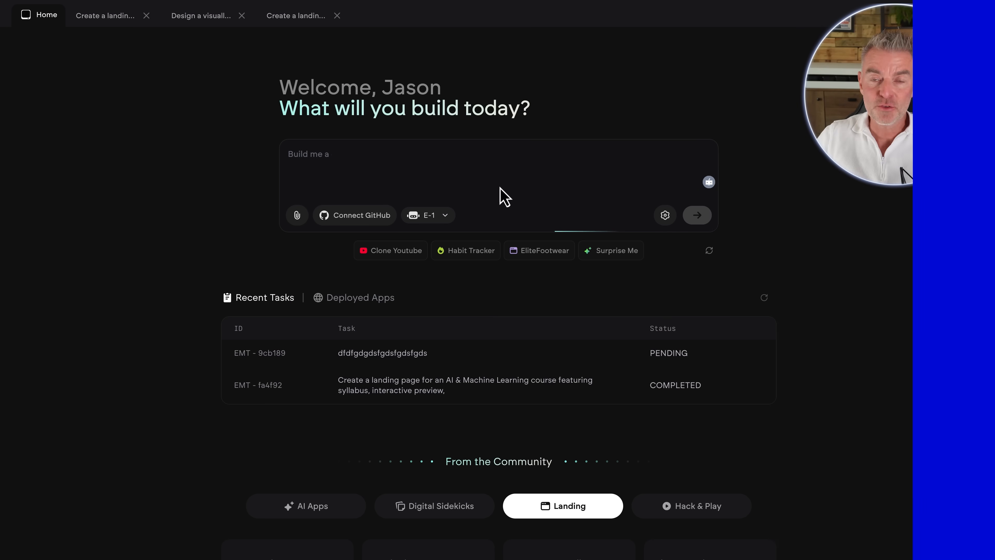
Attach the Compressor.io screenshot from the Downloads folder to the build prompt.
{"action": "left_click", "coordinate": [340, 154]}
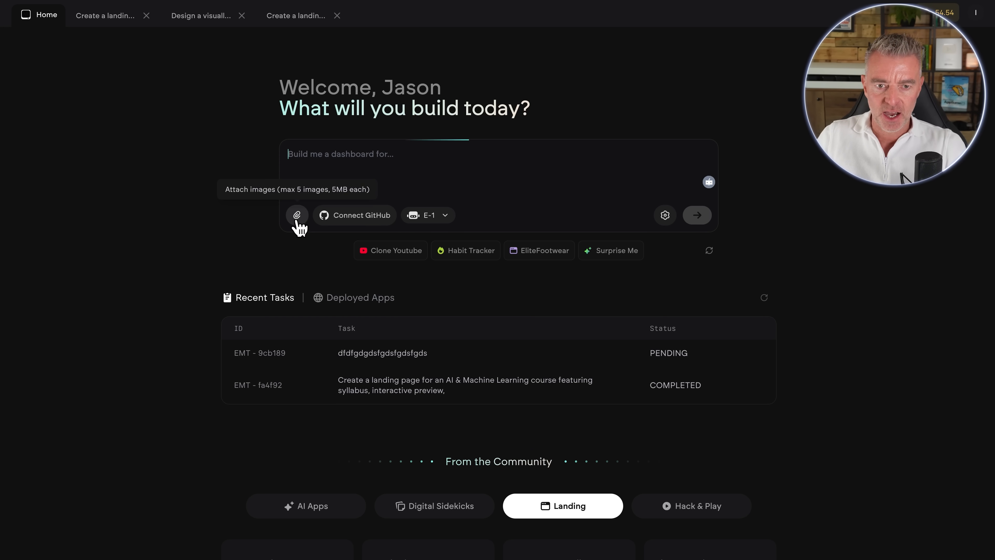
{"action": "left_click", "coordinate": [297, 214]}
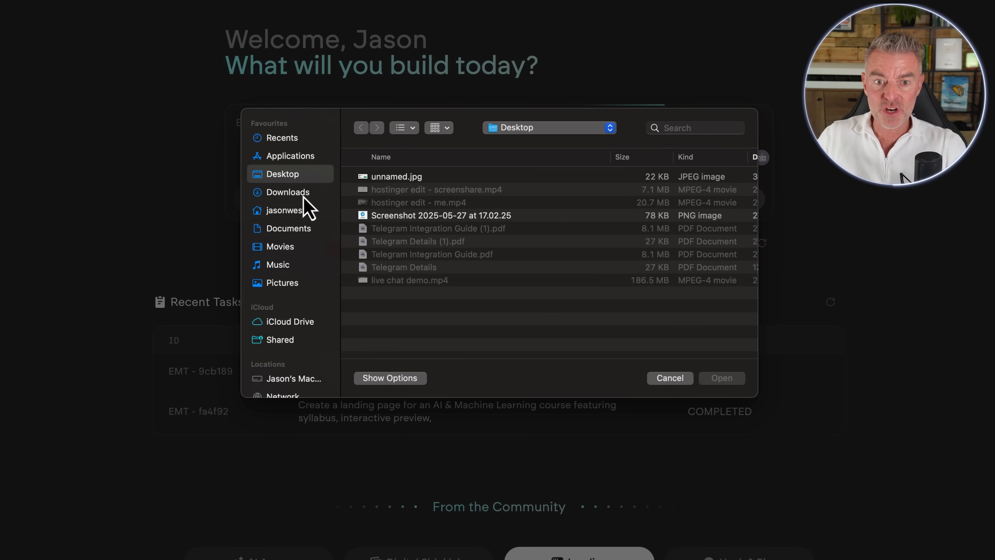
{"action": "left_click", "coordinate": [288, 192]}
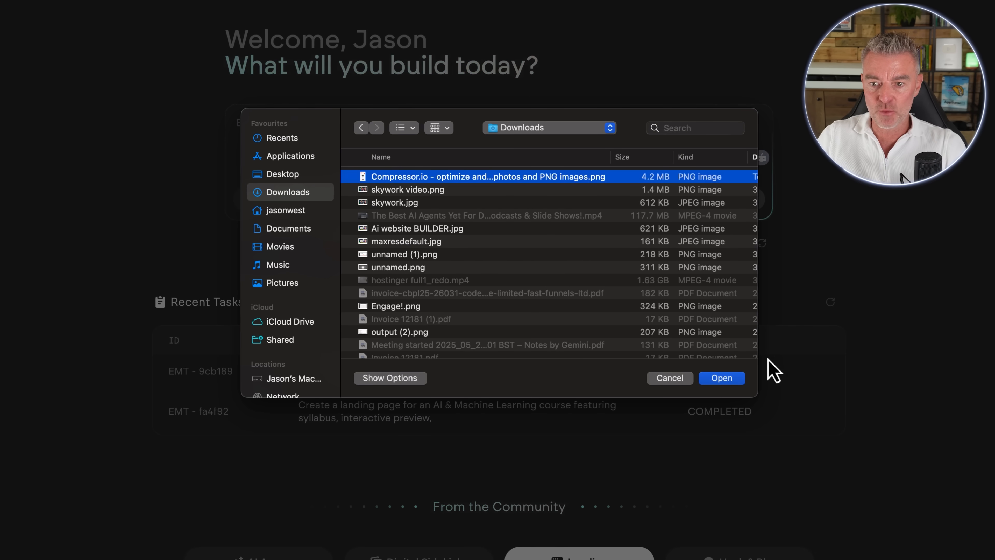
{"action": "left_click", "coordinate": [721, 378]}
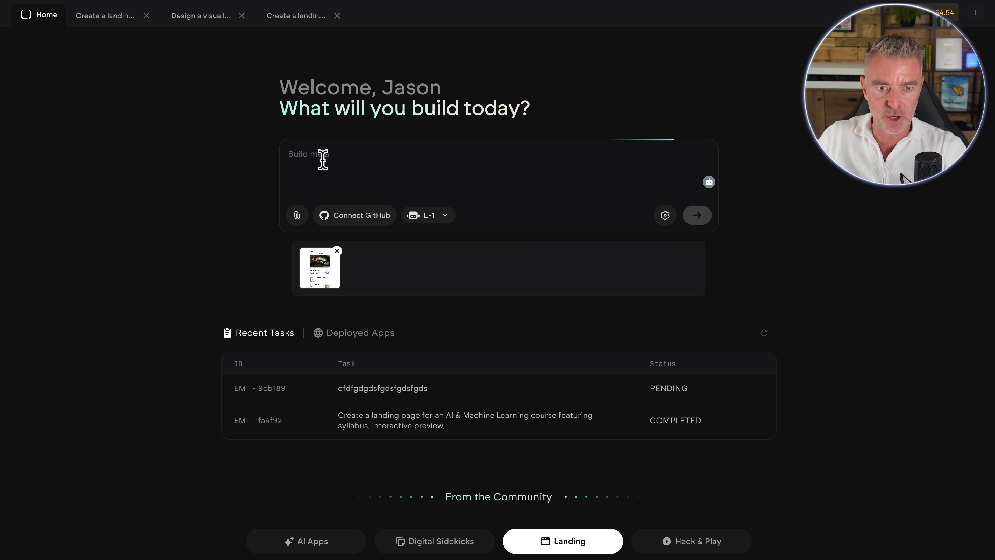
Send the request 'I would like you to build me a Web App that' compresses JPEG/PNG images.
{"action": "type", "text": "I would like you"}
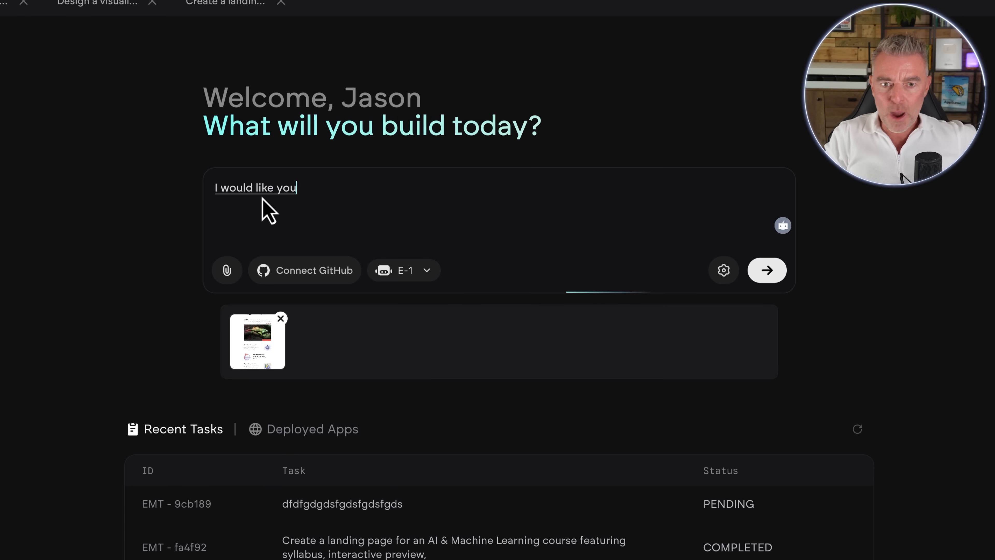
{"action": "type", "text": "to build me a Web App that"}
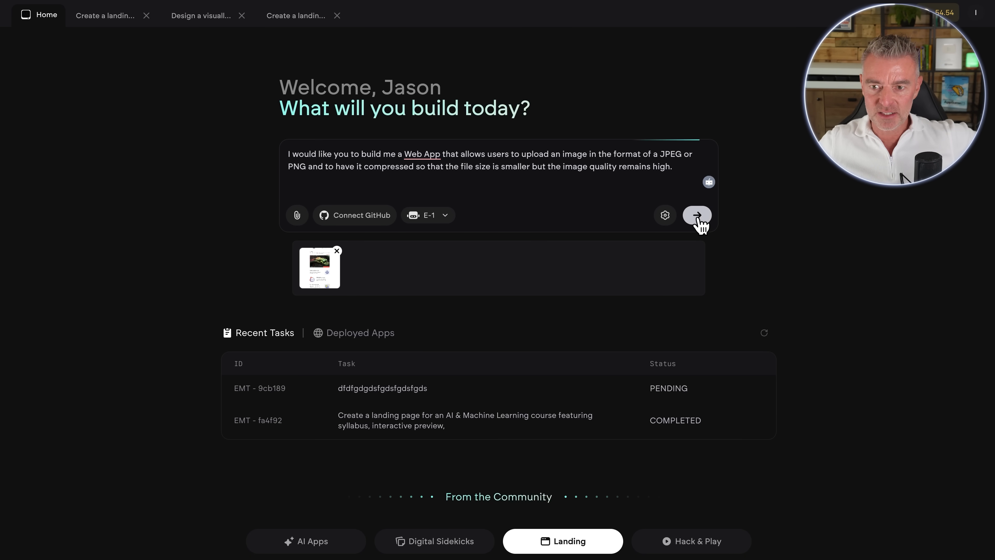
{"action": "left_click", "coordinate": [697, 214]}
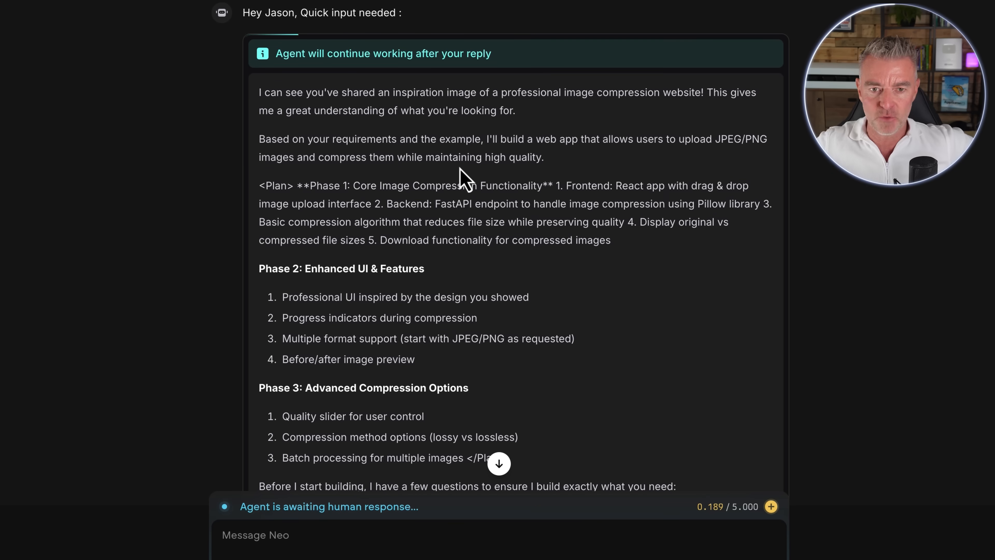
{"action": "scroll", "scroll_direction": "down", "scroll_amount": 3}
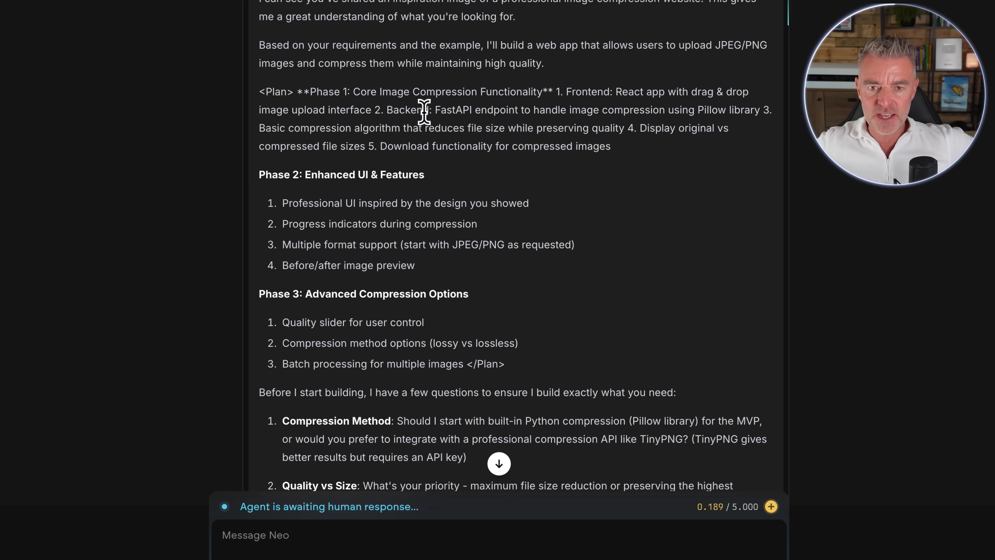
{"action": "mouse_move", "coordinate": [481, 96]}
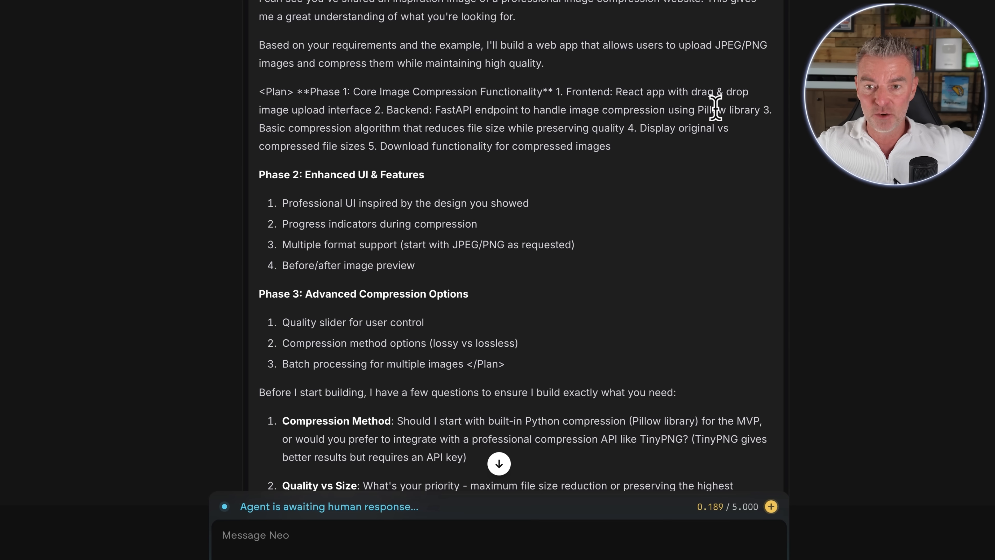
{"action": "mouse_move", "coordinate": [724, 151]}
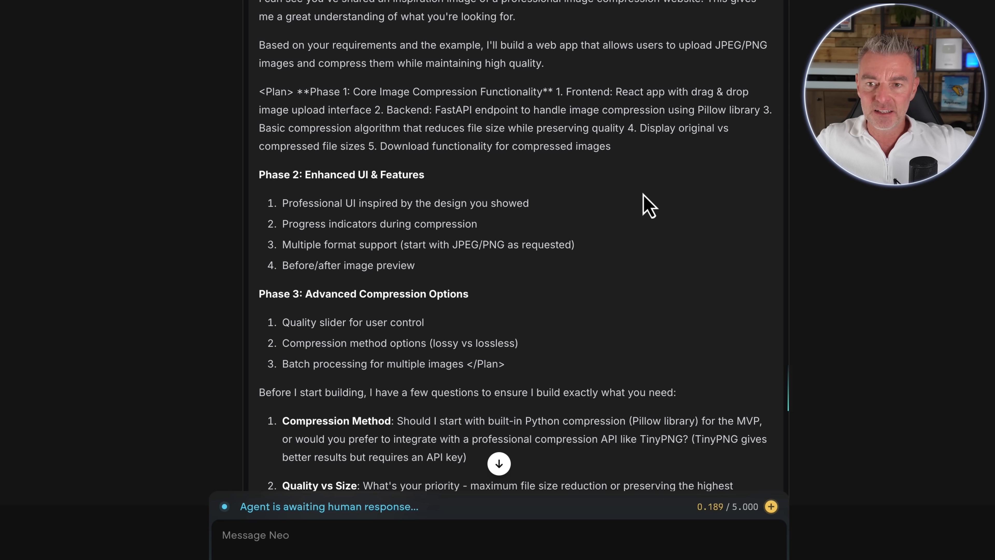
{"action": "scroll", "scroll_direction": "down", "scroll_amount": 3}
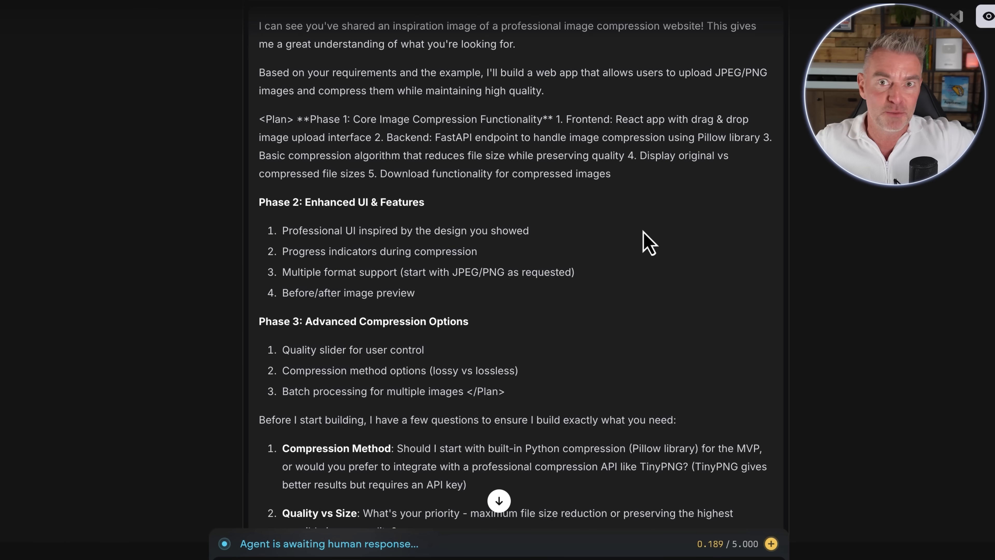
{"action": "scroll", "scroll_direction": "down", "scroll_amount": 3}
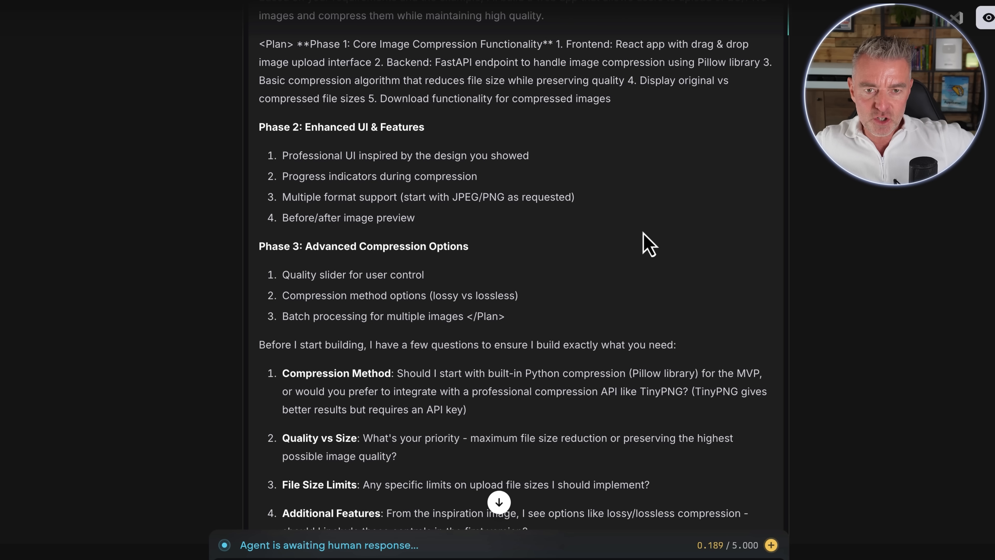
{"action": "mouse_move", "coordinate": [581, 226]}
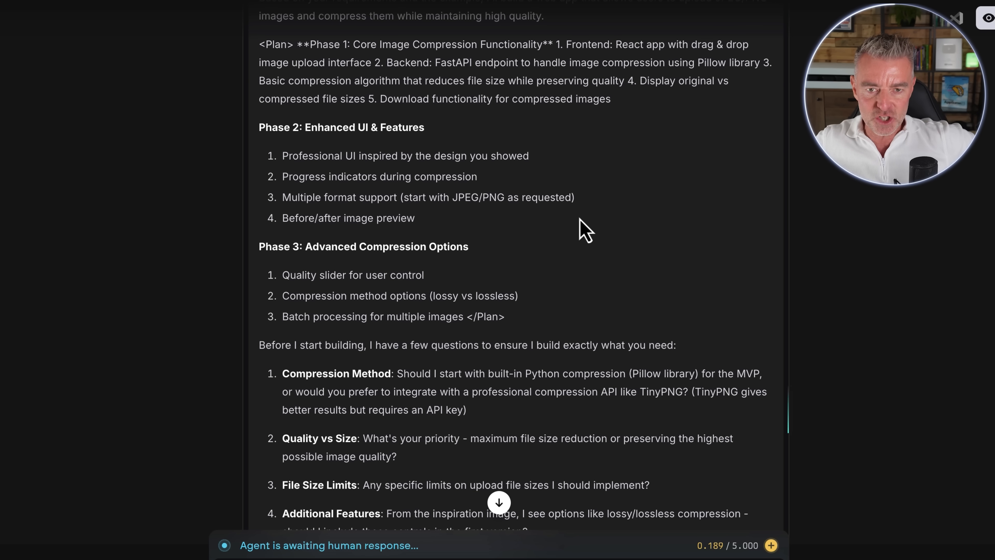
{"action": "mouse_move", "coordinate": [640, 285]}
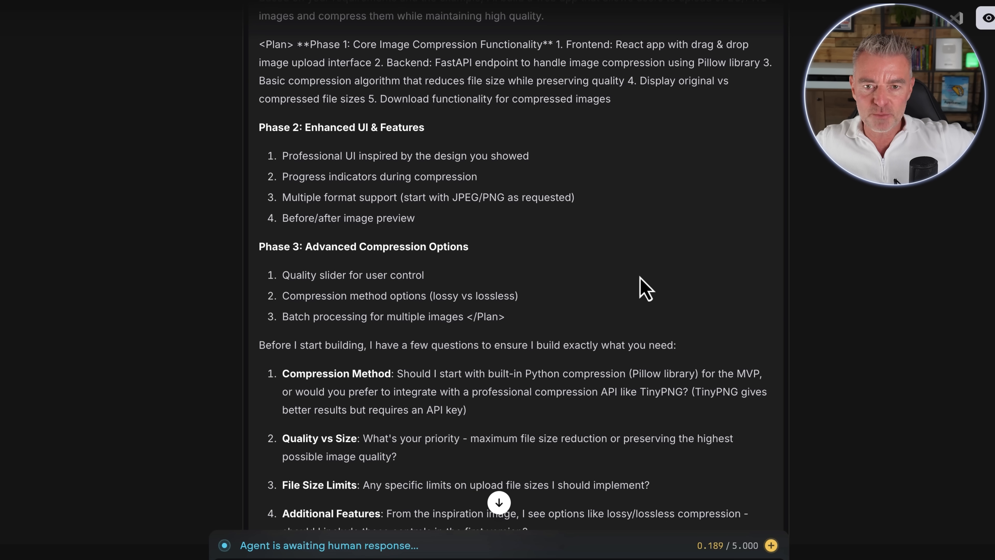
{"action": "scroll", "scroll_direction": "down", "scroll_amount": 3}
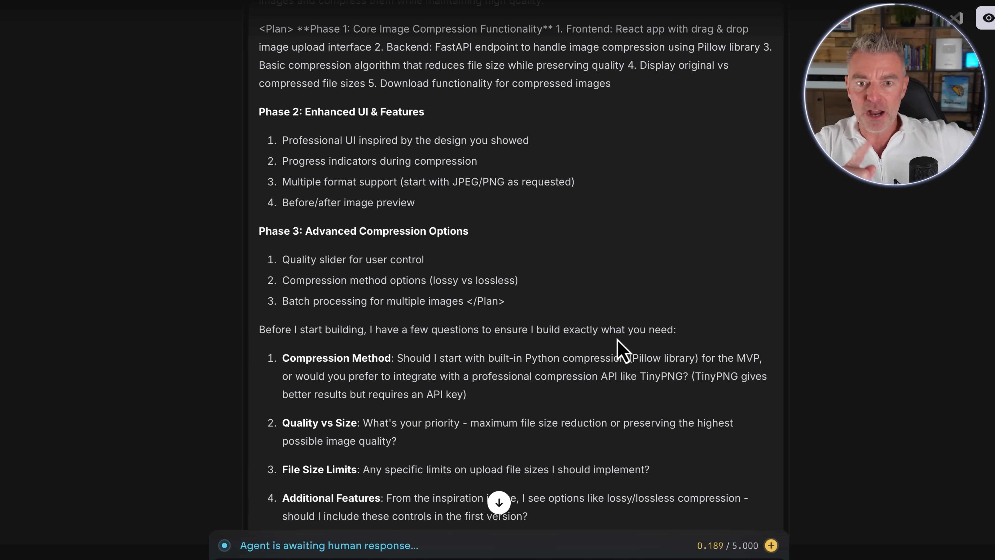
{"action": "scroll", "scroll_direction": "down", "scroll_amount": 3}
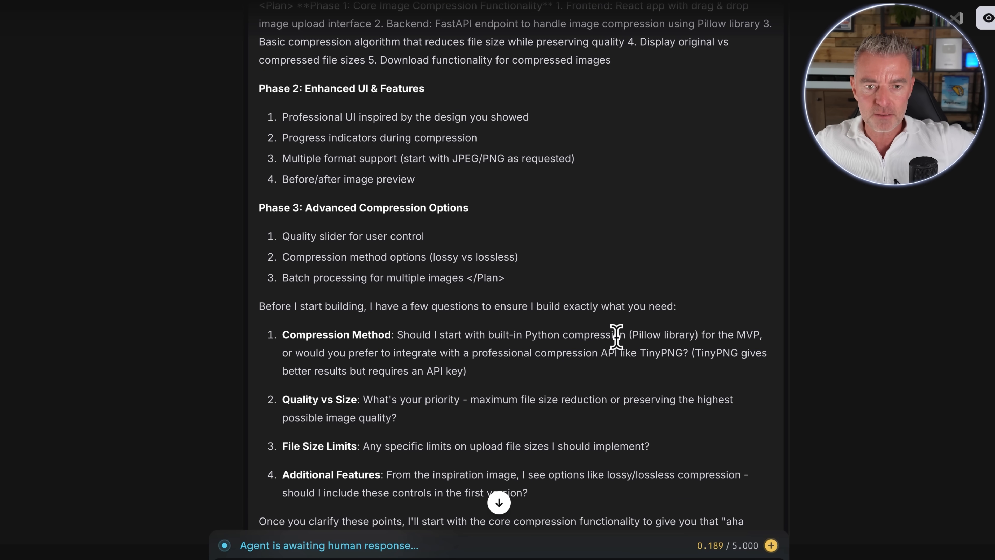
{"action": "scroll", "scroll_direction": "down", "scroll_amount": 3}
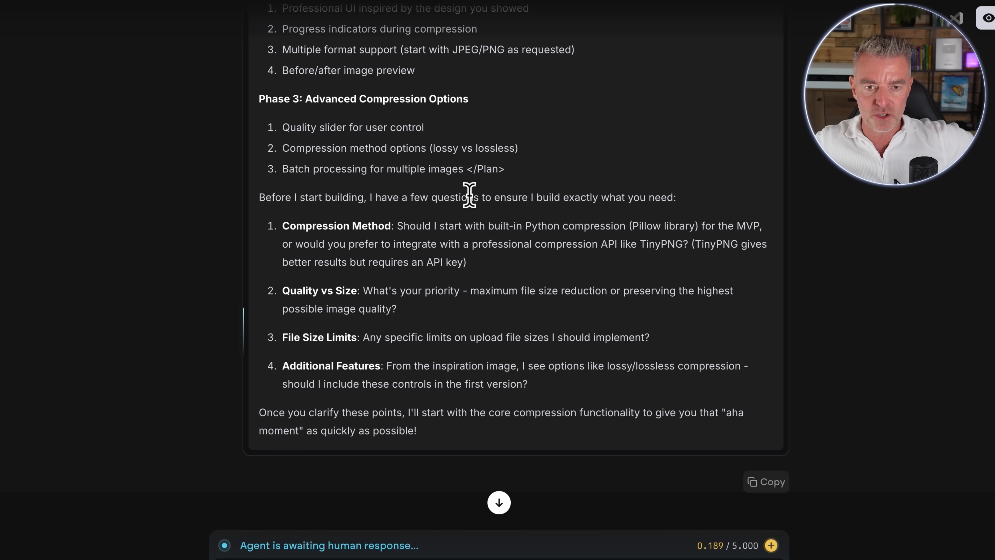
{"action": "mouse_move", "coordinate": [312, 169]}
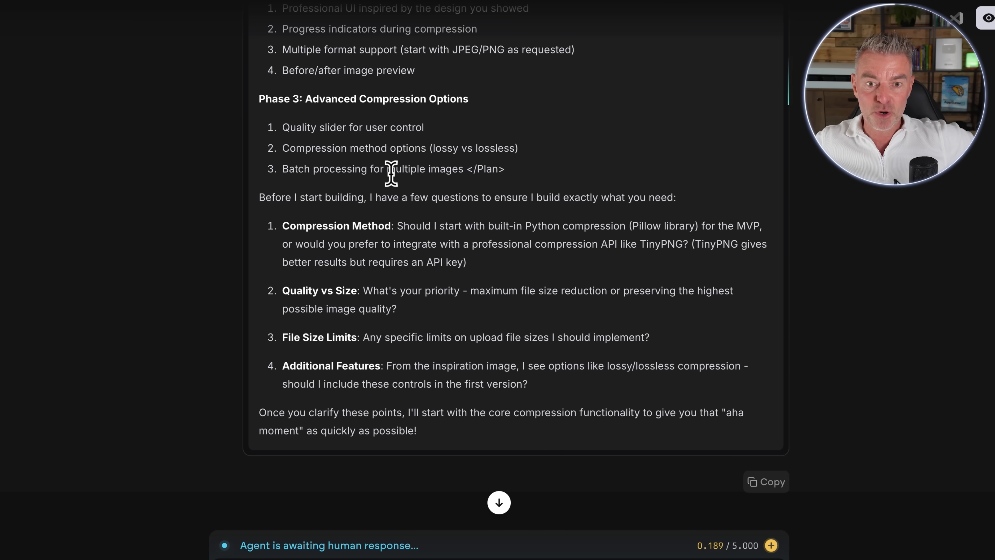
{"action": "scroll", "scroll_direction": "down", "scroll_amount": 3}
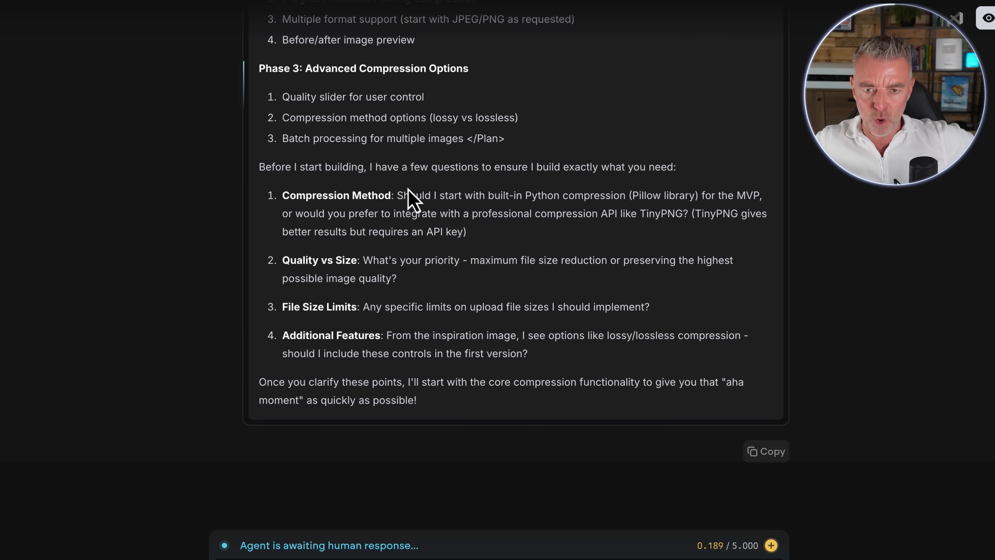
{"action": "mouse_move", "coordinate": [430, 235]}
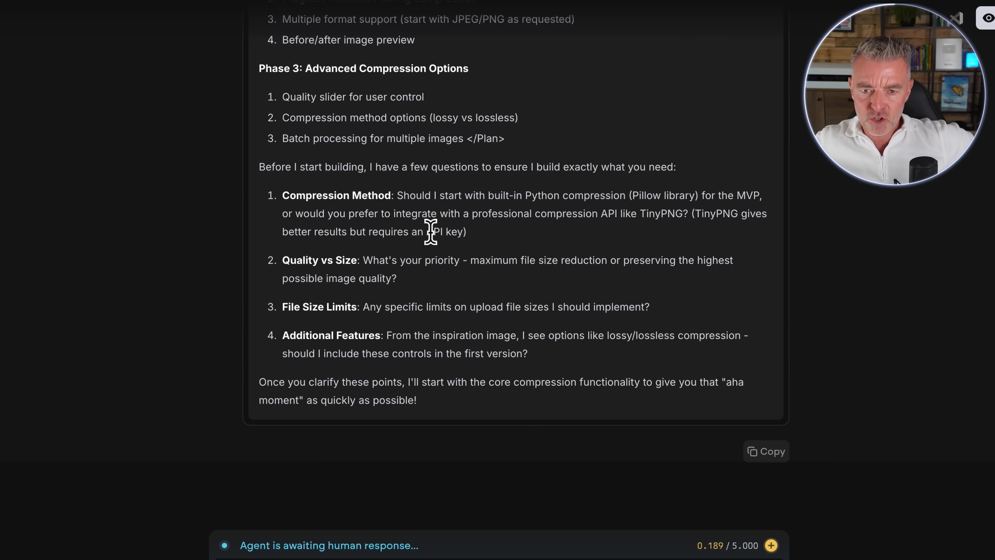
{"action": "mouse_move", "coordinate": [485, 214]}
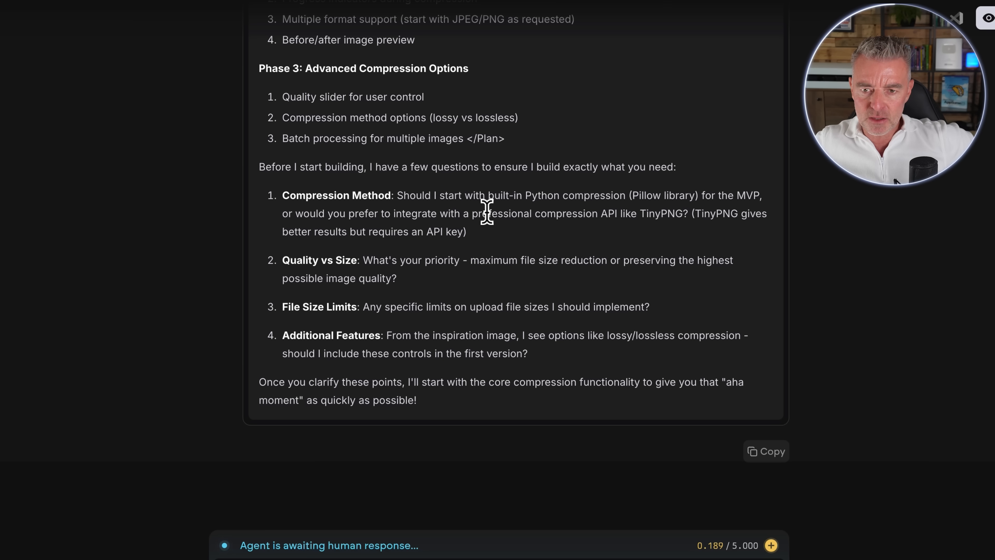
{"action": "mouse_move", "coordinate": [366, 238]}
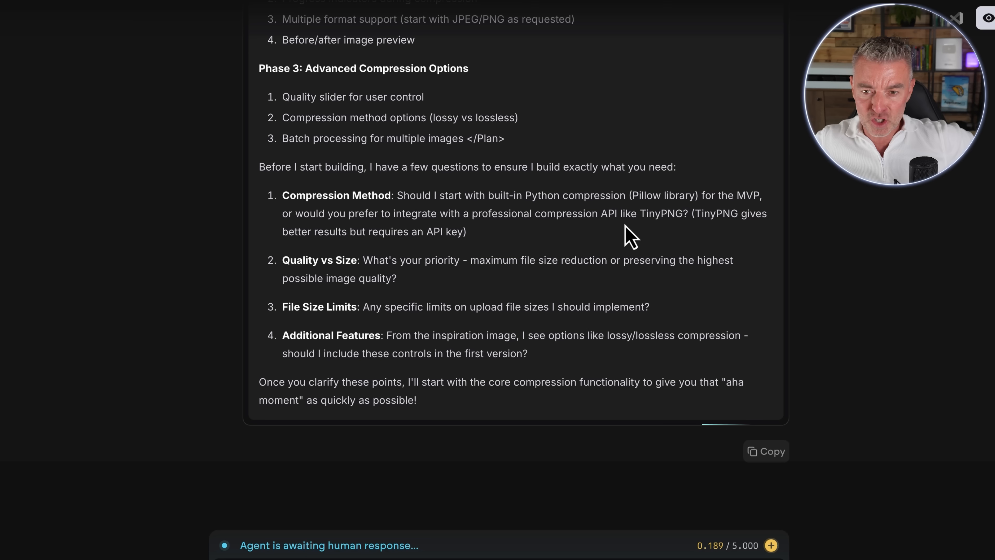
{"action": "mouse_move", "coordinate": [702, 237]}
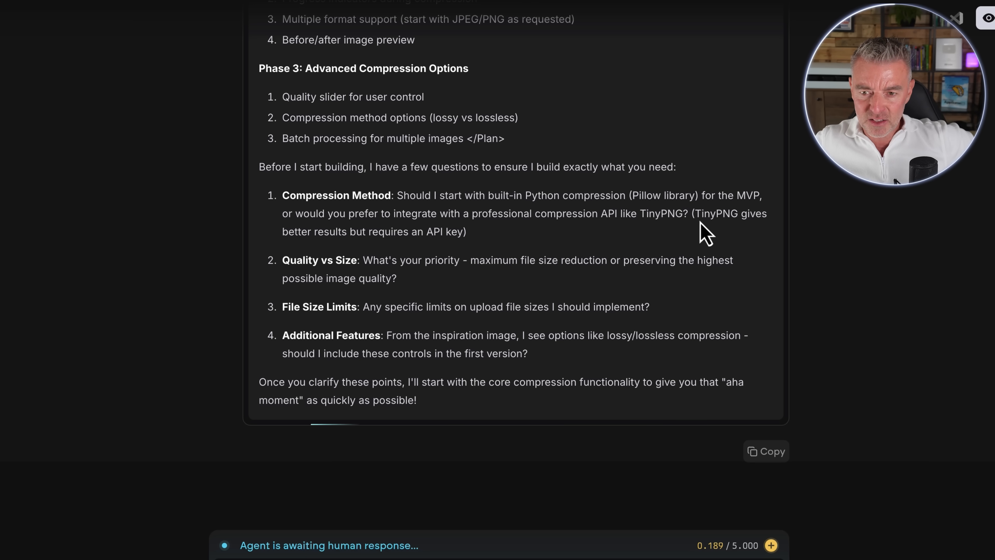
{"action": "mouse_move", "coordinate": [511, 213]}
{"action": "type", "text": "1"}
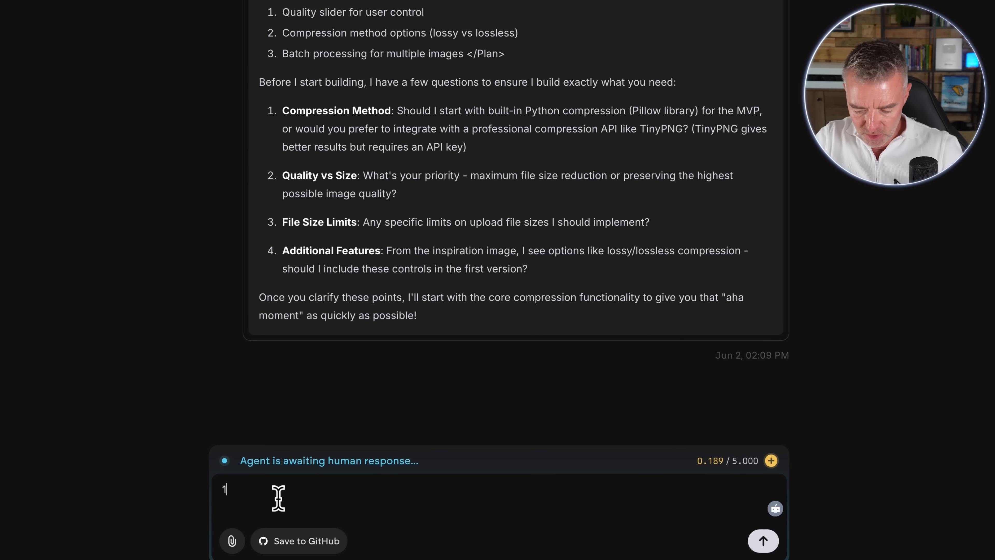
Reply with numbered answers: Python Pillow, Quality, 5mb upload max, and Y to extra controls.
{"action": "type", "text": ") Python library Pillow"}
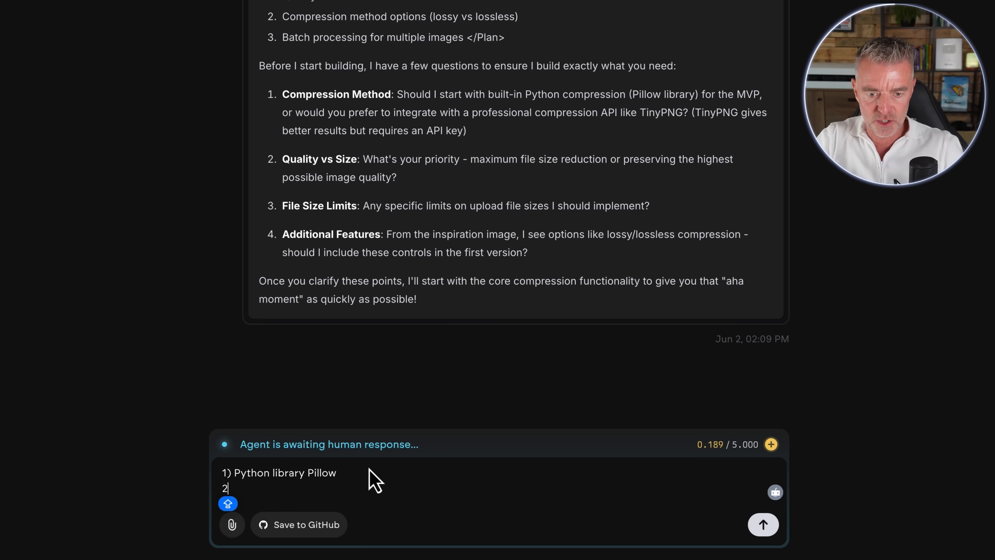
{"action": "type", "text": ")"}
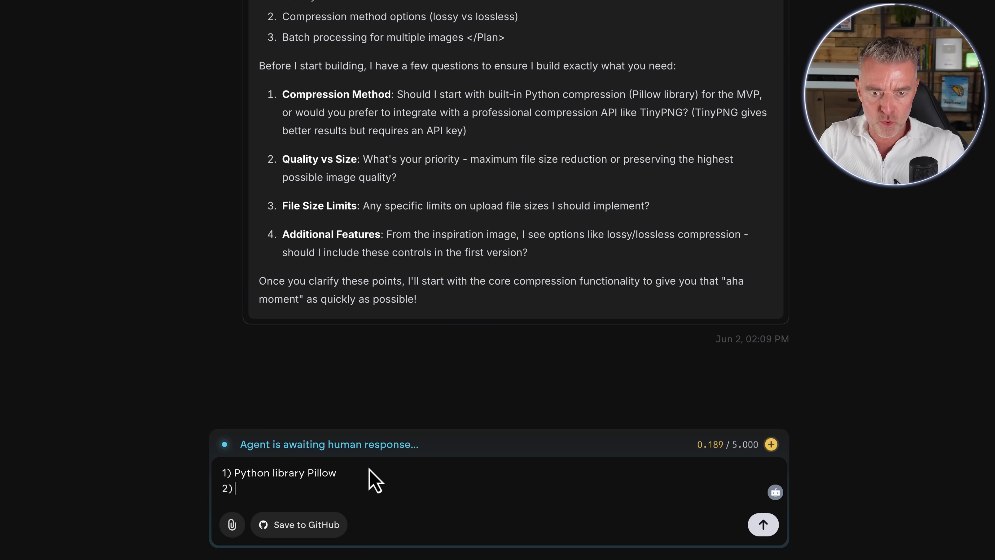
{"action": "type", "text": "Quality"}
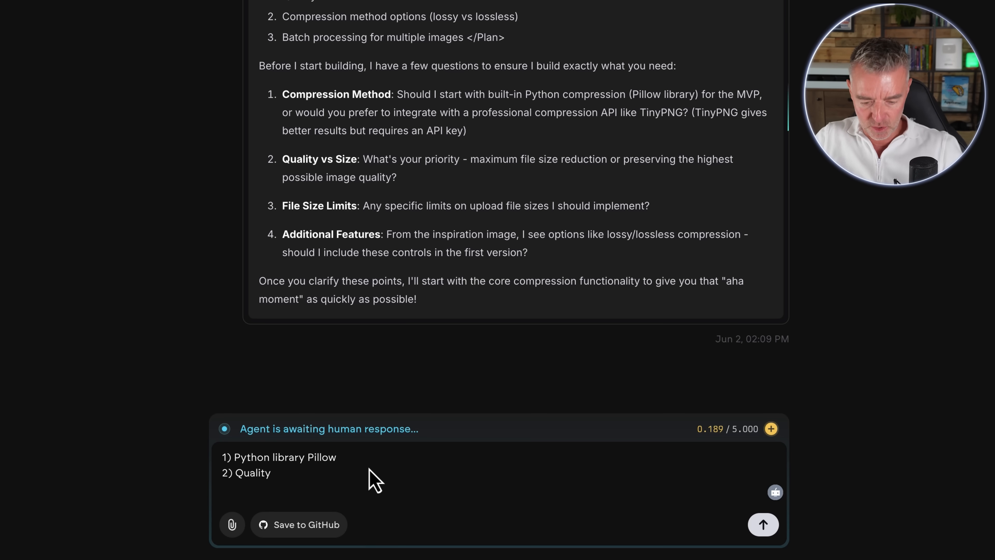
{"action": "type", "text": "3)"}
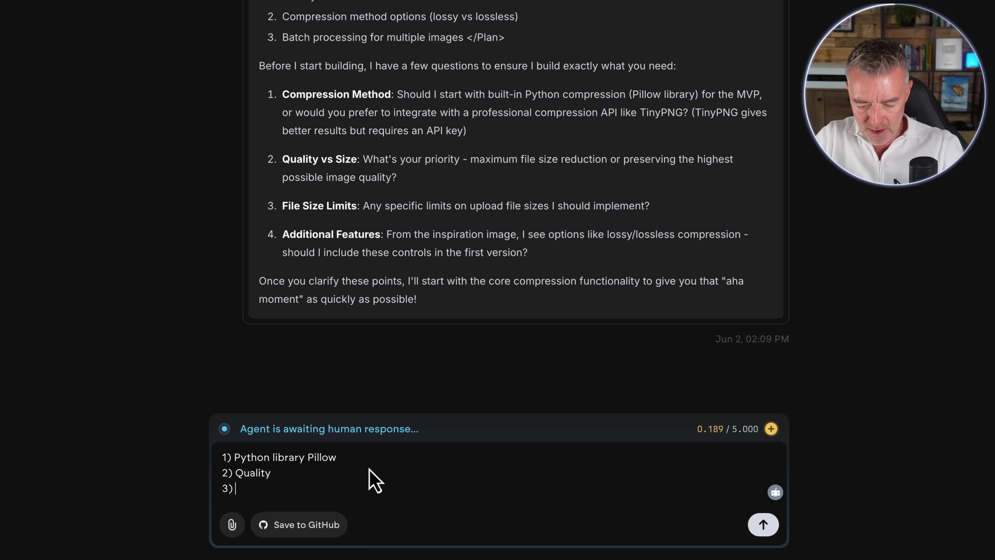
{"action": "type", "text": "5mb upload"}
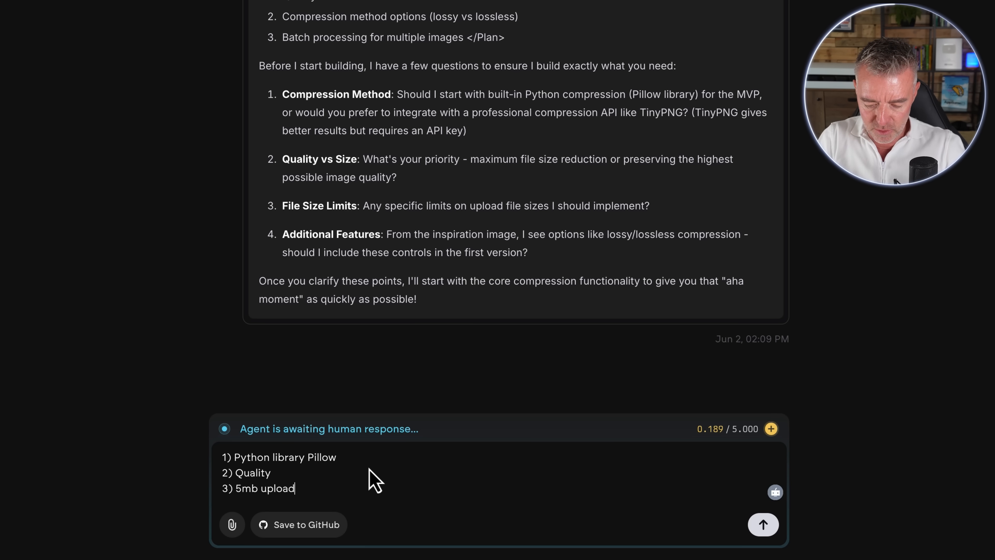
{"action": "type", "text": "max"}
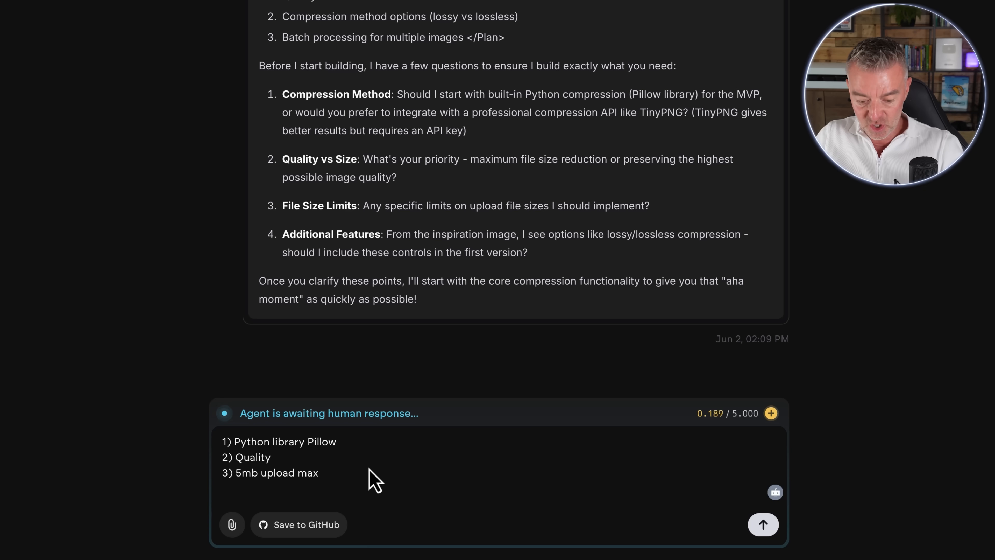
{"action": "type", "text": "4)"}
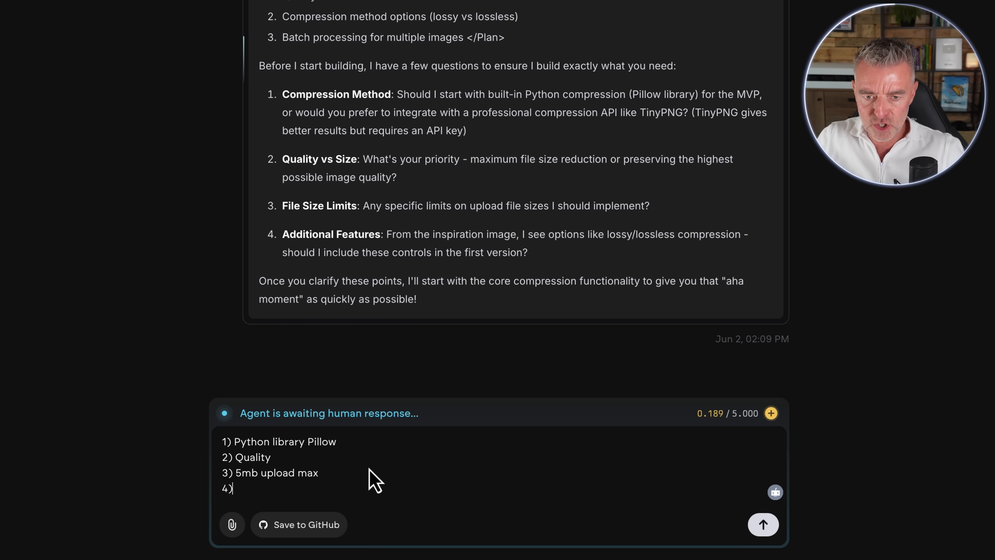
{"action": "type", "text": "Yes"}
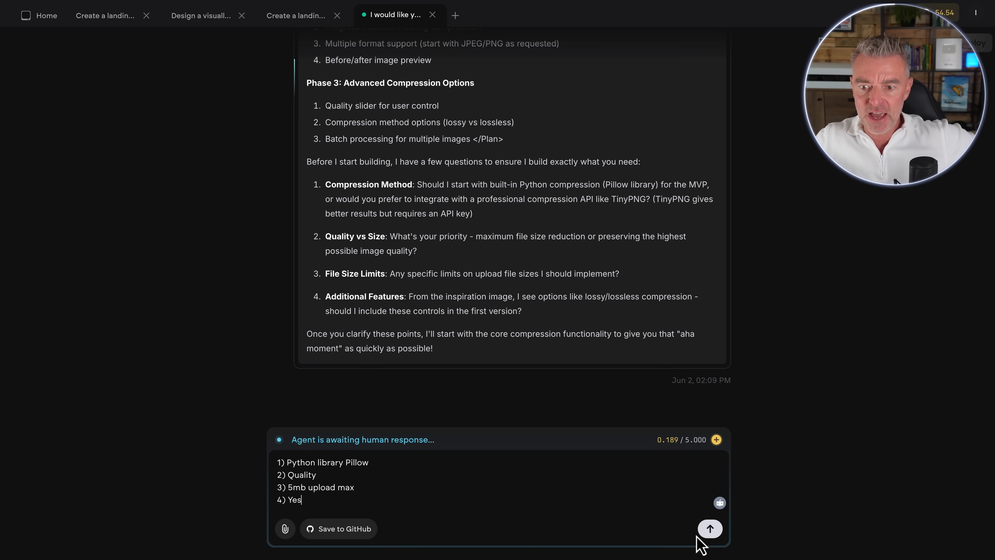
{"action": "left_click", "coordinate": [710, 528]}
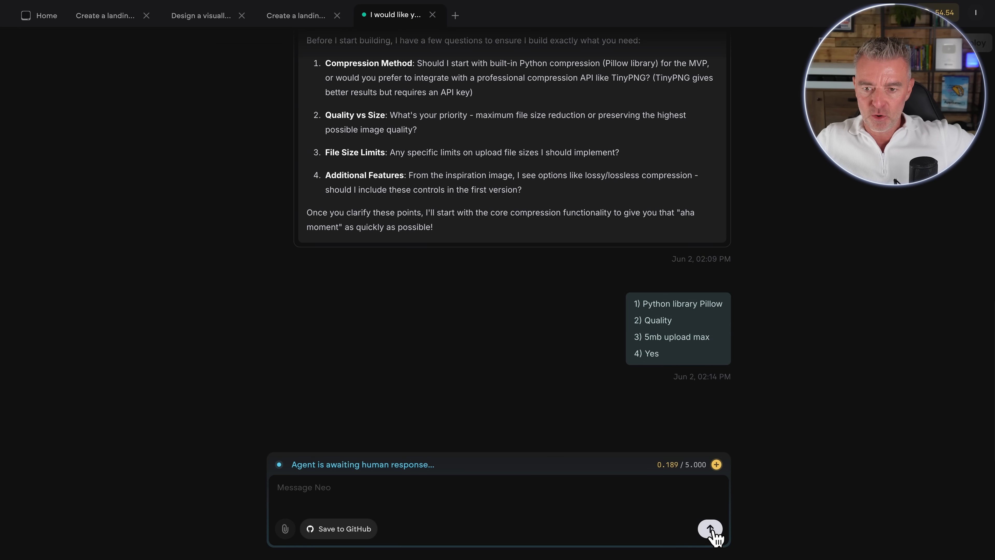
Review the created server.py file and the agent's pip install output for the backend.
{"action": "left_click", "coordinate": [710, 528]}
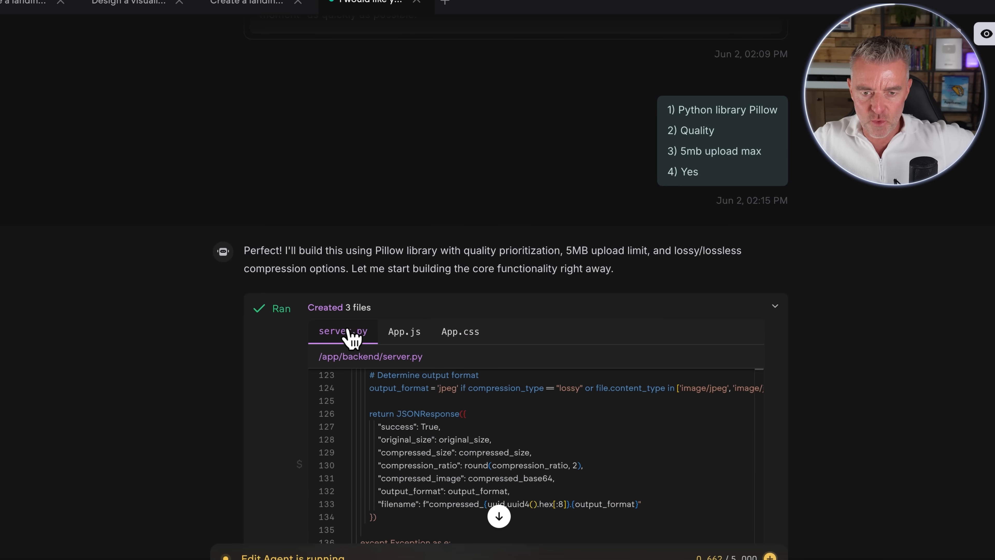
{"action": "left_click", "coordinate": [461, 331]}
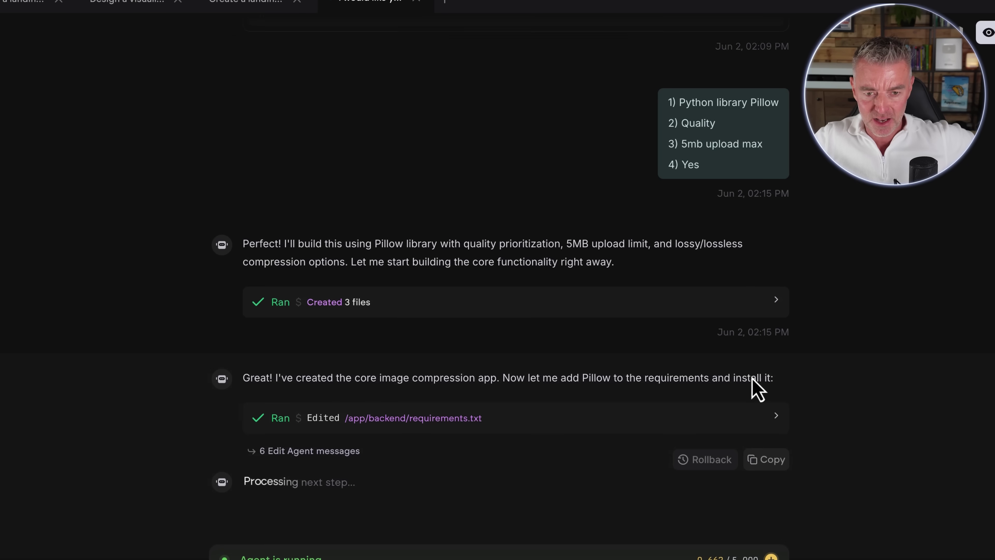
{"action": "scroll", "scroll_direction": "down", "scroll_amount": 3}
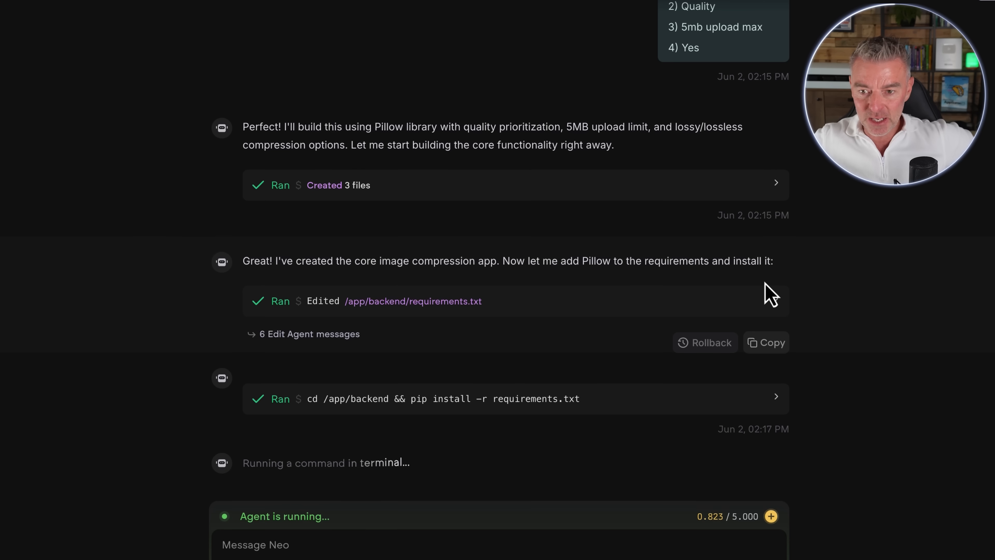
{"action": "scroll", "scroll_direction": "down", "scroll_amount": 3}
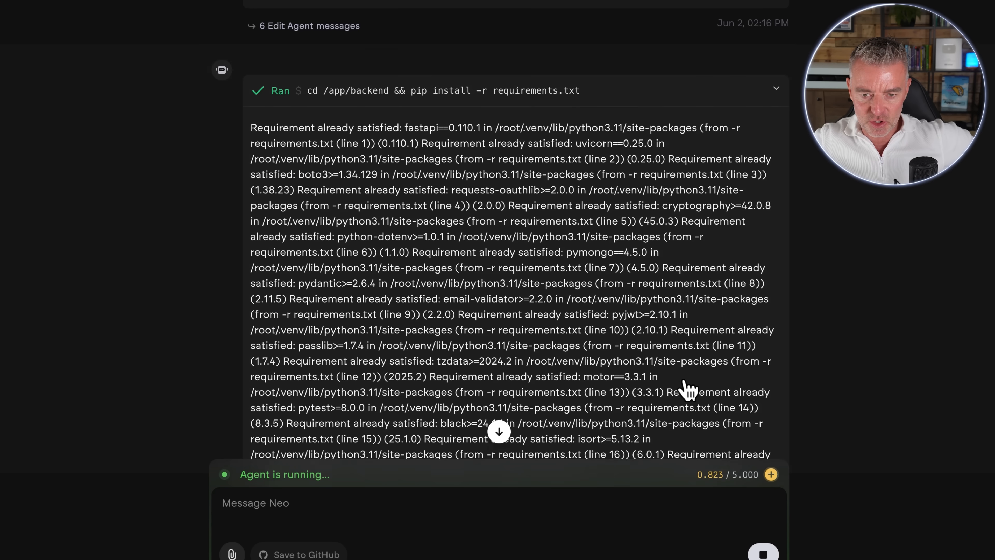
{"action": "scroll", "scroll_direction": "down", "scroll_amount": 3}
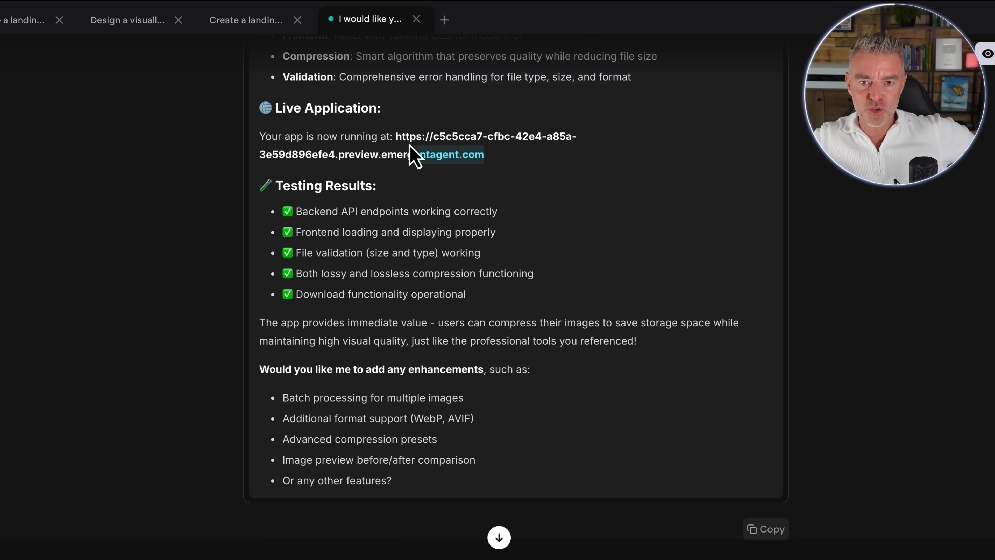
{"action": "mouse_move", "coordinate": [761, 207]}
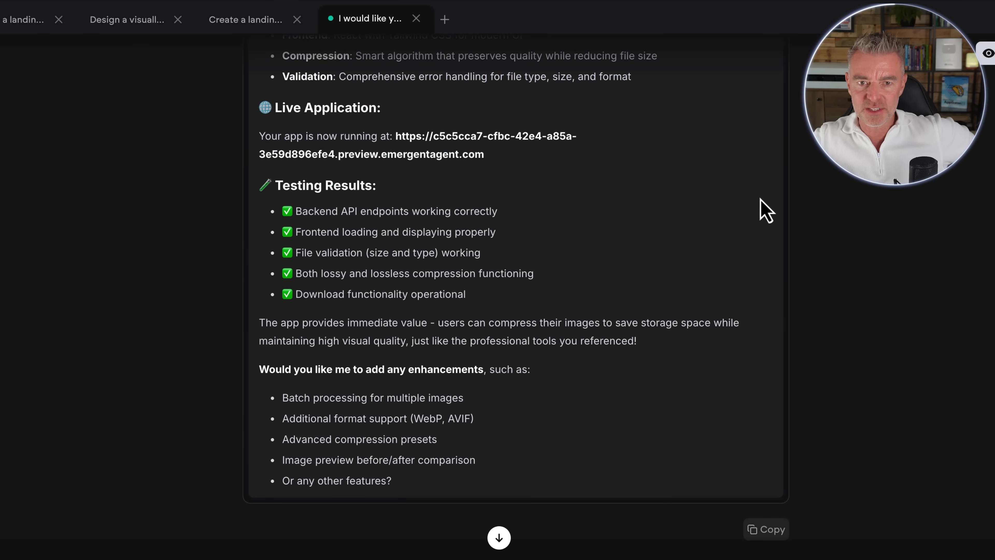
{"action": "scroll", "scroll_direction": "down", "scroll_amount": 3}
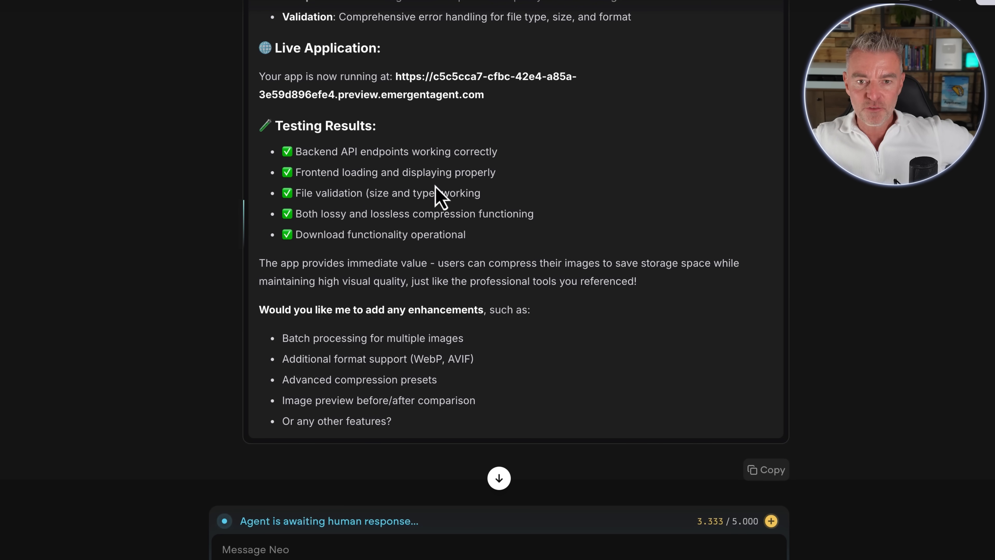
{"action": "mouse_move", "coordinate": [351, 236]}
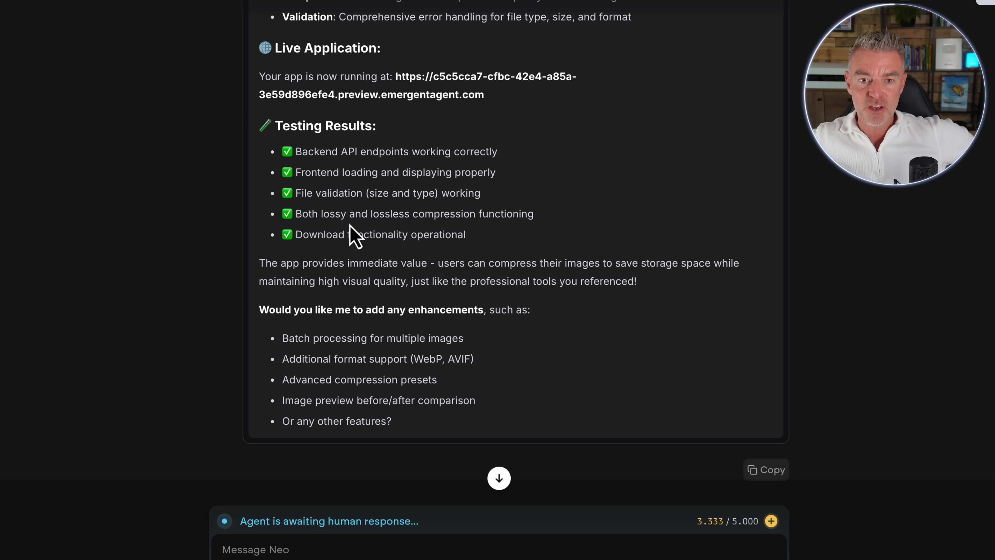
{"action": "mouse_move", "coordinate": [435, 219]}
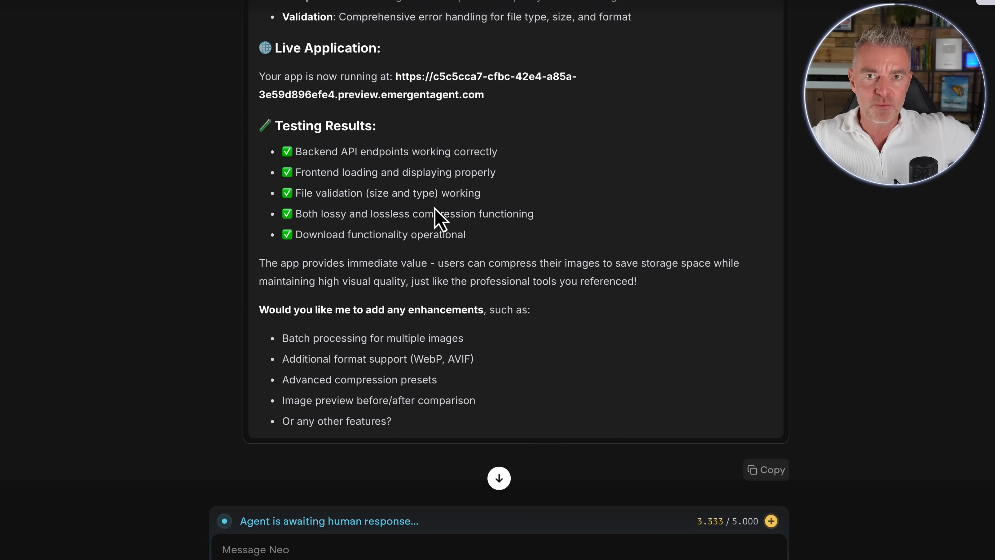
{"action": "scroll", "scroll_direction": "down", "scroll_amount": 3}
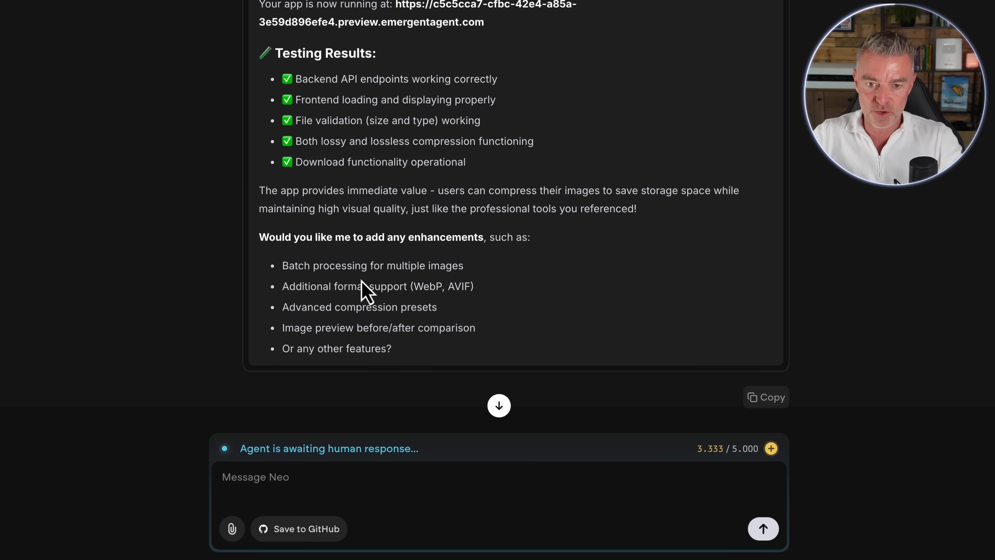
{"action": "mouse_move", "coordinate": [431, 317]}
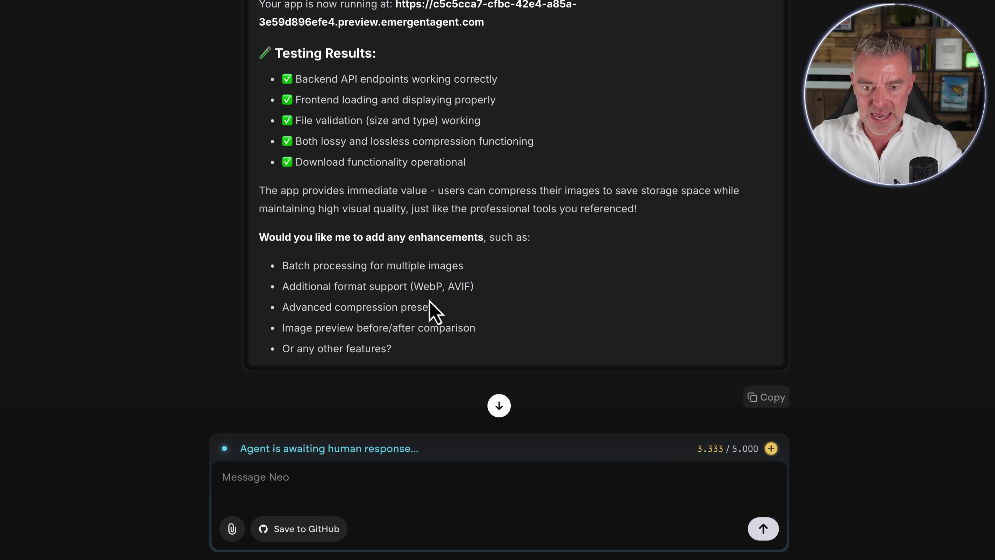
{"action": "mouse_move", "coordinate": [285, 334]}
{"action": "type", "text": "Please add image preview/"}
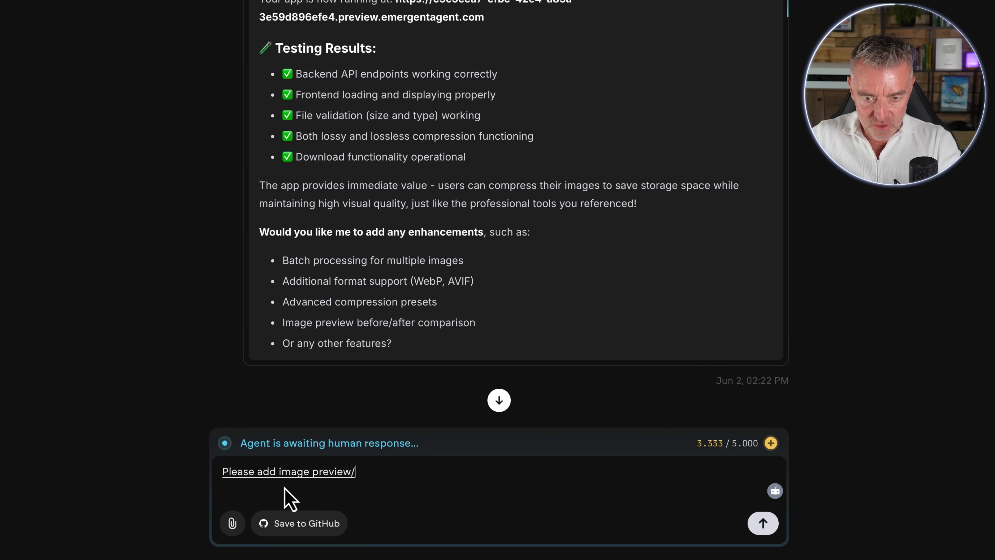
Send 'Please add image preview/after comparison' to the agent so it resumes work.
{"action": "left_click", "coordinate": [762, 523]}
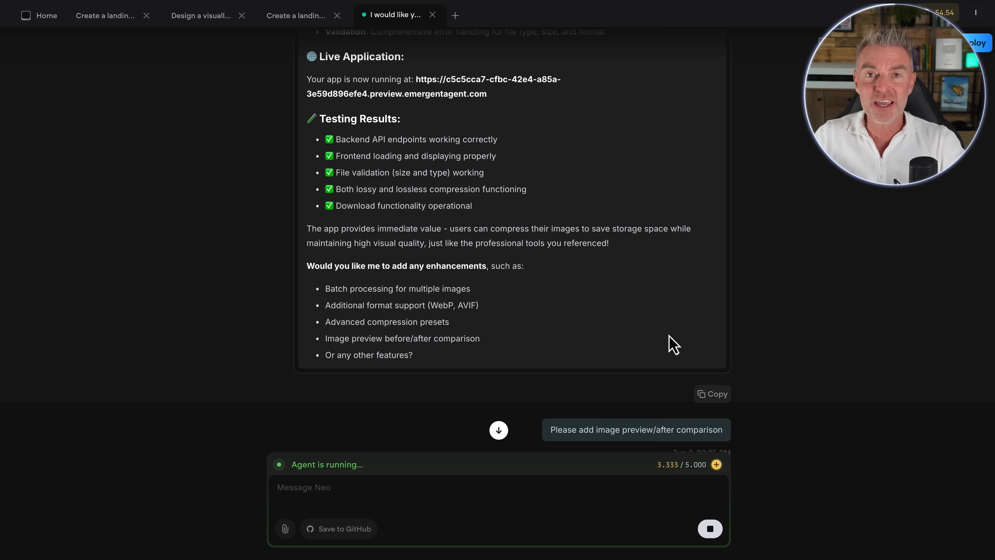
Follow the agent editing App.js and App.css until it stops with its budget exhausted.
{"action": "scroll", "scroll_direction": "down", "scroll_amount": 3}
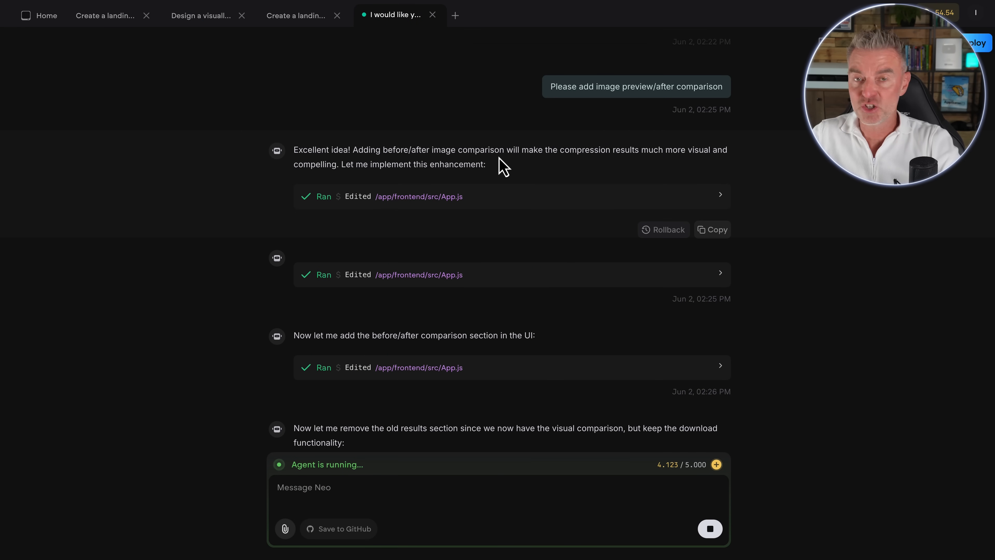
{"action": "scroll", "scroll_direction": "down", "scroll_amount": 3}
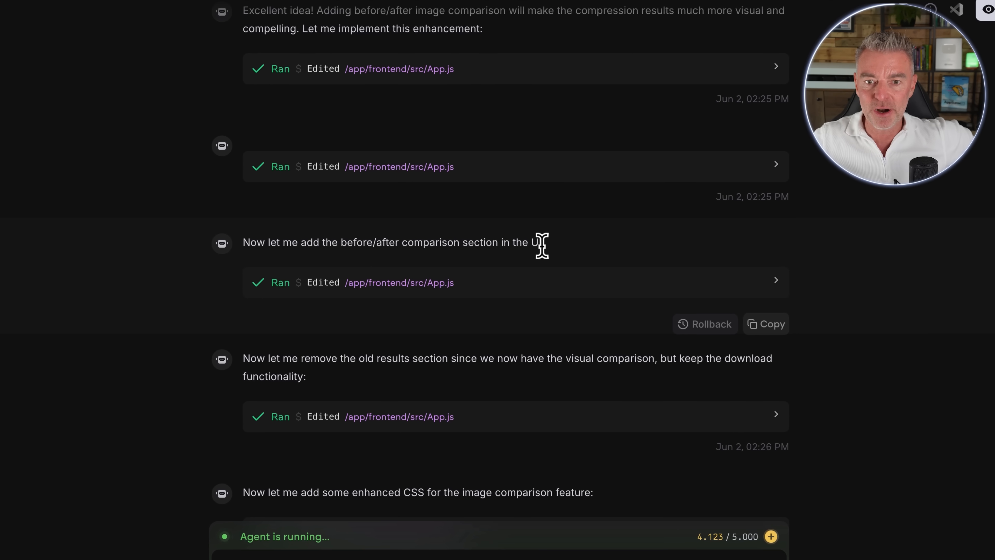
{"action": "scroll", "scroll_direction": "down", "scroll_amount": 3}
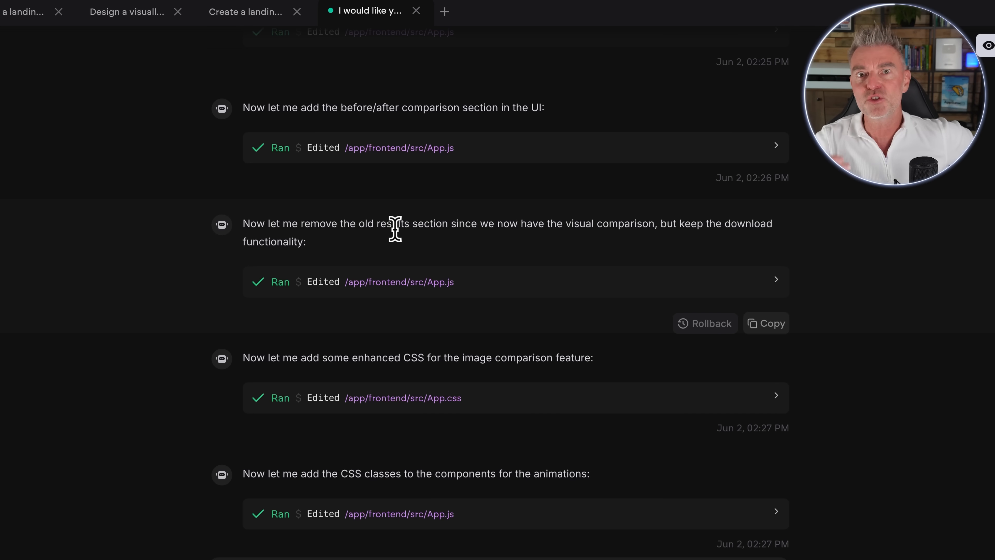
{"action": "scroll", "scroll_direction": "down", "scroll_amount": 3}
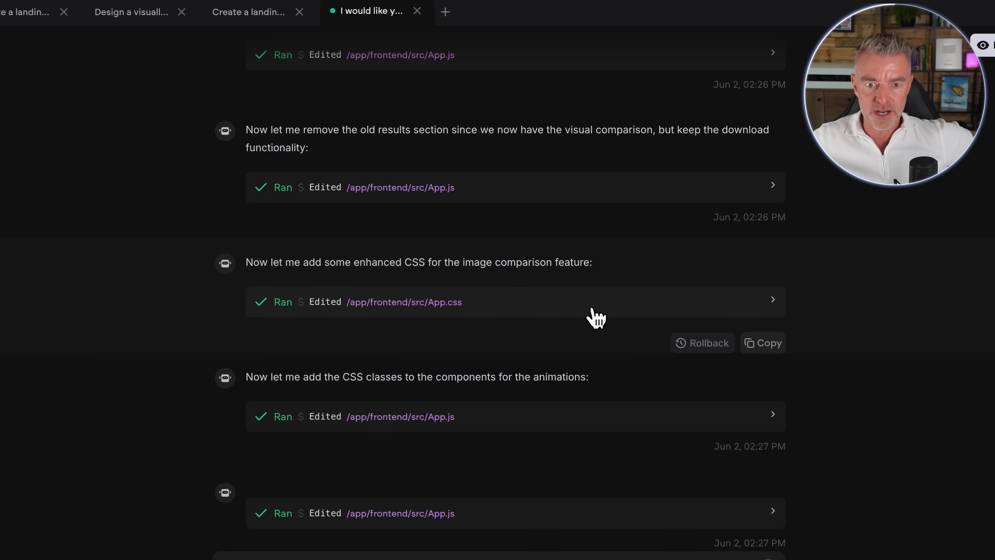
{"action": "scroll", "scroll_direction": "down", "scroll_amount": 3}
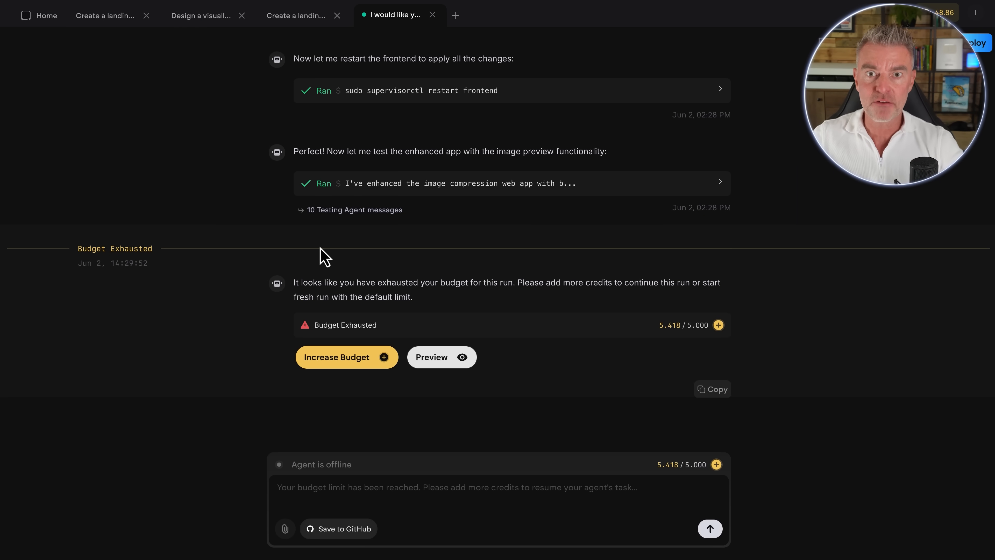
{"action": "mouse_move", "coordinate": [370, 300]}
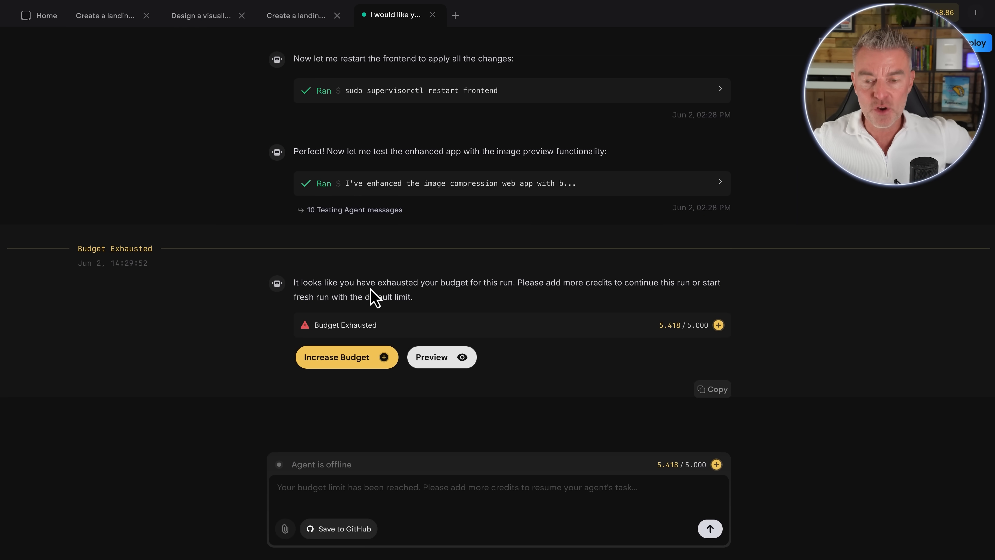
{"action": "mouse_move", "coordinate": [587, 298]}
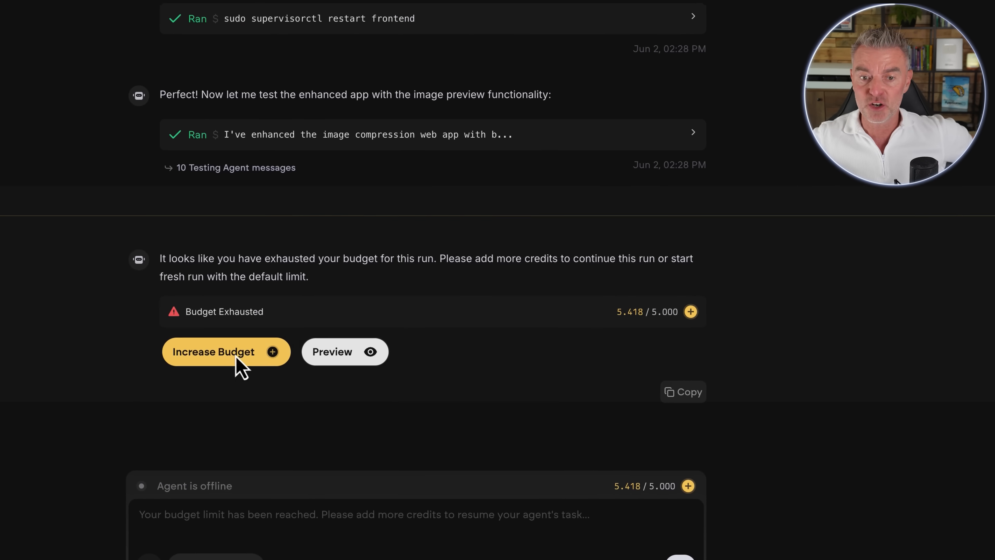
Increase the session budget by 10.00 credits to a 15.000-credit limit and confirm.
{"action": "left_click", "coordinate": [217, 353]}
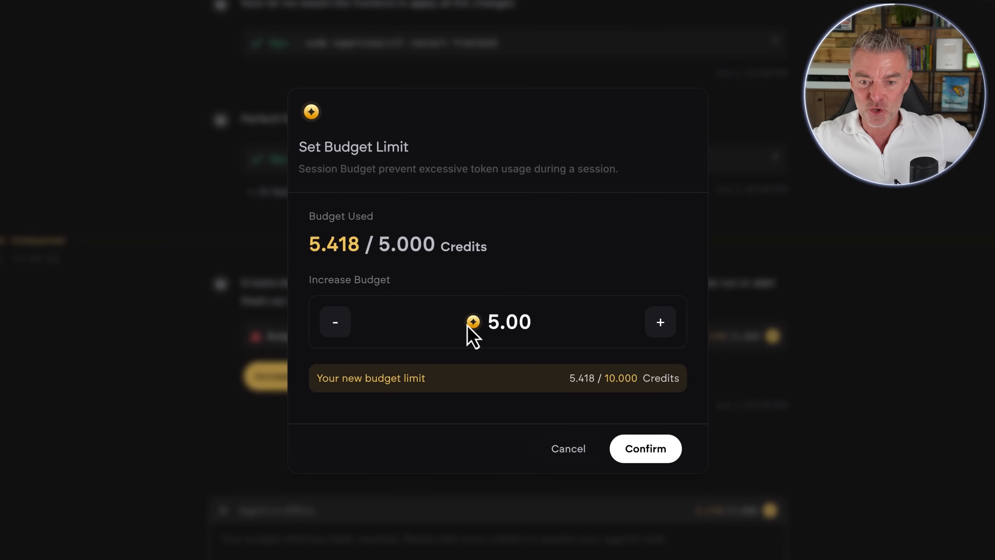
{"action": "left_click", "coordinate": [660, 322]}
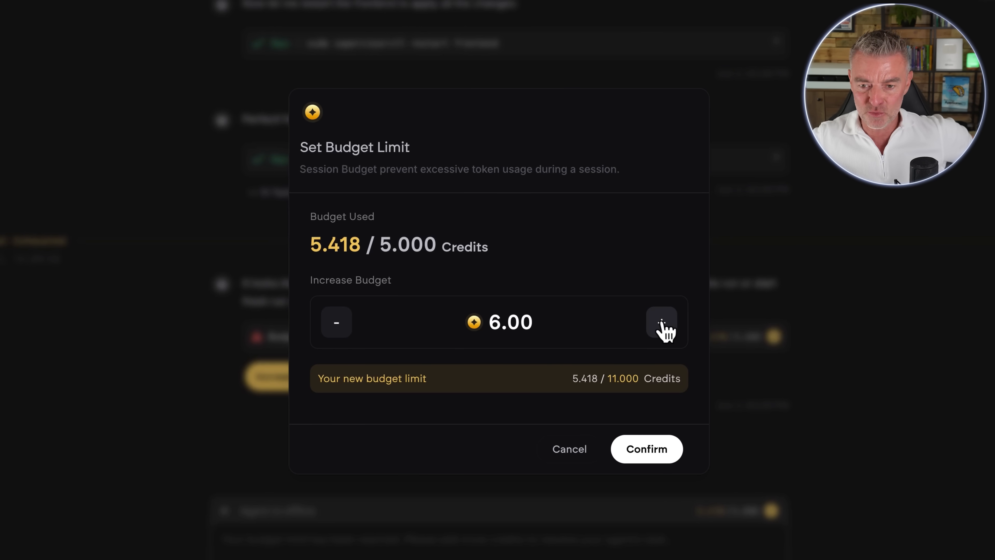
{"action": "left_click", "coordinate": [662, 324]}
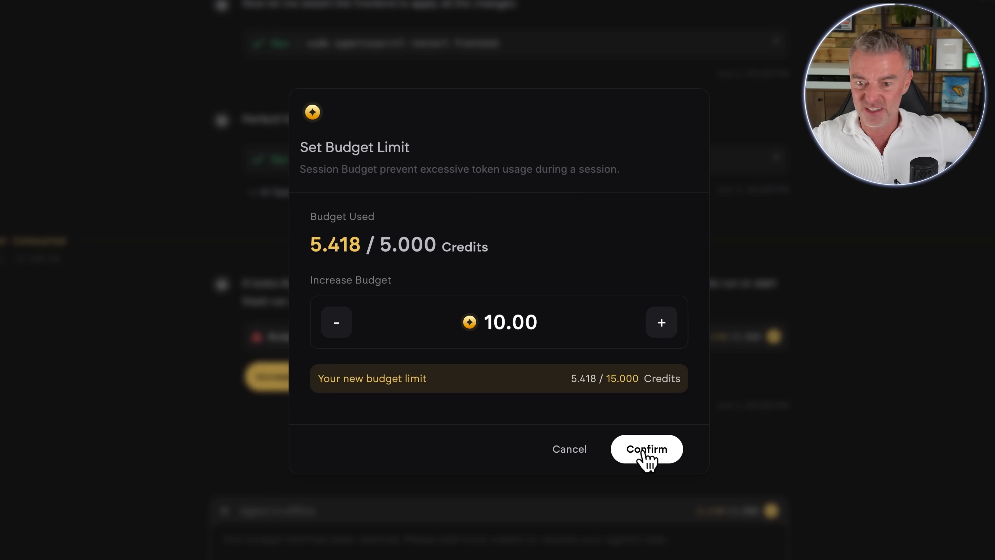
{"action": "left_click", "coordinate": [646, 448]}
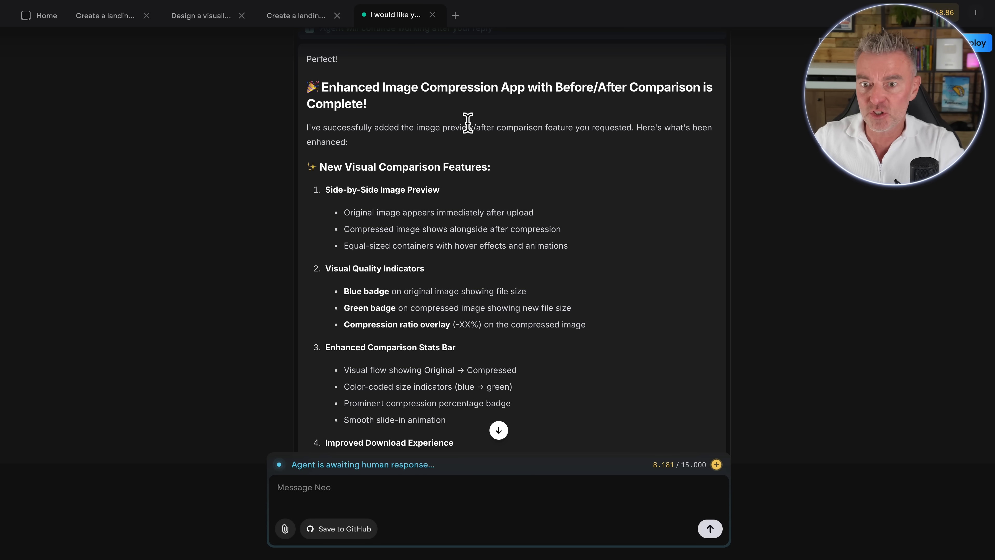
Scroll through the agent's completion summary down to the live app link.
{"action": "scroll", "scroll_direction": "down", "scroll_amount": 3}
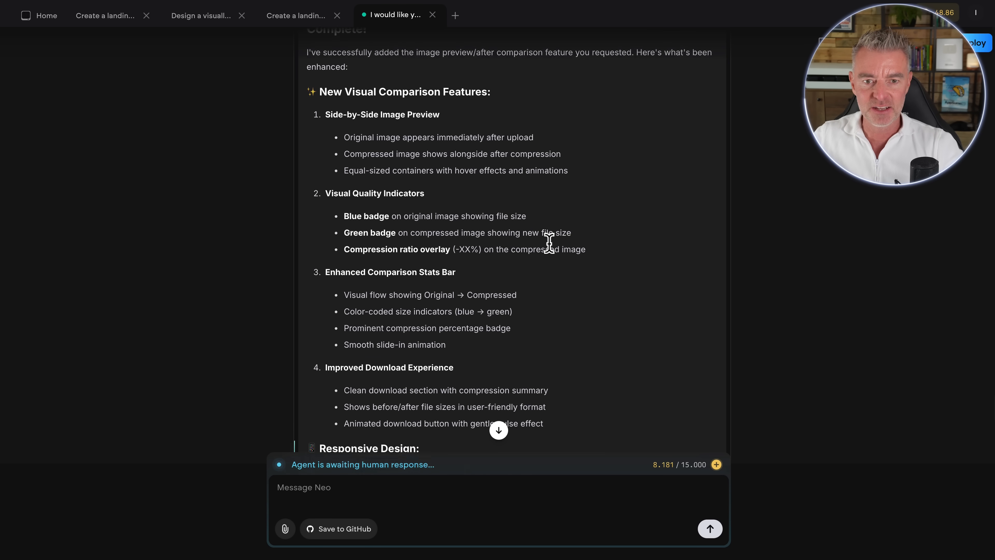
{"action": "scroll", "scroll_direction": "down", "scroll_amount": 3}
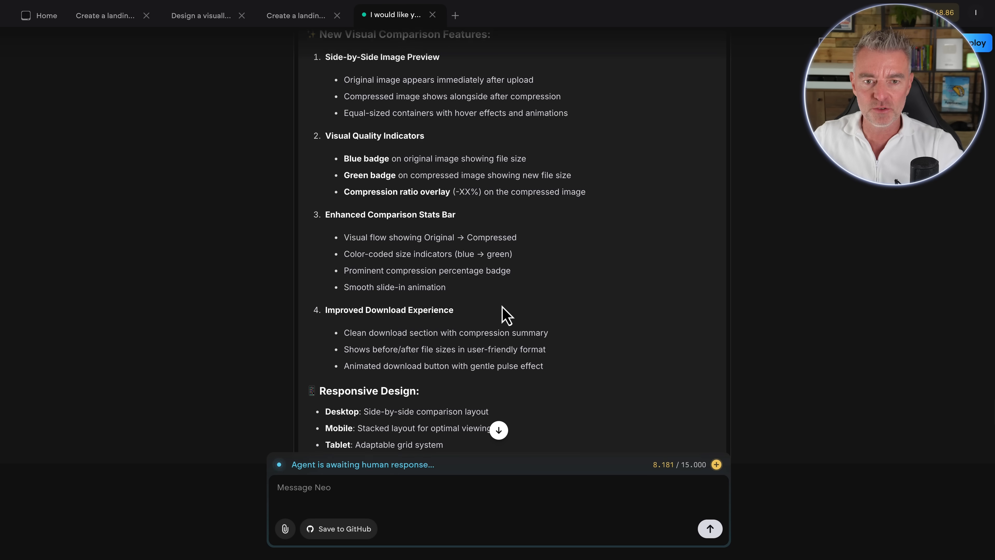
{"action": "scroll", "scroll_direction": "down", "scroll_amount": 3}
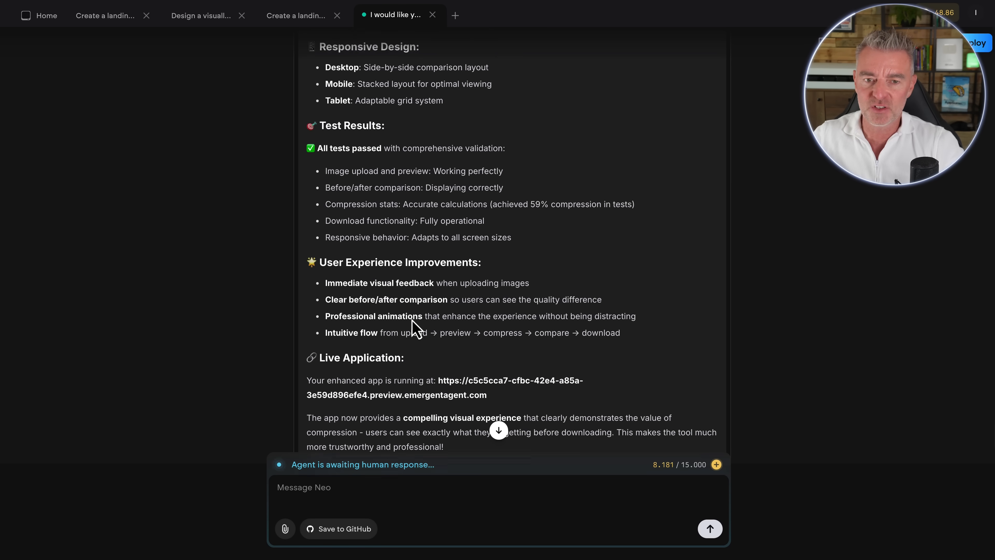
{"action": "scroll", "scroll_direction": "down", "scroll_amount": 3}
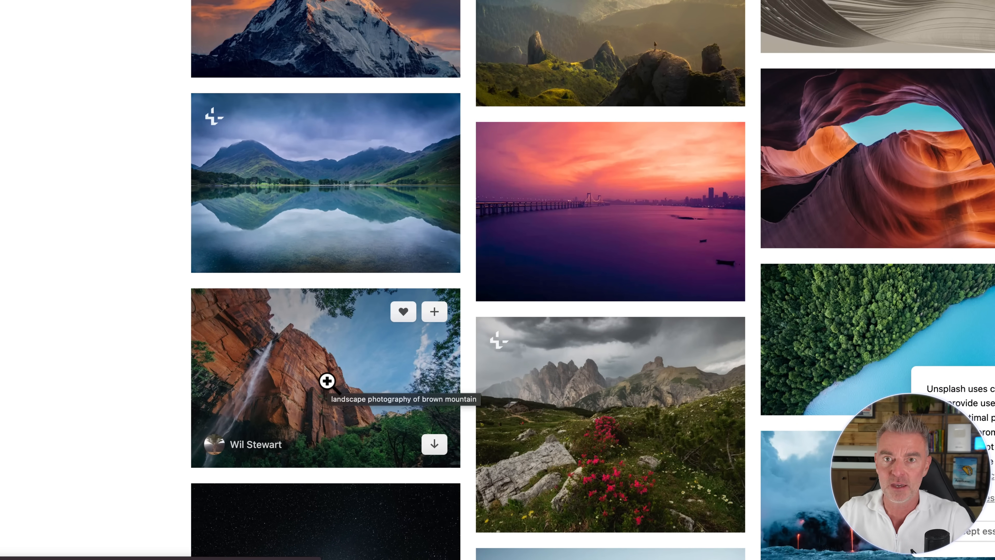
Download the Zion waterfall canyon photo at its Original Size (6000 x 4000).
{"action": "left_click", "coordinate": [328, 383]}
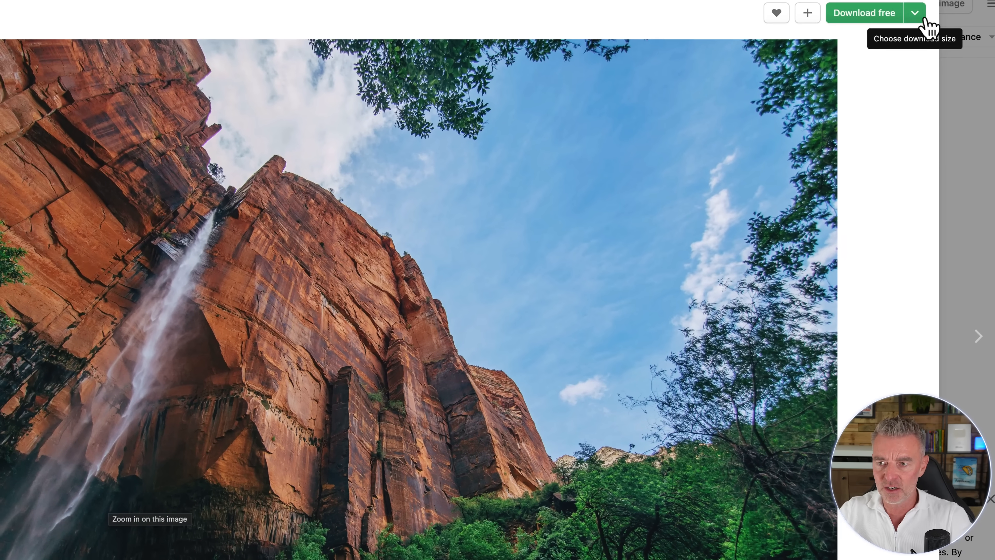
{"action": "left_click", "coordinate": [914, 13]}
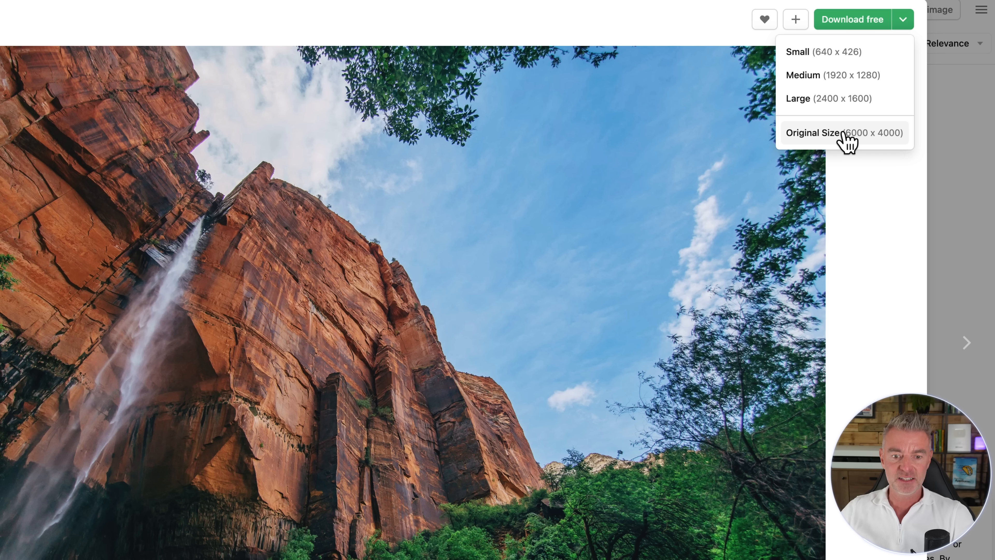
{"action": "left_click", "coordinate": [815, 133]}
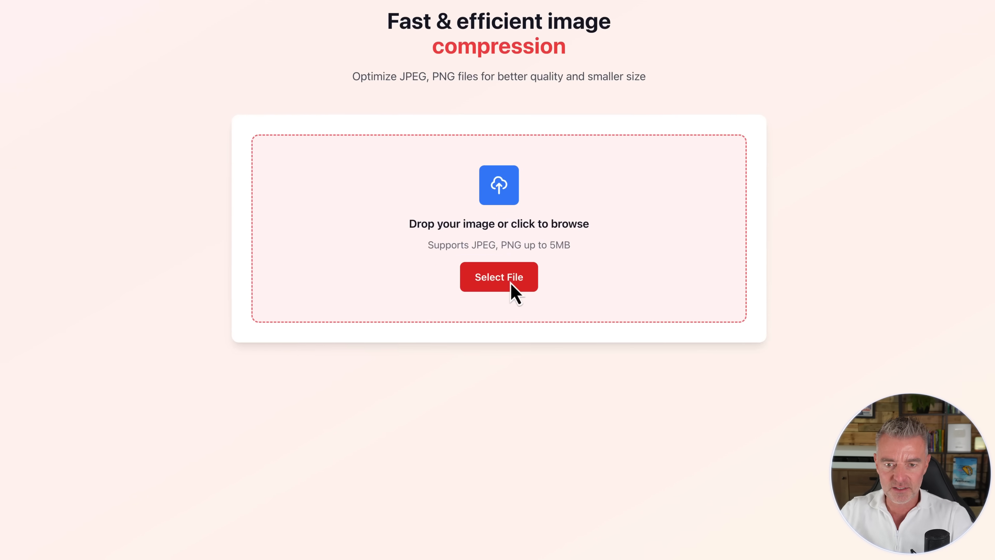
Load the downloaded 4.21 MB waterfall photo into the Compressor app.
{"action": "left_click", "coordinate": [498, 277]}
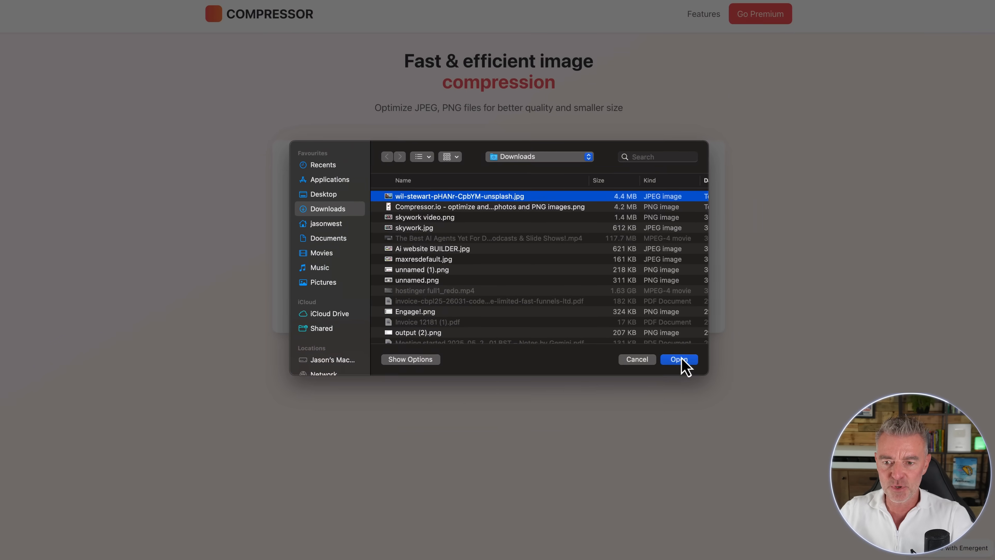
{"action": "left_click", "coordinate": [679, 359]}
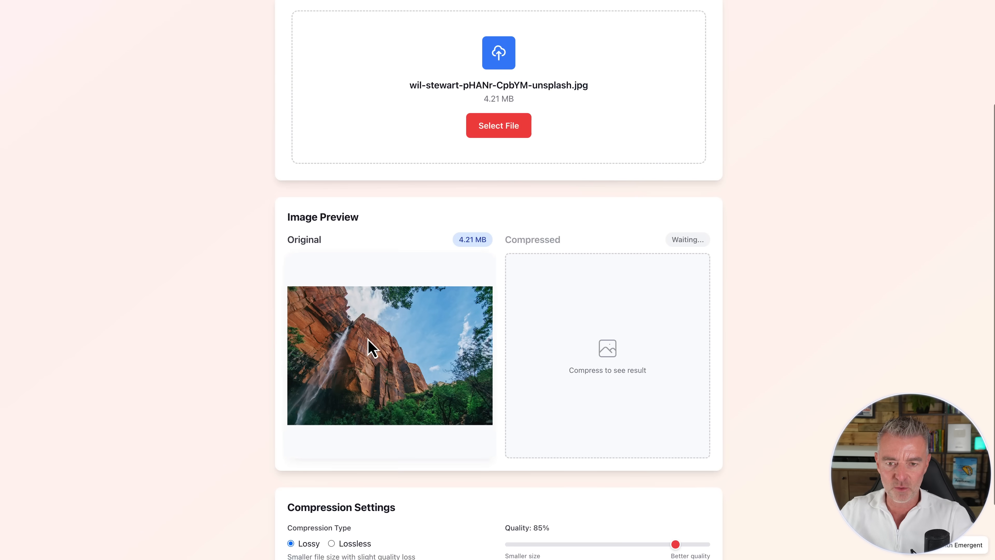
{"action": "scroll", "scroll_direction": "down", "scroll_amount": 3}
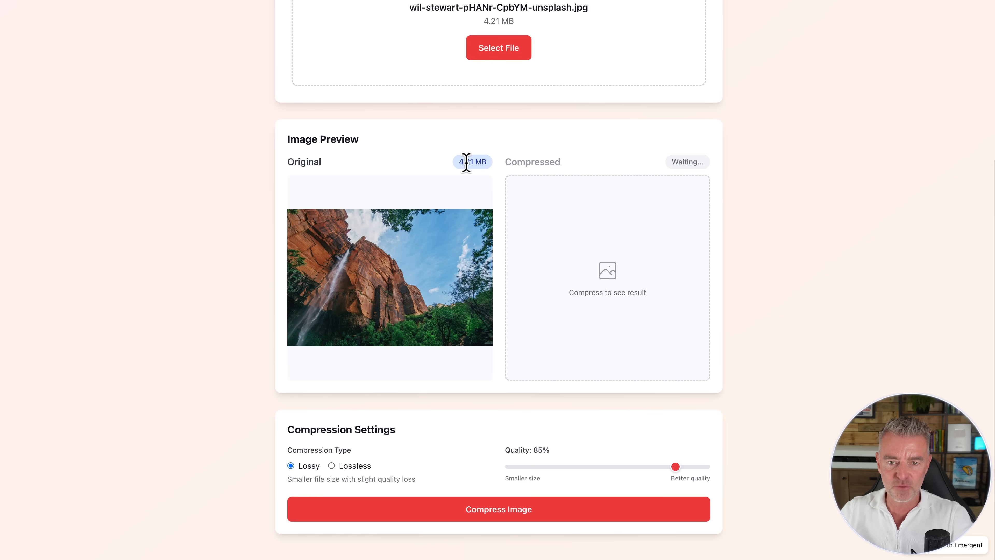
{"action": "mouse_move", "coordinate": [681, 164]}
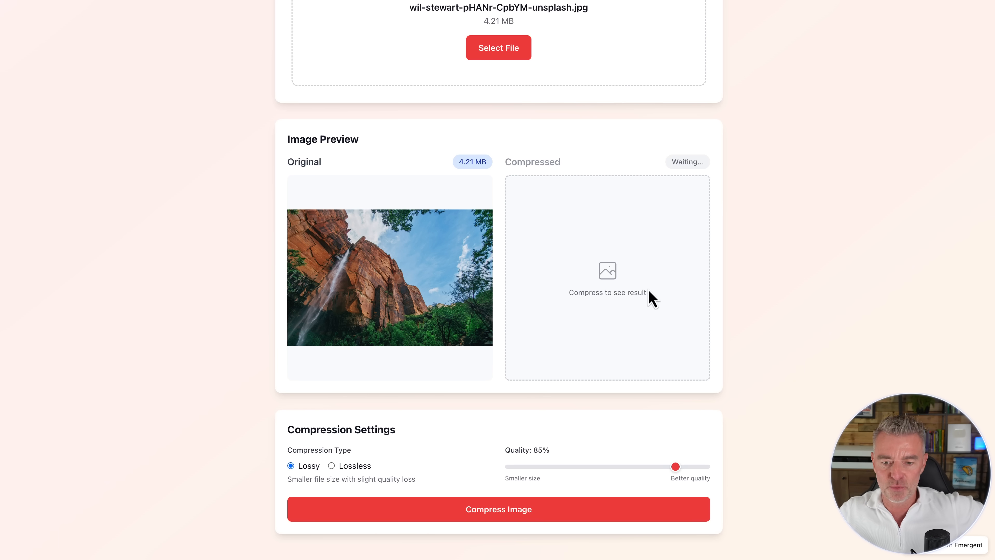
{"action": "scroll", "scroll_direction": "down", "scroll_amount": 3}
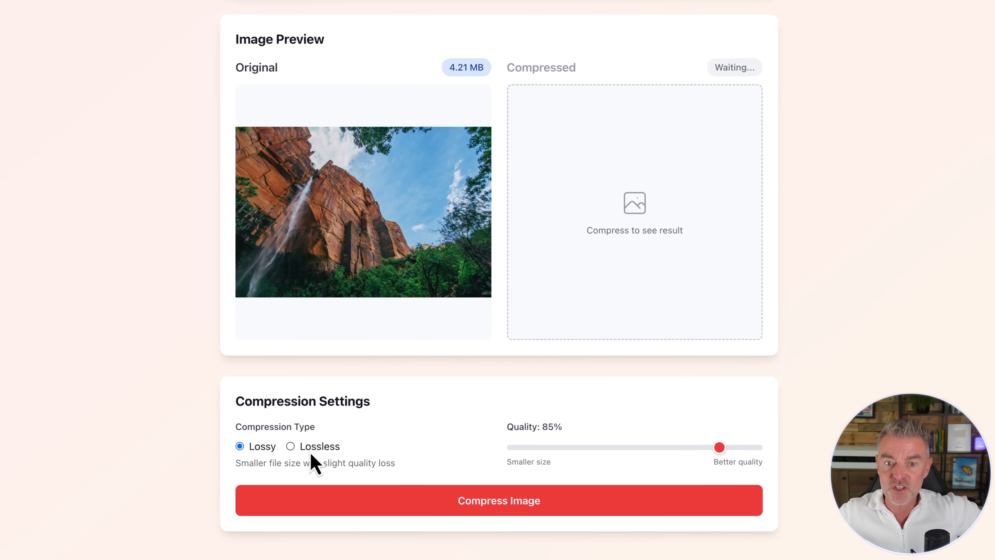
{"action": "mouse_move", "coordinate": [538, 390]}
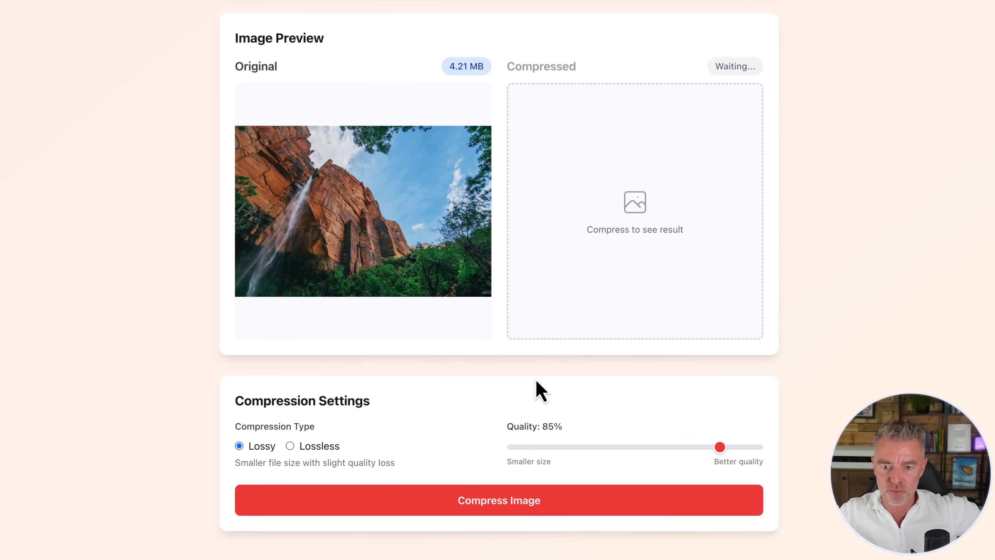
Adjust the Quality slider until lossy compression reads 80%.
{"action": "left_click_drag", "start_coordinate": [719, 447], "coordinate": [675, 446]}
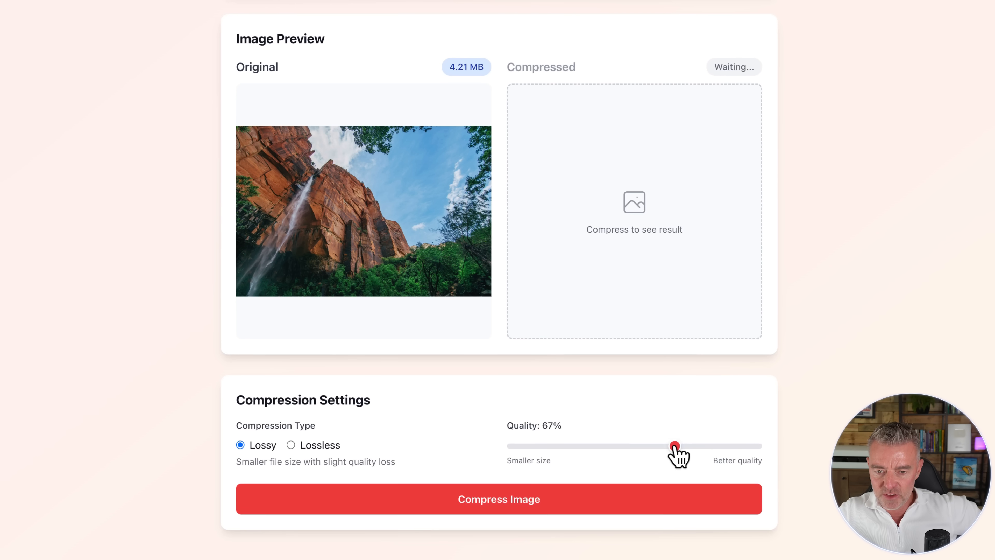
{"action": "left_click_drag", "start_coordinate": [674, 445], "coordinate": [711, 446]}
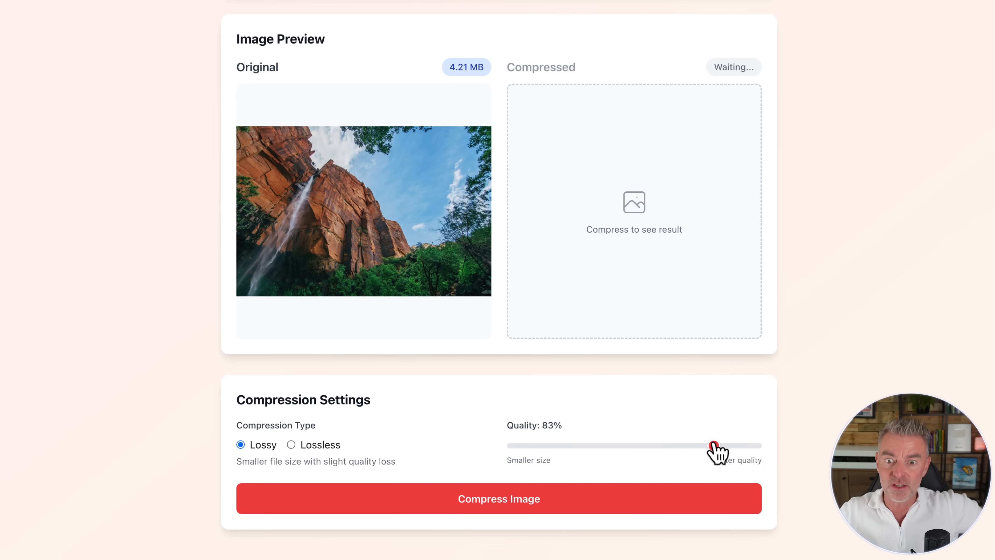
{"action": "left_click_drag", "start_coordinate": [710, 446], "coordinate": [701, 446]}
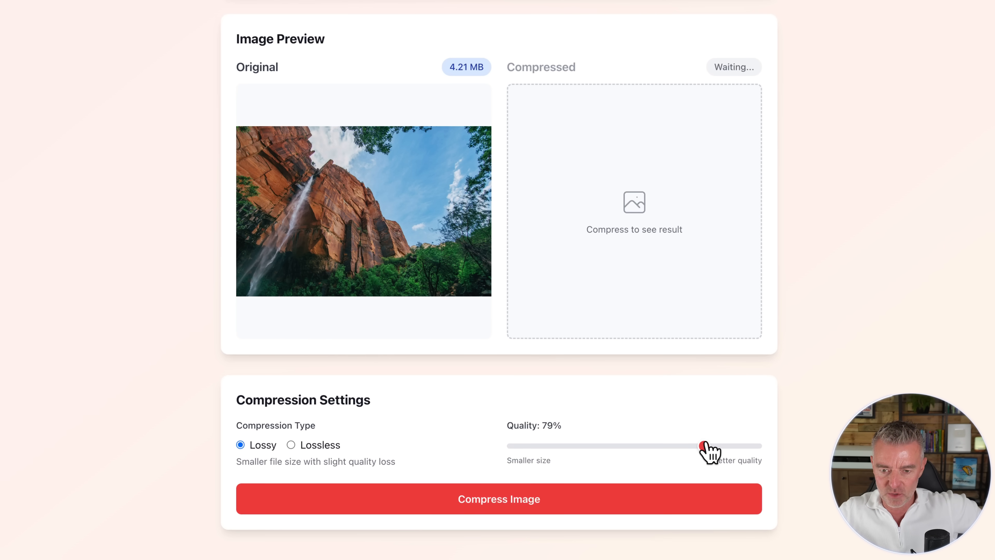
{"action": "left_click_drag", "start_coordinate": [701, 446], "coordinate": [707, 445]}
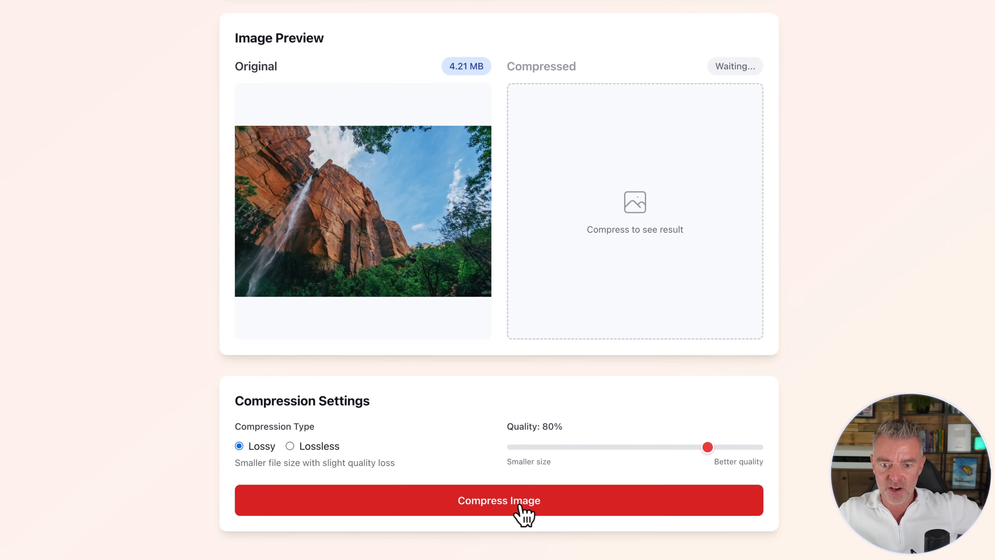
Compress the photo at 80%, yielding a 3.51 MB version, 16.64% smaller.
{"action": "left_click", "coordinate": [498, 500]}
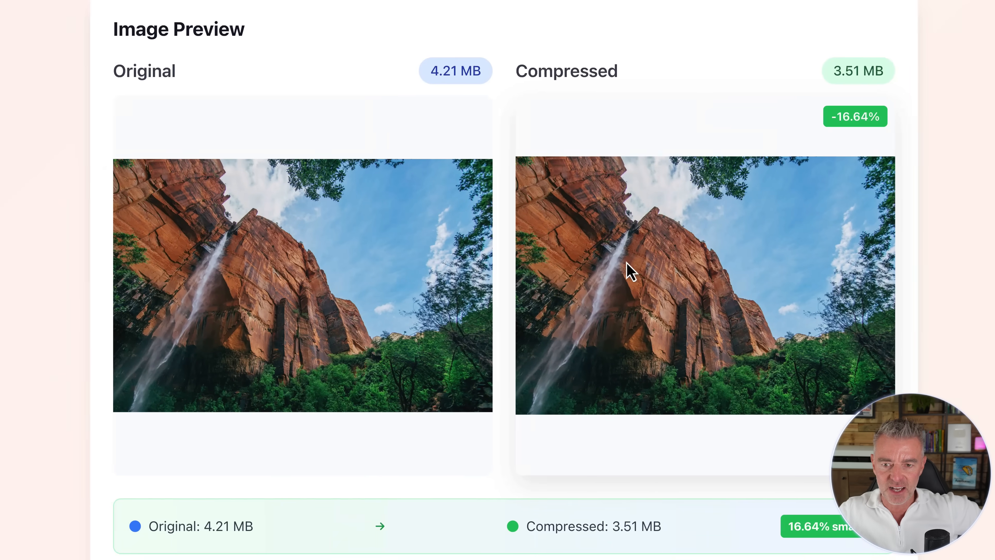
{"action": "mouse_move", "coordinate": [857, 139]}
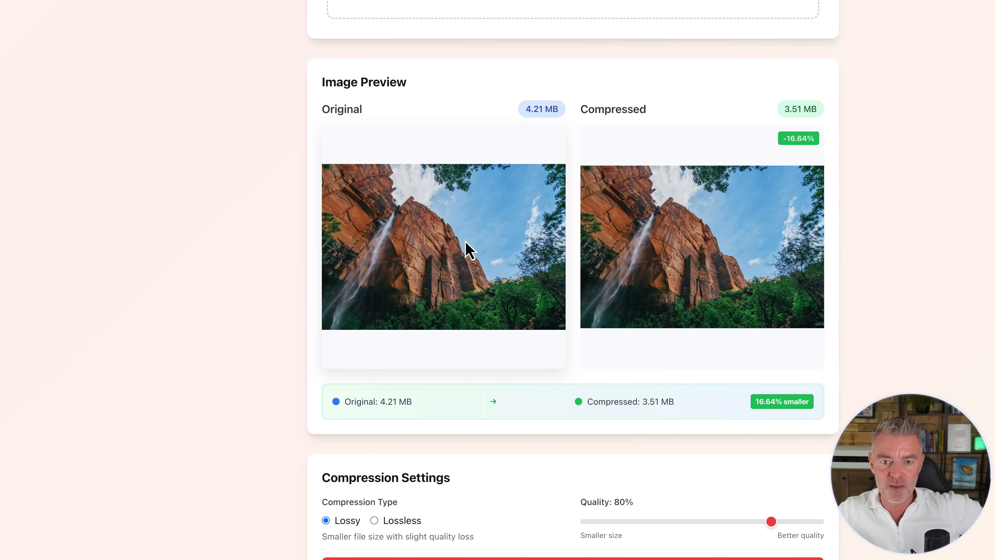
Lower the Quality slider to 65% and download the compressed image.
{"action": "scroll", "scroll_direction": "down", "scroll_amount": 3}
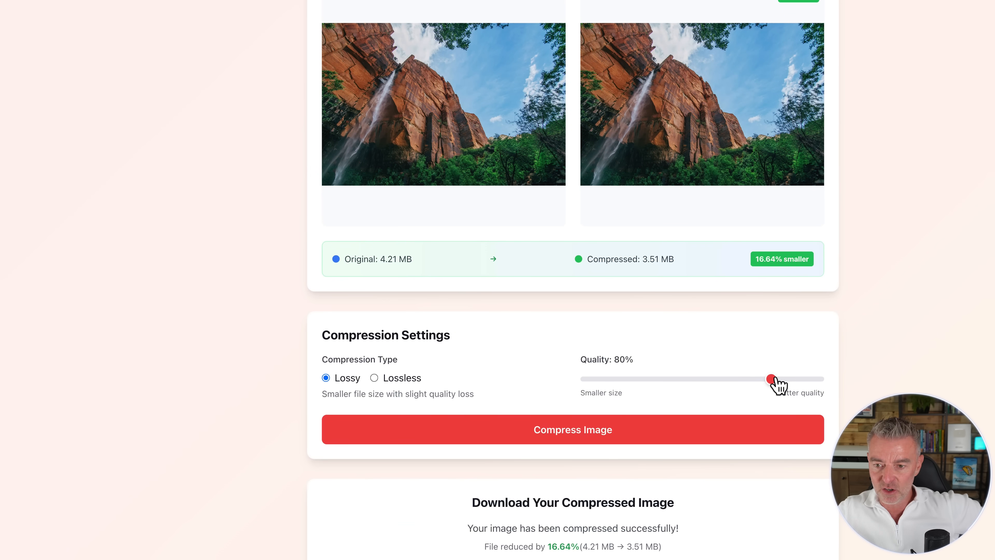
{"action": "left_click_drag", "start_coordinate": [778, 379], "coordinate": [738, 379]}
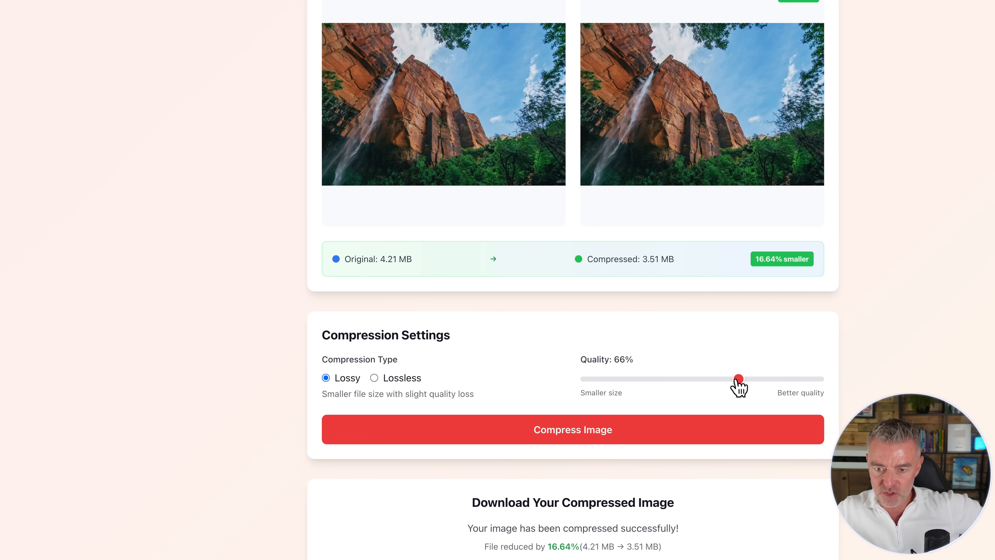
{"action": "left_click_drag", "start_coordinate": [739, 379], "coordinate": [735, 378]}
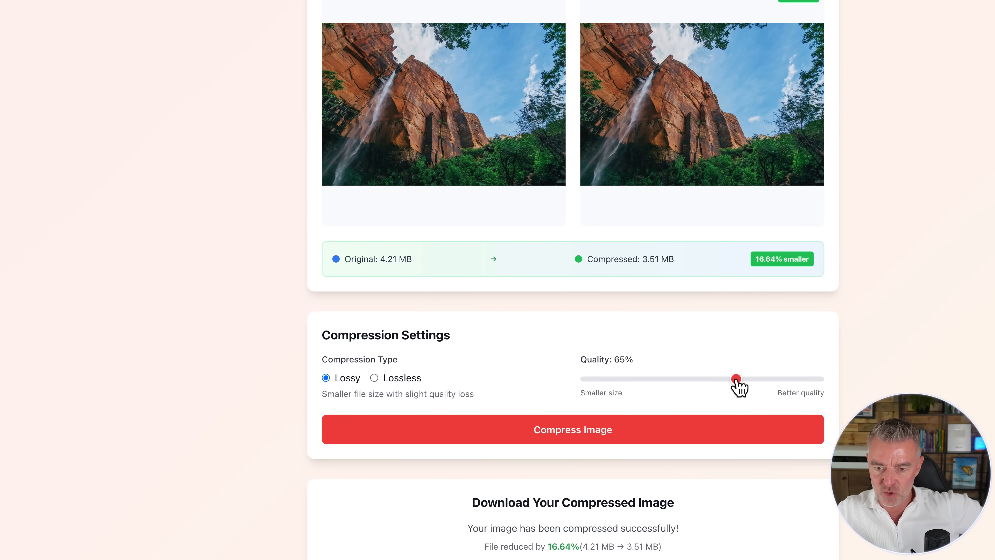
{"action": "mouse_move", "coordinate": [592, 383]}
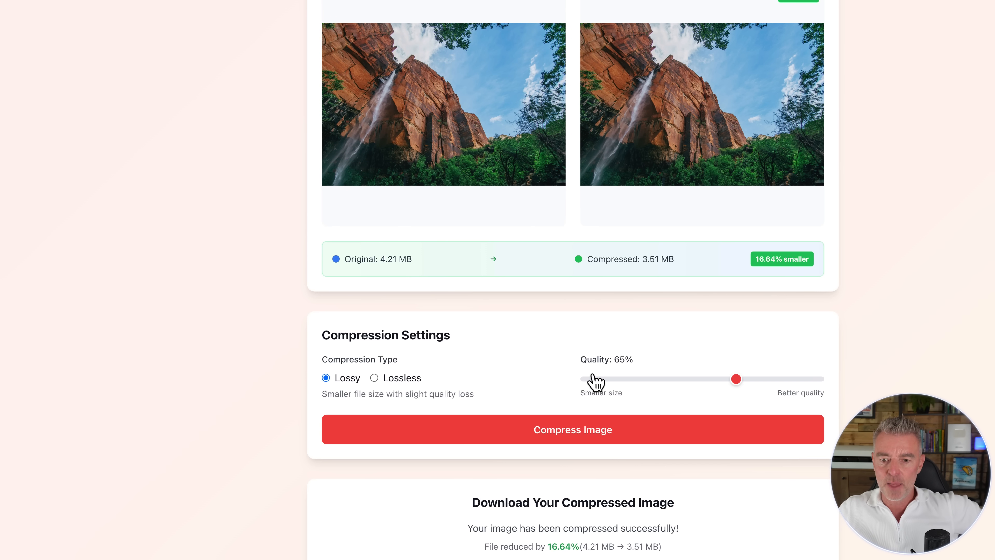
{"action": "scroll", "scroll_direction": "down", "scroll_amount": 3}
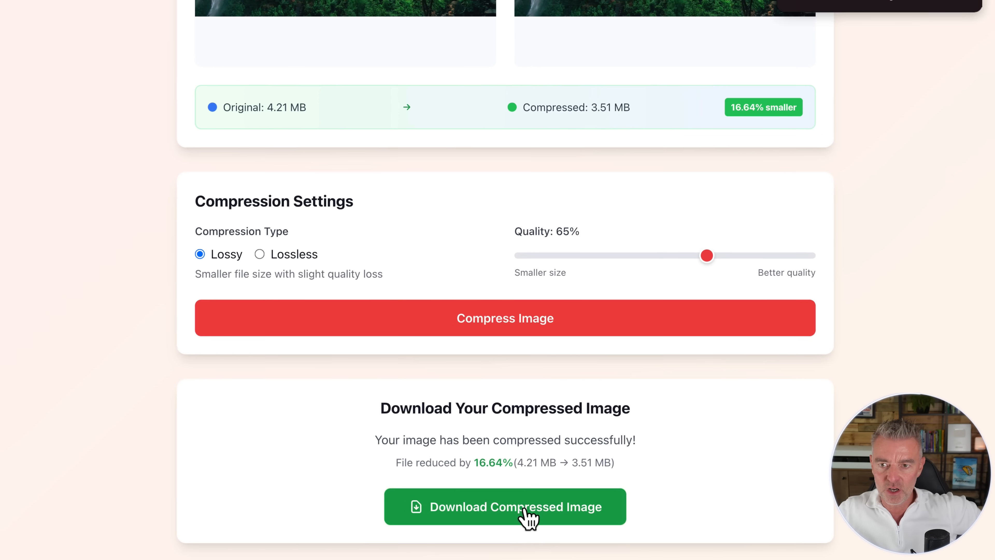
{"action": "left_click", "coordinate": [525, 514]}
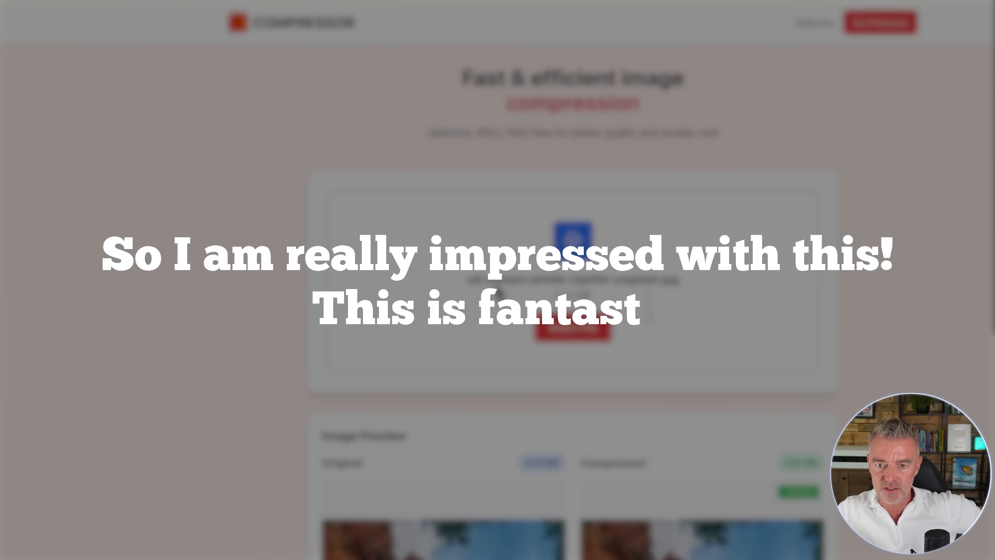
Download the 2.5 MB image recompressed at 65%, 40.66% smaller than the original.
{"action": "scroll", "scroll_direction": "down", "scroll_amount": 3}
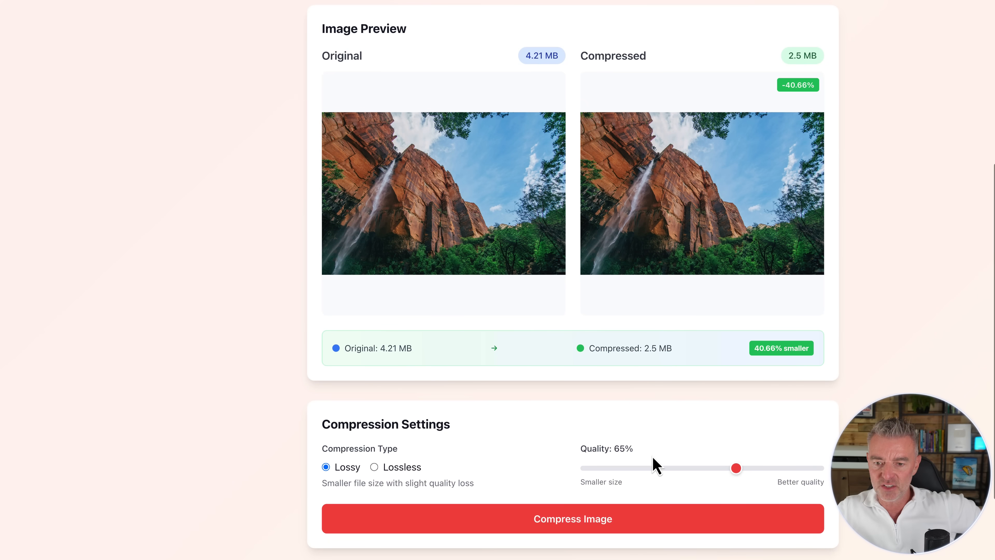
{"action": "mouse_move", "coordinate": [841, 110]}
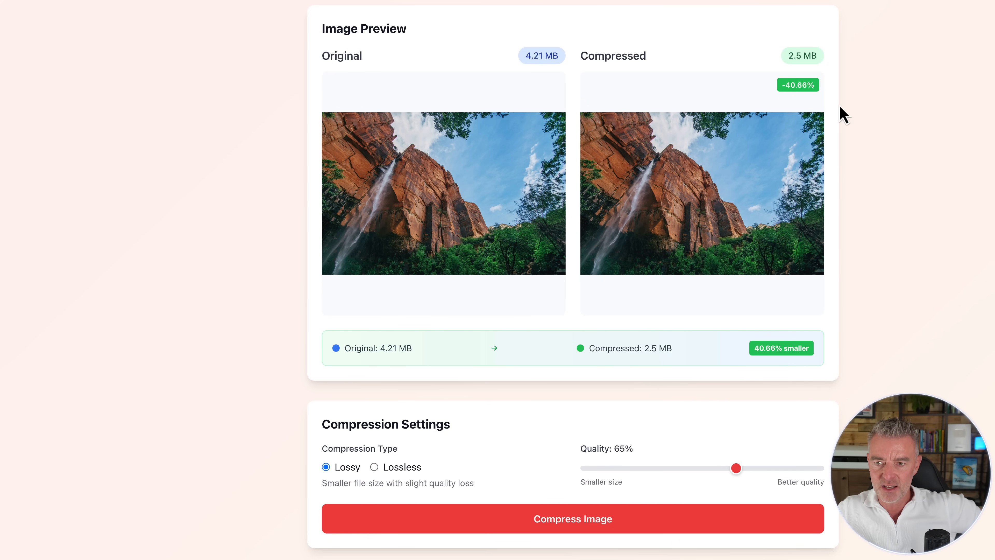
{"action": "mouse_move", "coordinate": [811, 98]}
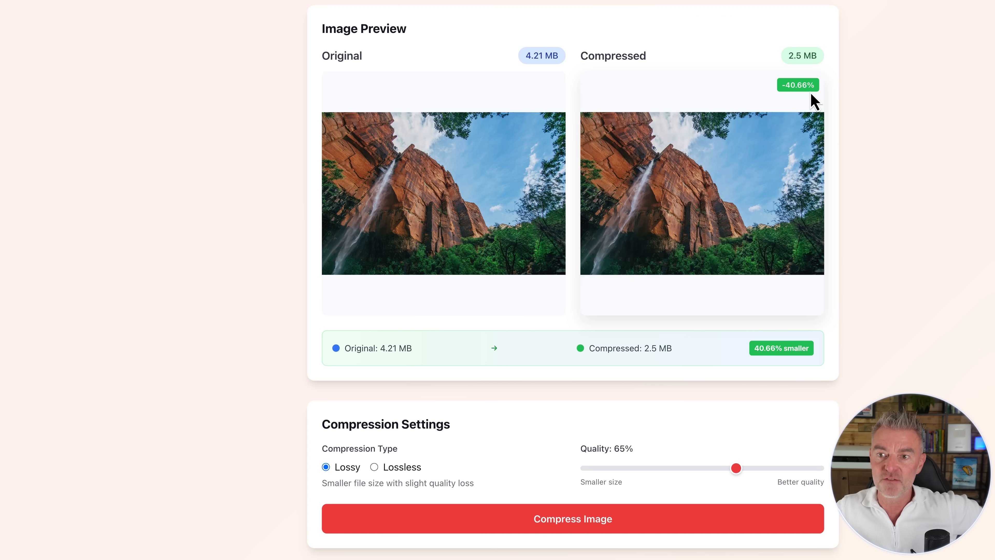
{"action": "mouse_move", "coordinate": [709, 182]}
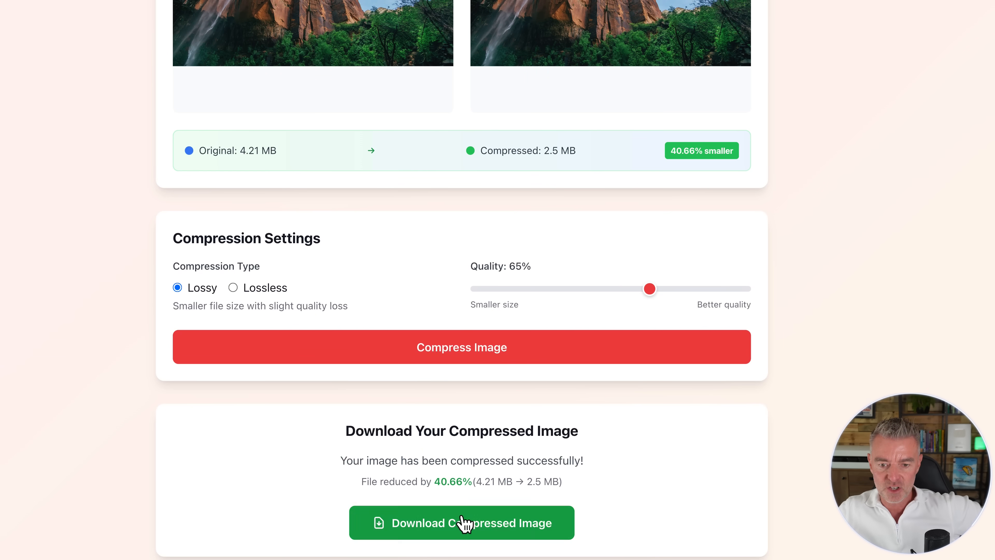
{"action": "left_click", "coordinate": [465, 526]}
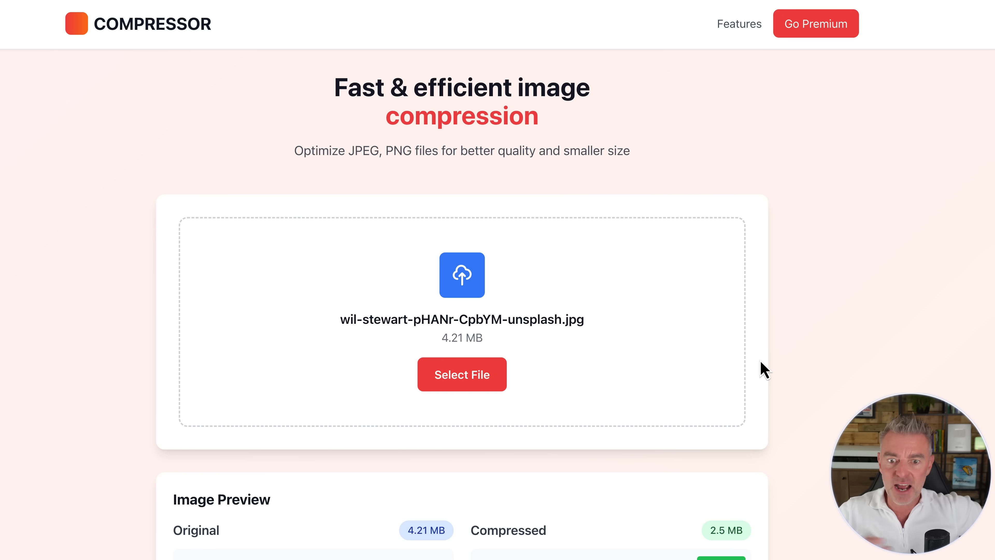
{"action": "mouse_move", "coordinate": [818, 61]}
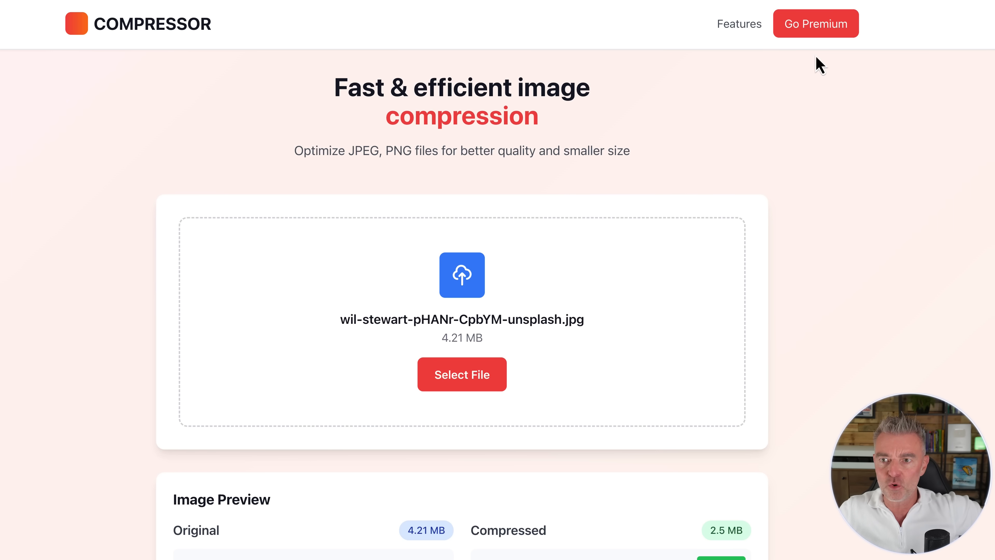
{"action": "scroll", "scroll_direction": "down", "scroll_amount": 3}
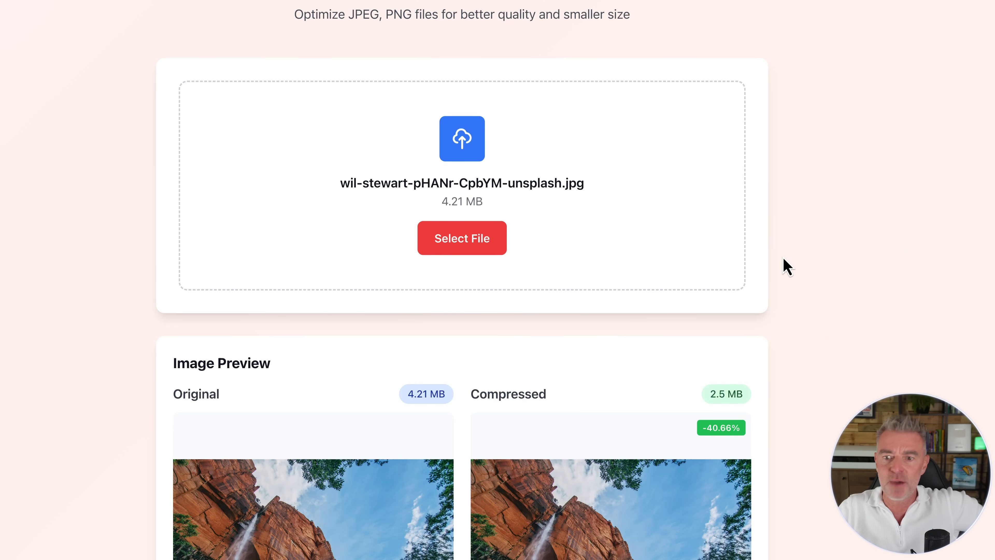
{"action": "scroll", "scroll_direction": "down", "scroll_amount": 3}
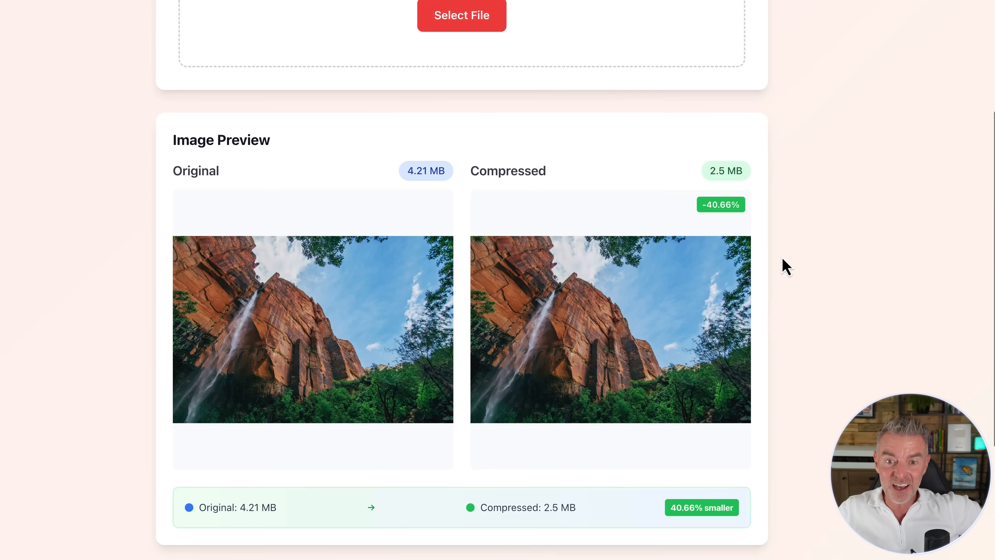
{"action": "scroll", "scroll_direction": "down", "scroll_amount": 3}
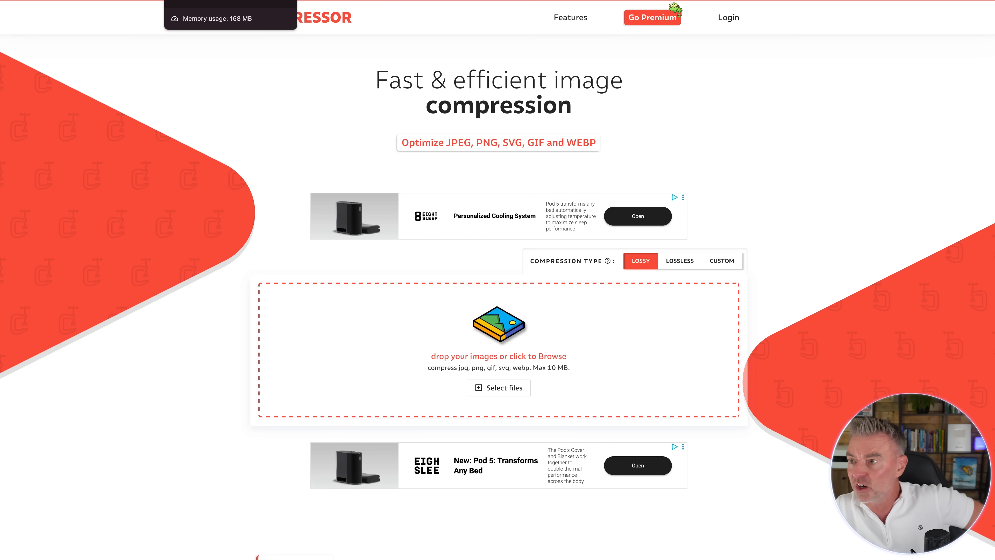
Return from Compressor.io to the COMPRESSOR app and the Emergent chat with its live preview.
{"action": "left_click", "coordinate": [498, 388]}
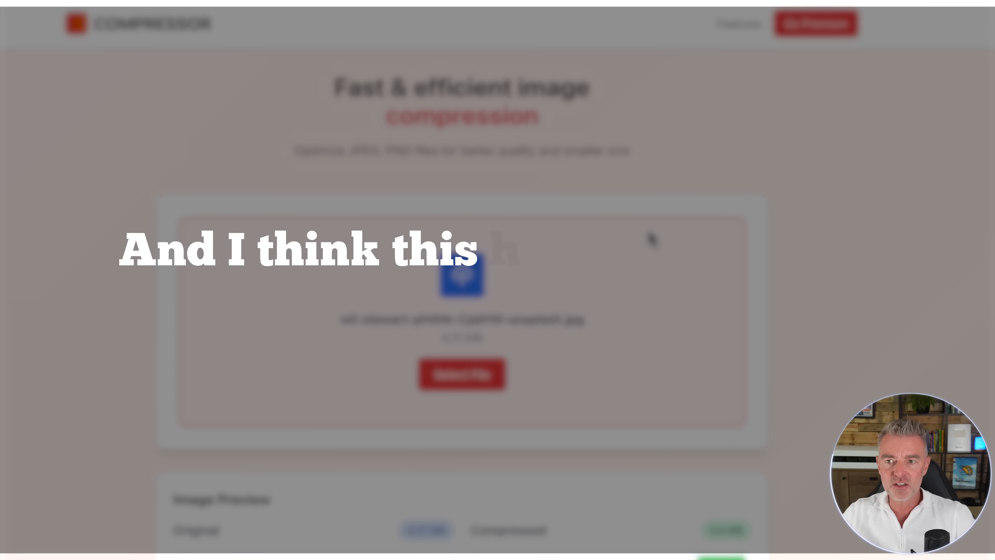
{"action": "scroll", "scroll_direction": "down", "scroll_amount": 3}
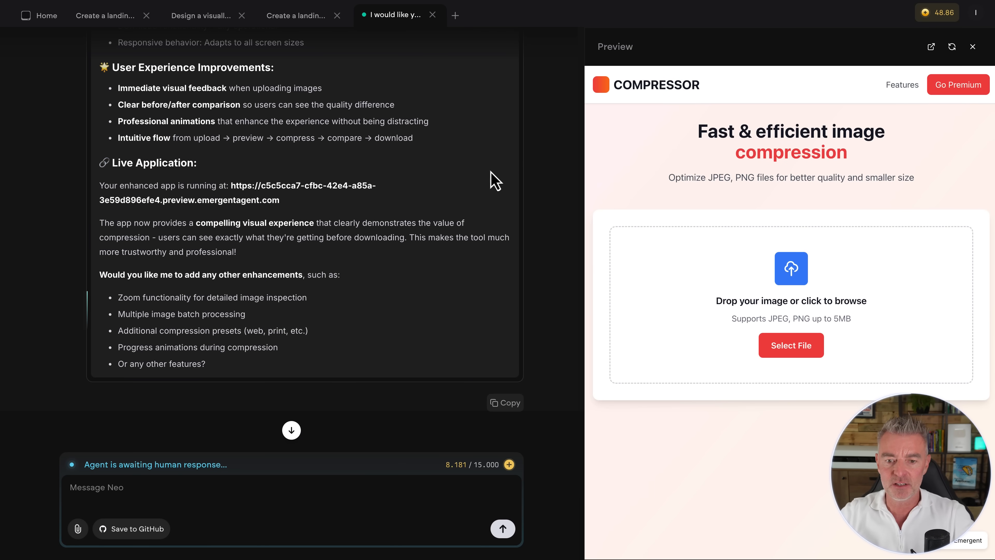
{"action": "left_click", "coordinate": [937, 13]}
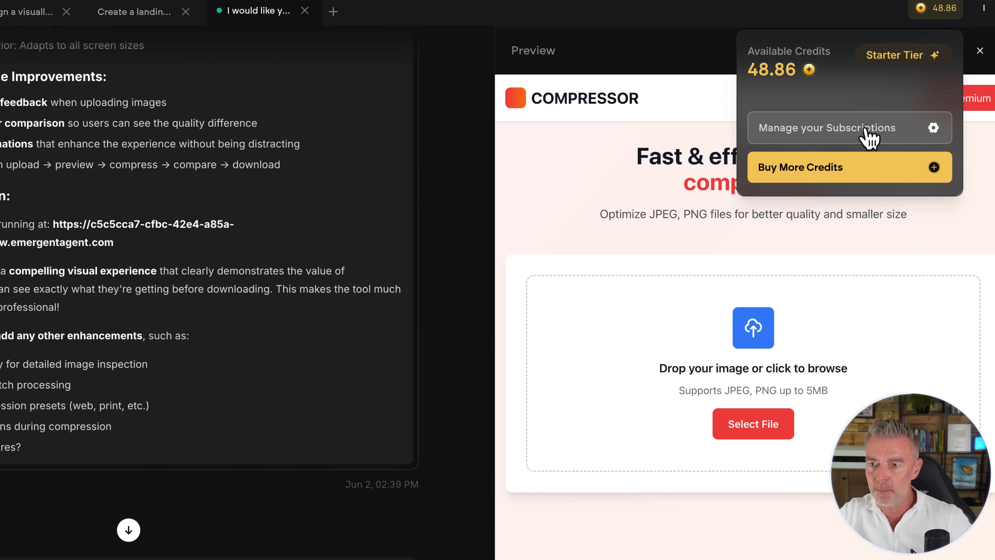
{"action": "left_click", "coordinate": [834, 127]}
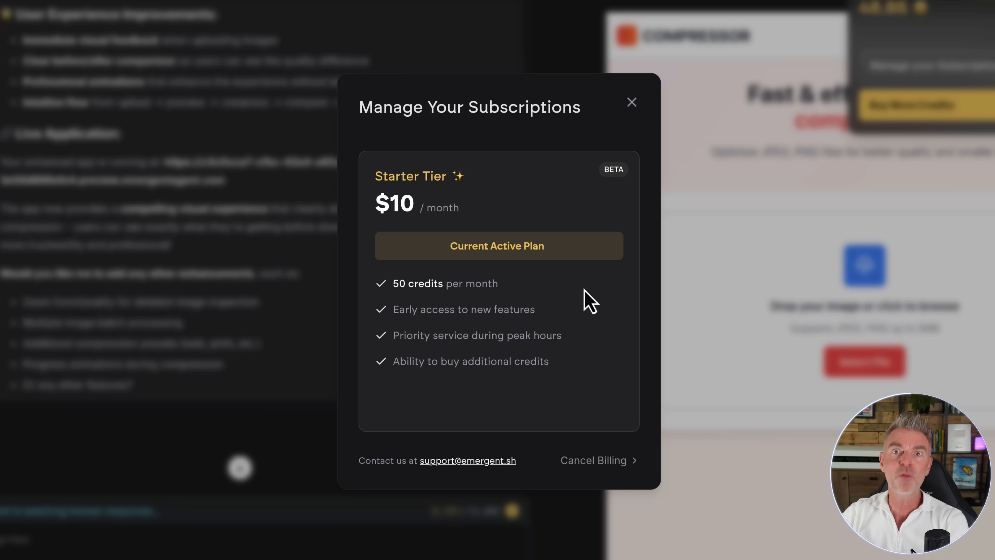
{"action": "left_click", "coordinate": [632, 103]}
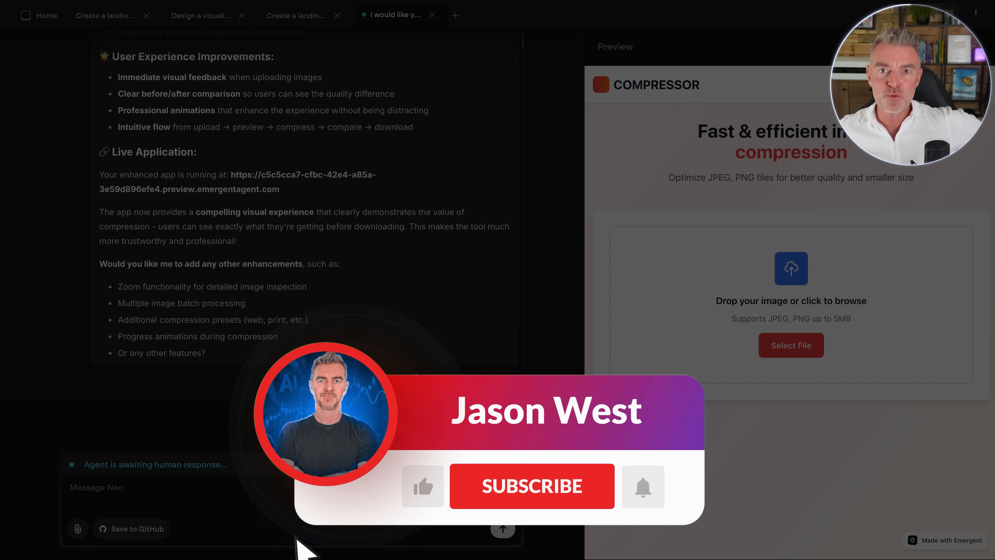
{"action": "left_click", "coordinate": [542, 488]}
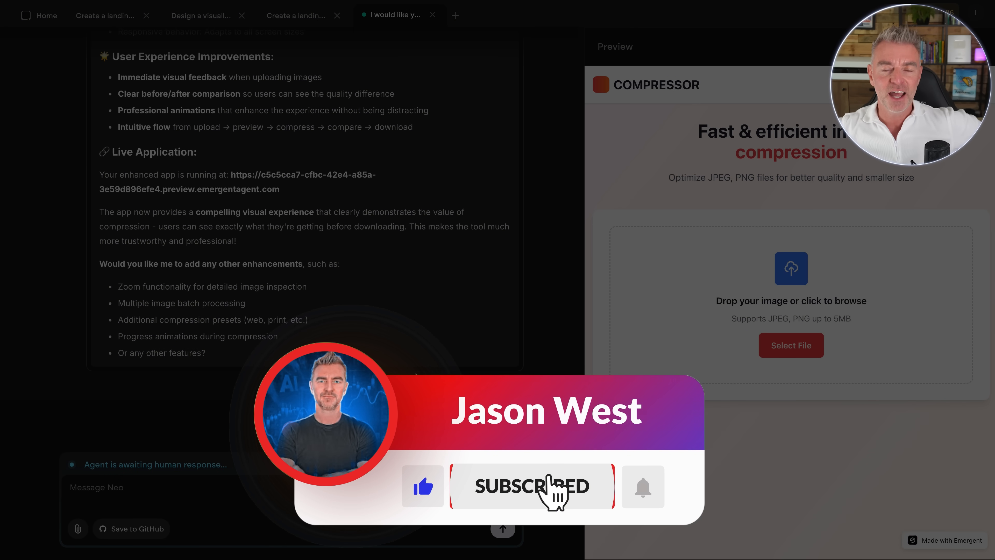